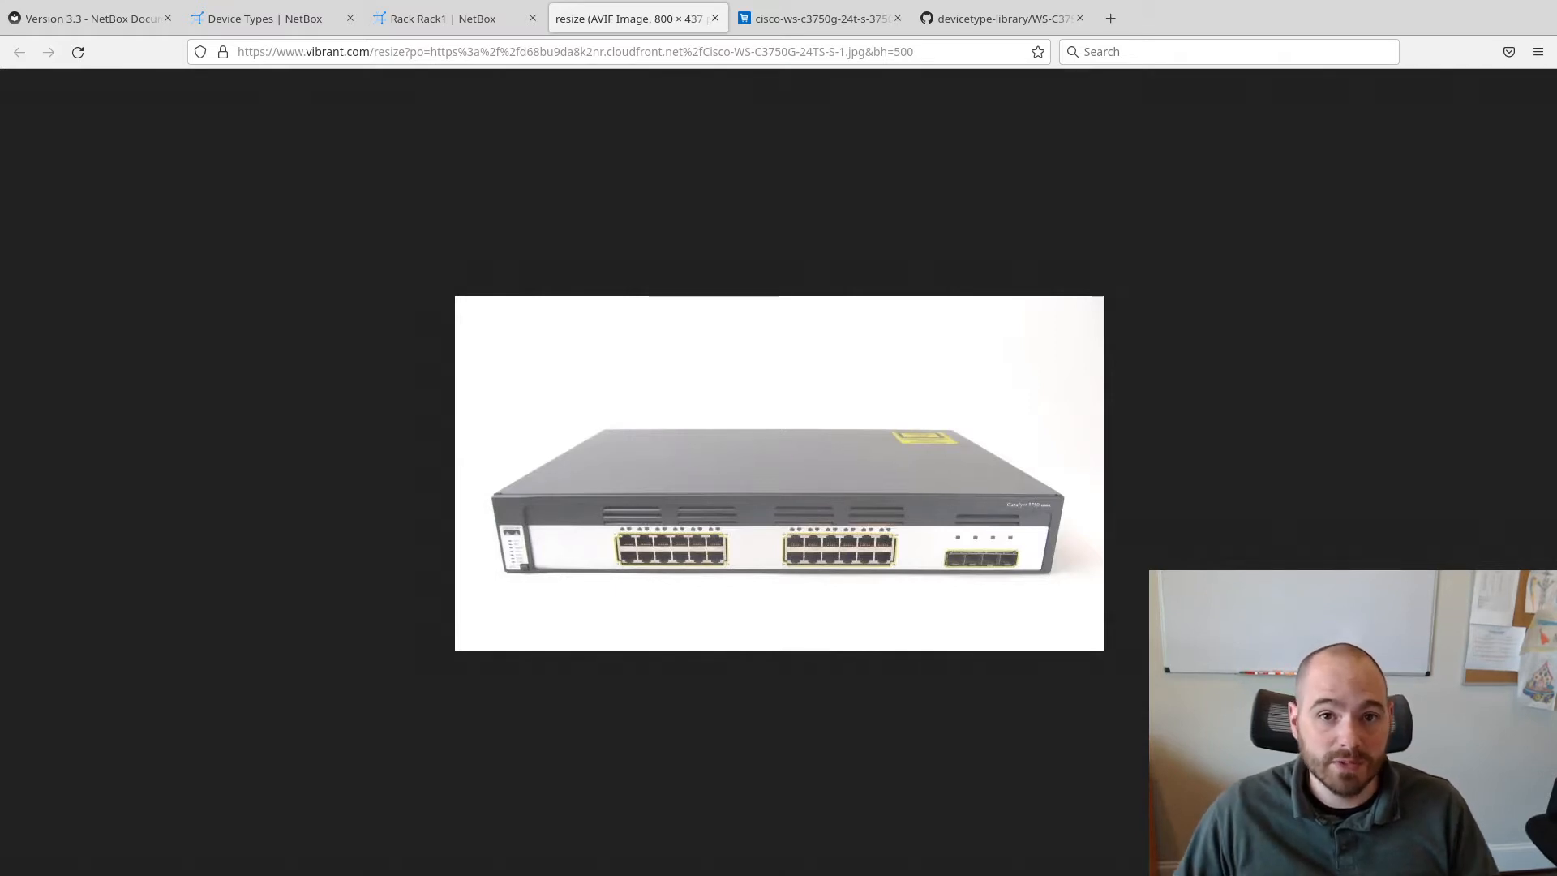
pyautogui.moveTo(698, 764)
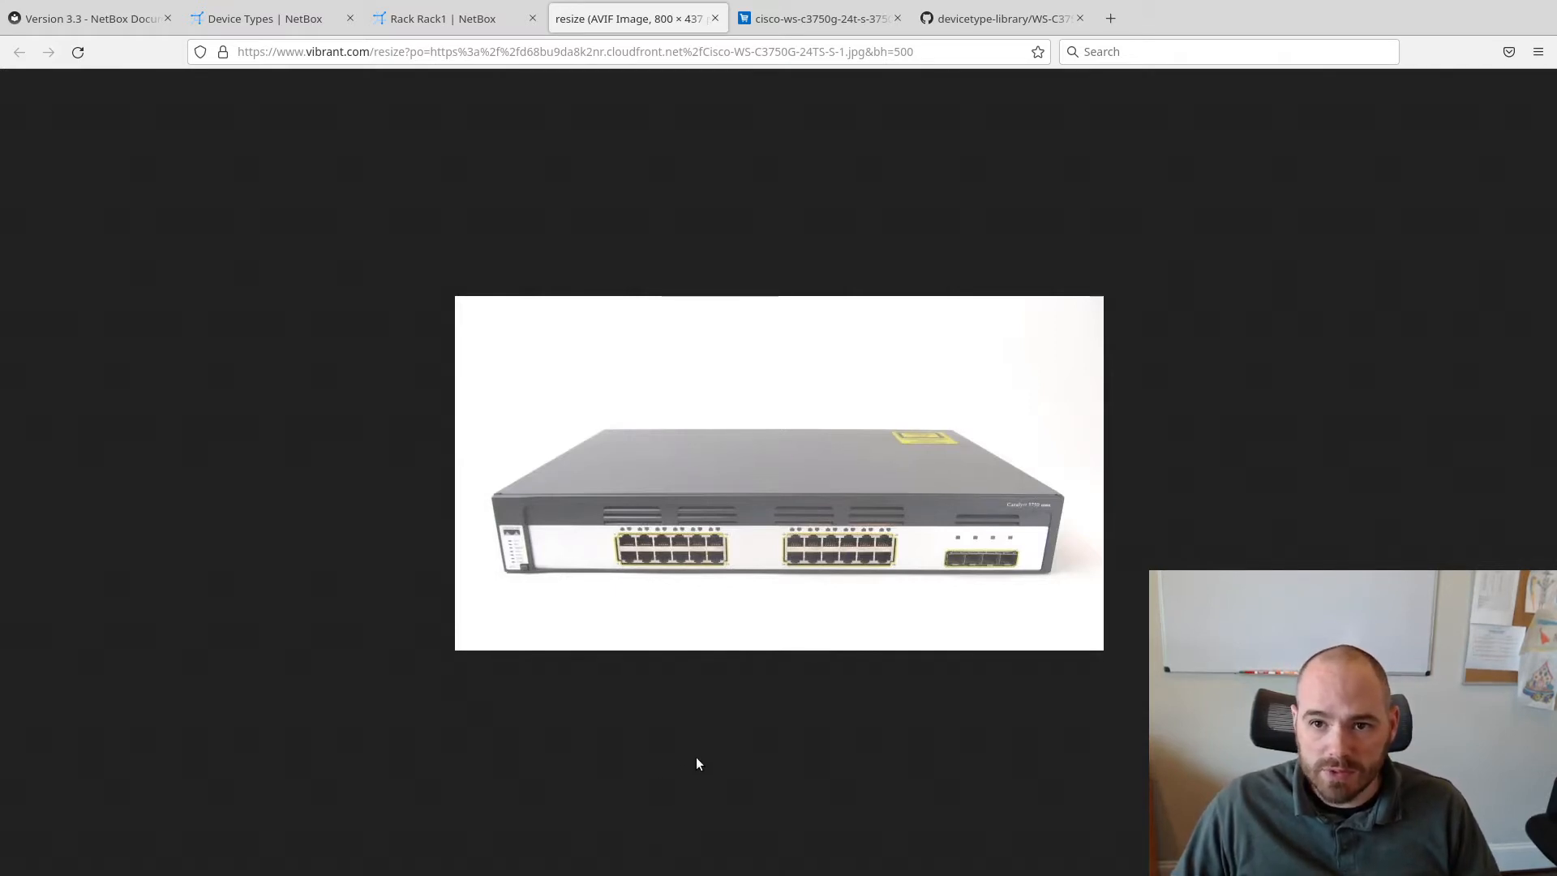
pyautogui.moveTo(1021, 694)
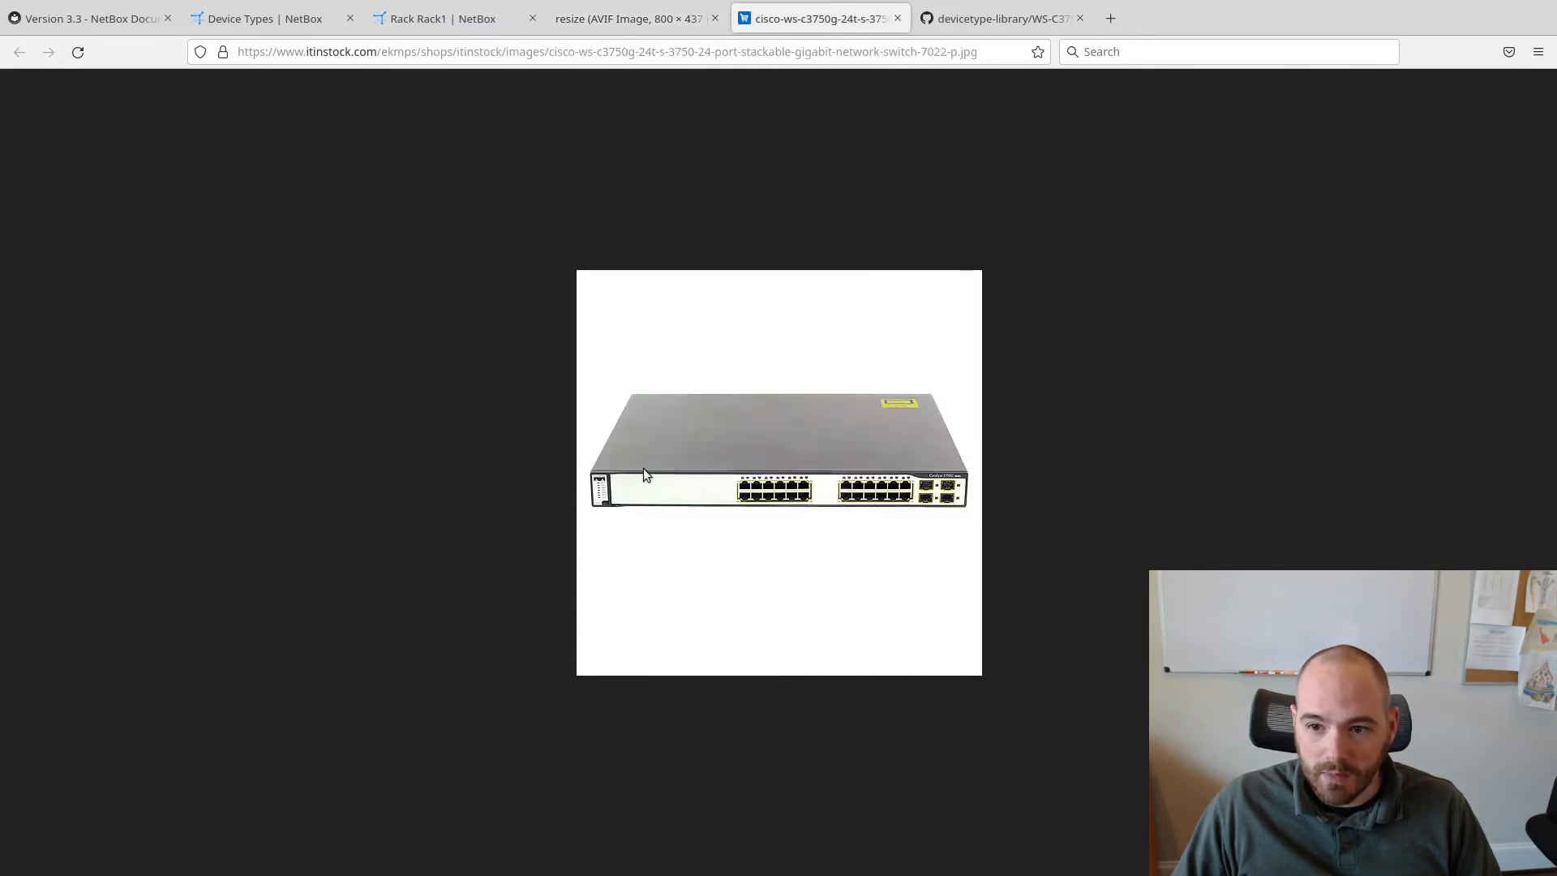
pyautogui.moveTo(623, 495)
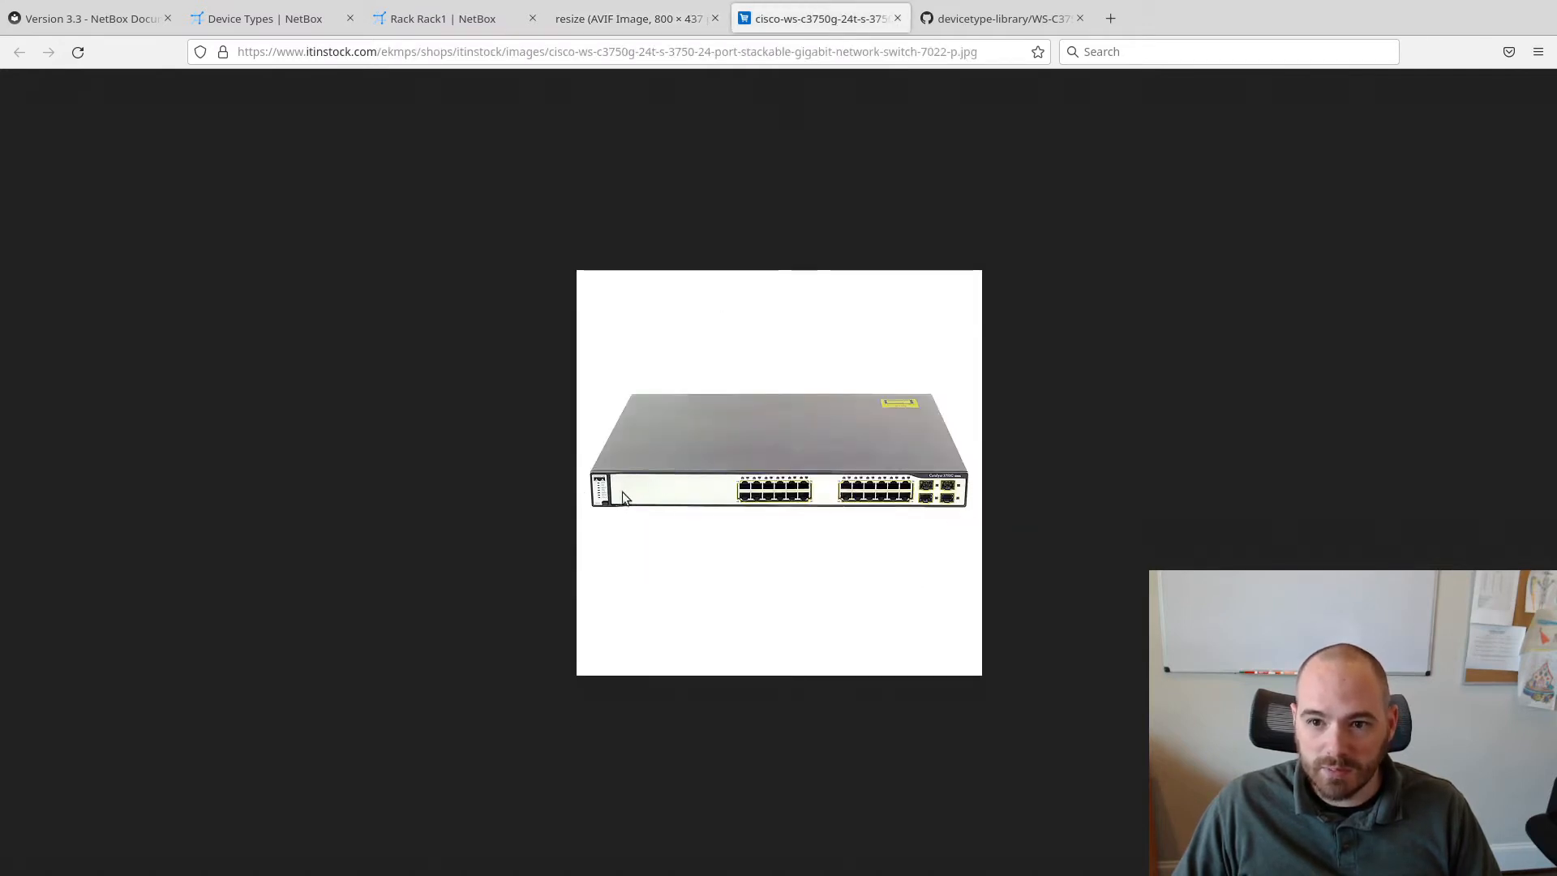
pyautogui.moveTo(640, 134)
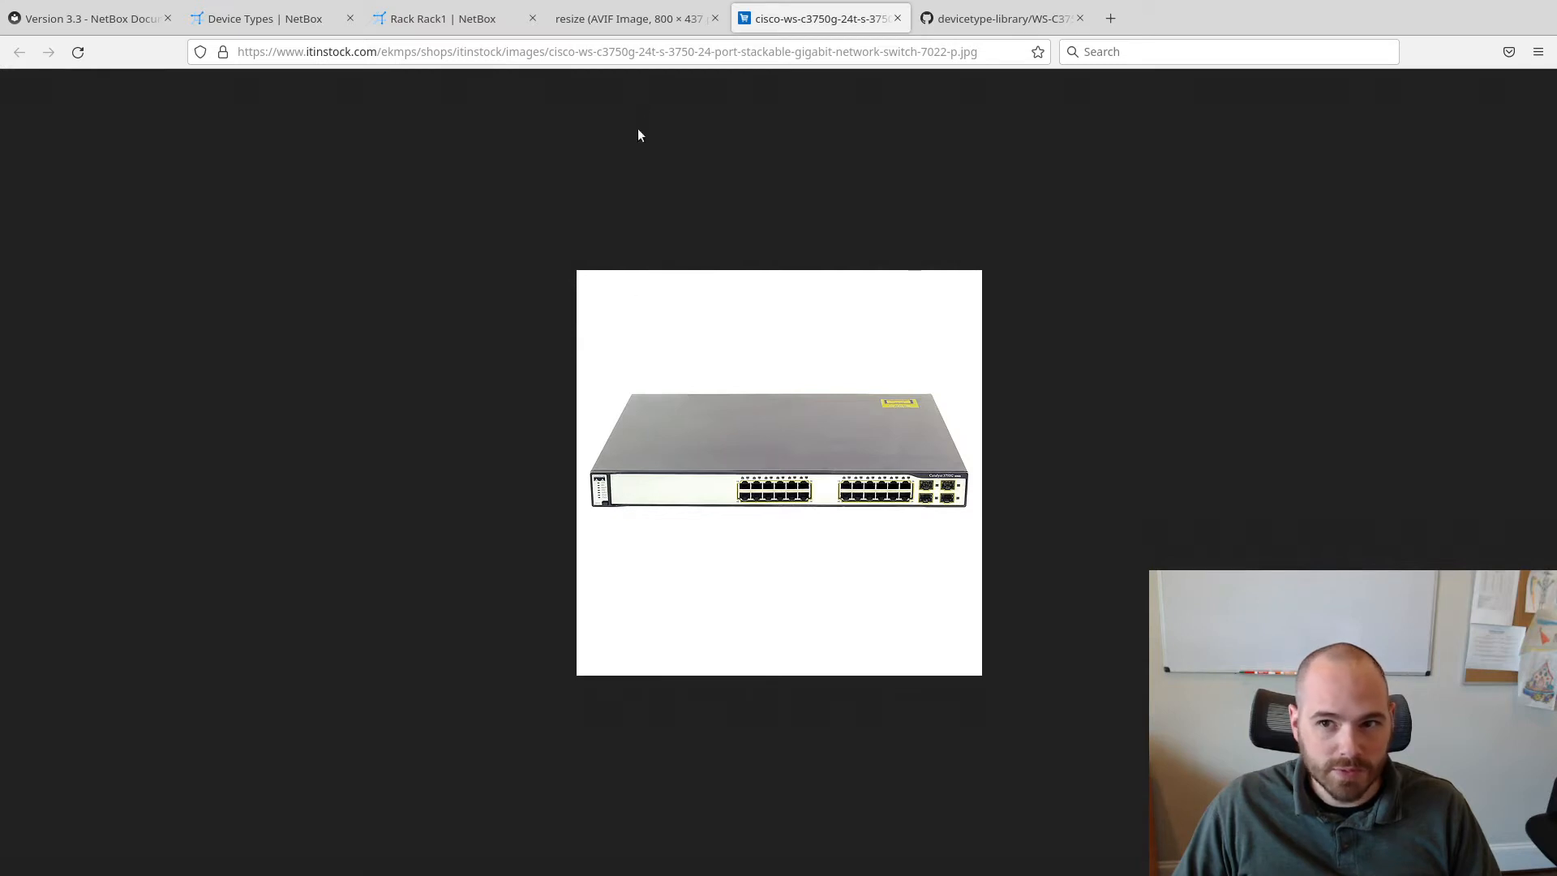
pyautogui.moveTo(632, 74)
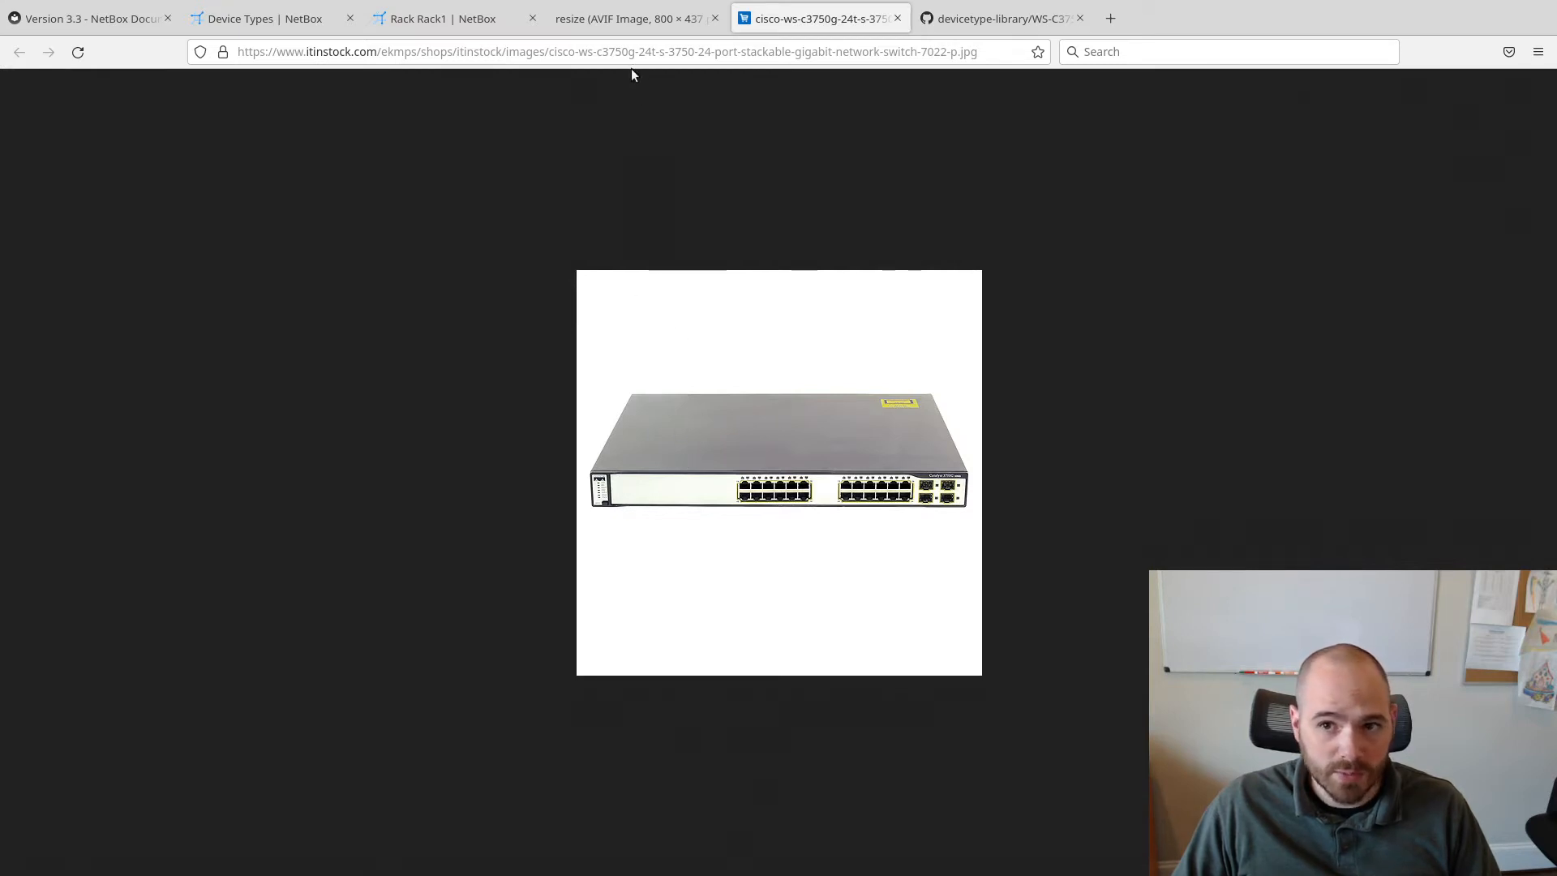
# Read the NetBox 3.3 half-height rack units release note, then return to the Device Types list
pyautogui.click(641, 18)
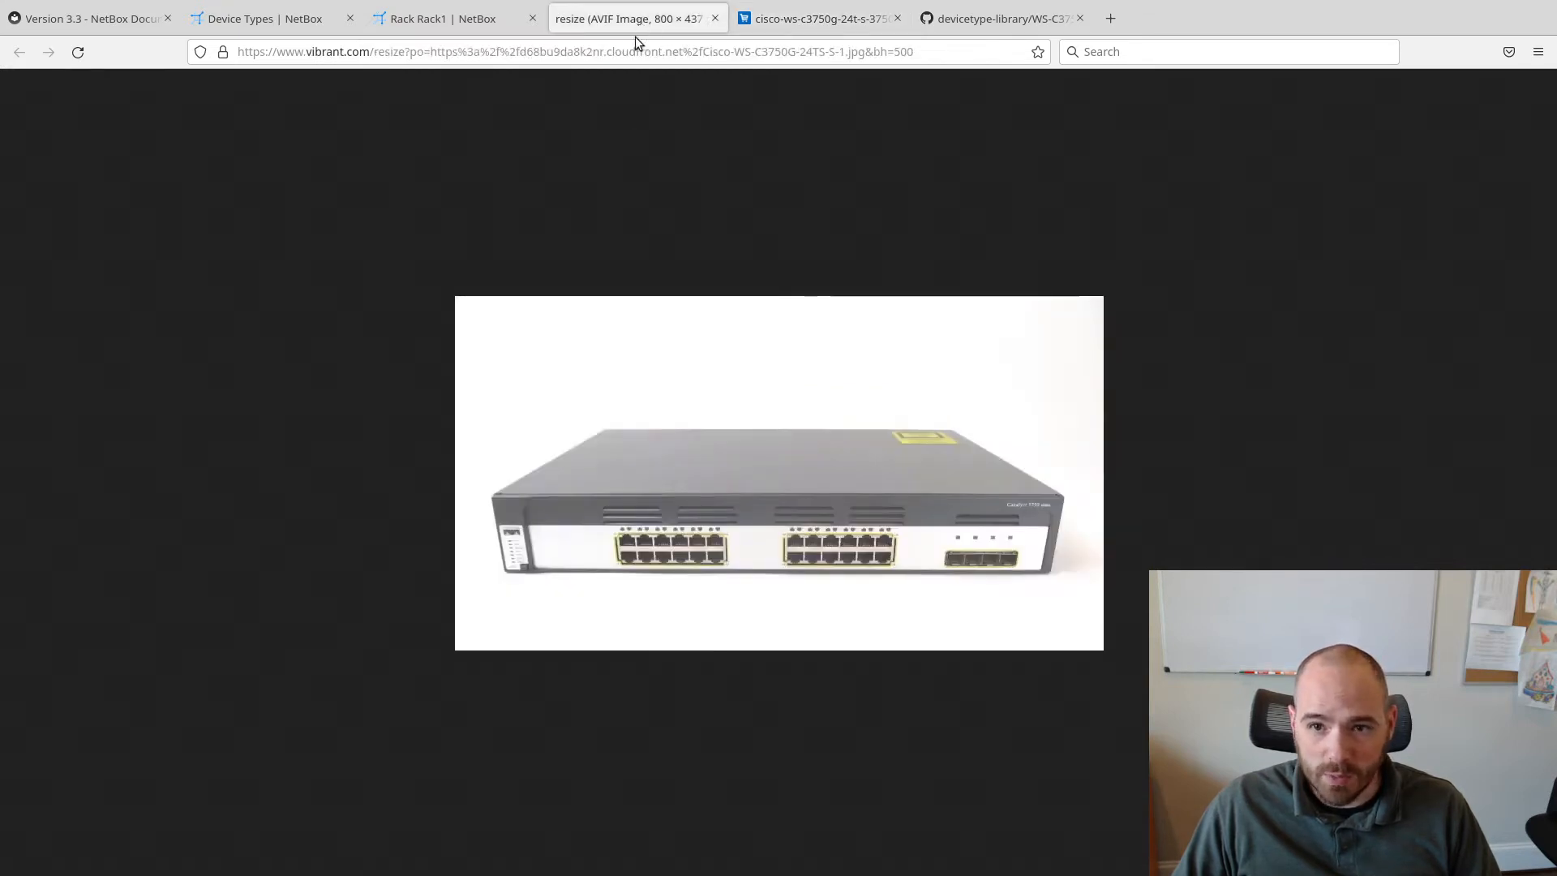
pyautogui.moveTo(610, 183)
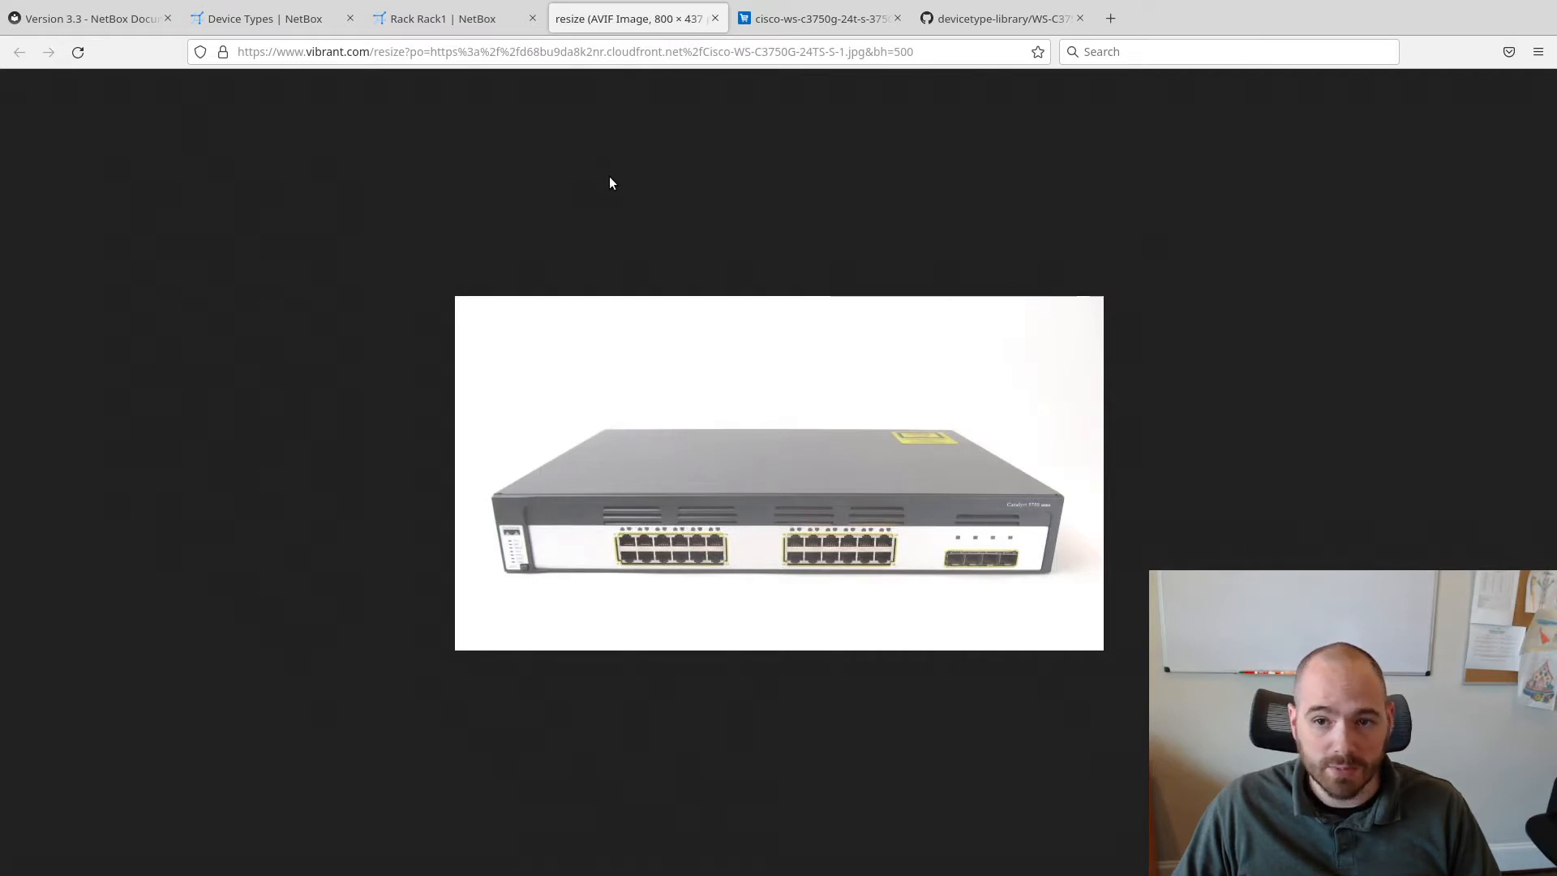
pyautogui.moveTo(587, 189)
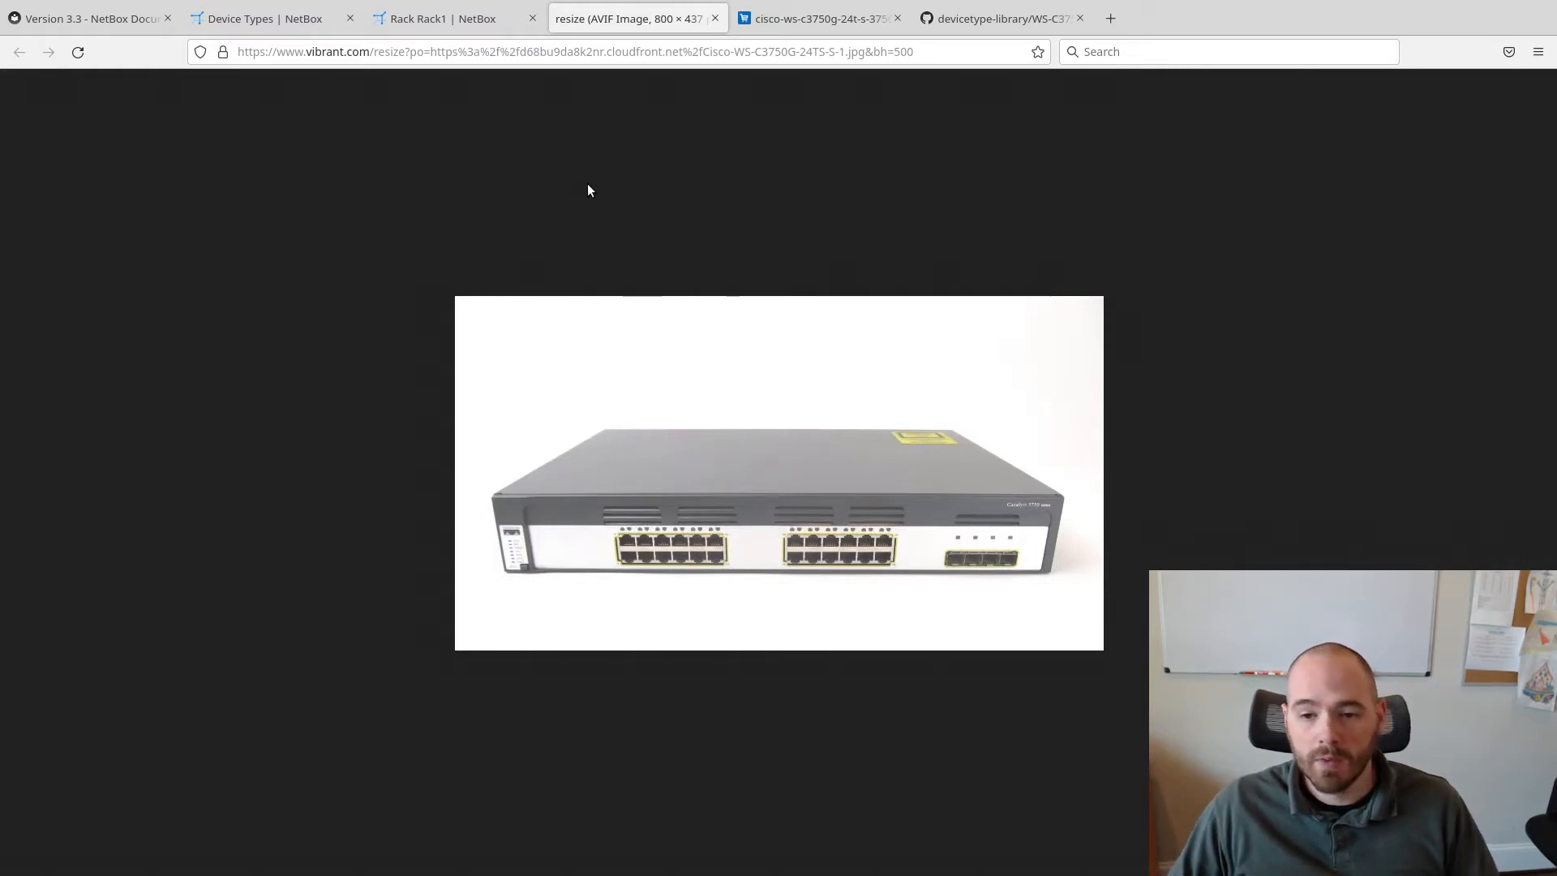
pyautogui.moveTo(598, 229)
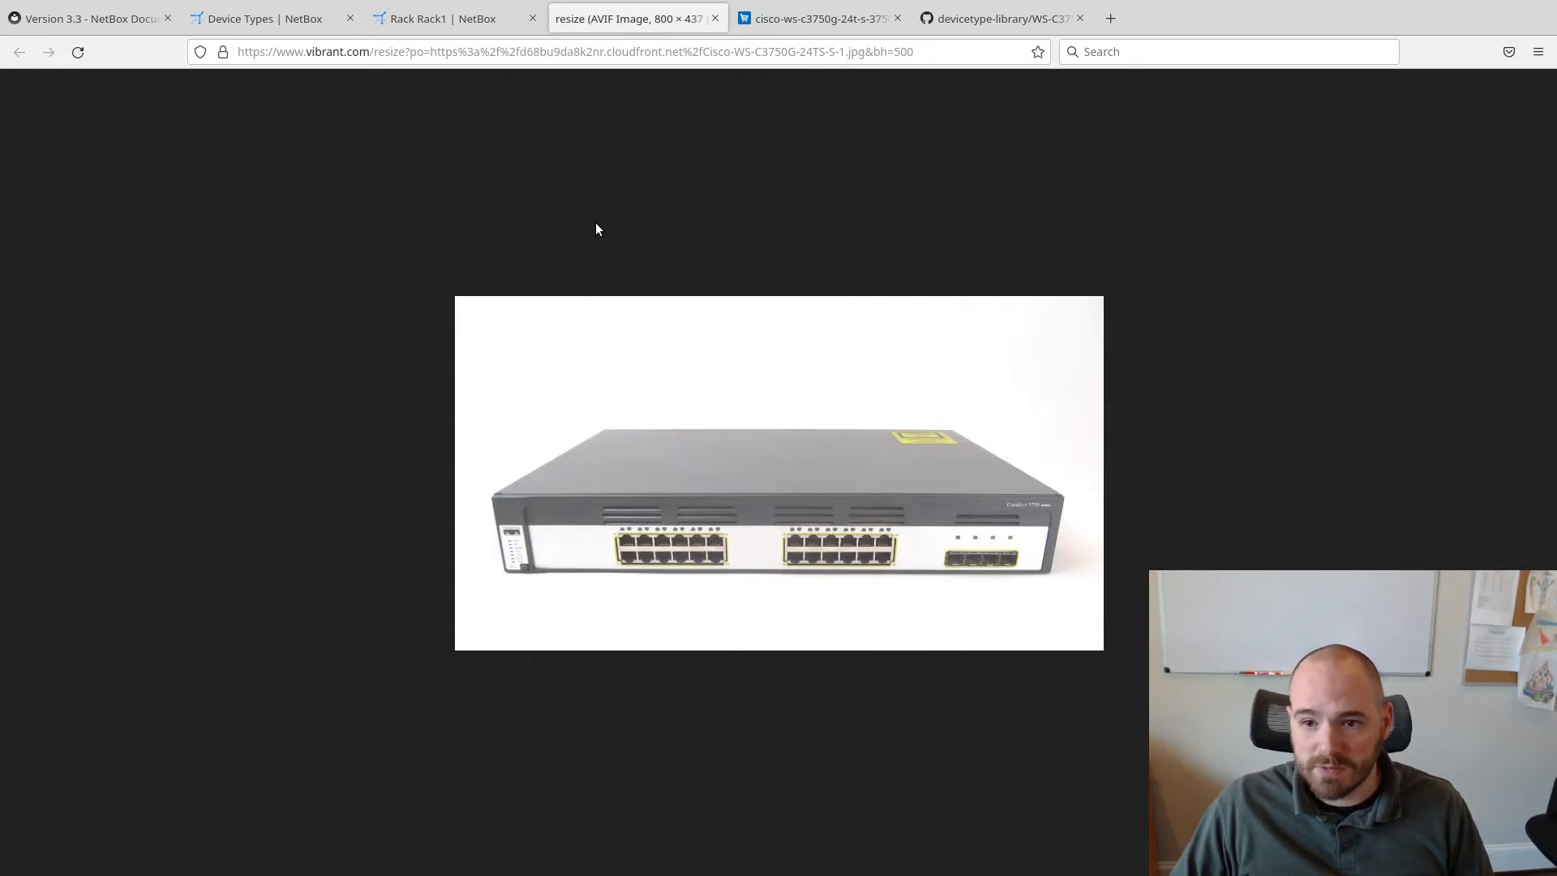
pyautogui.moveTo(626, 271)
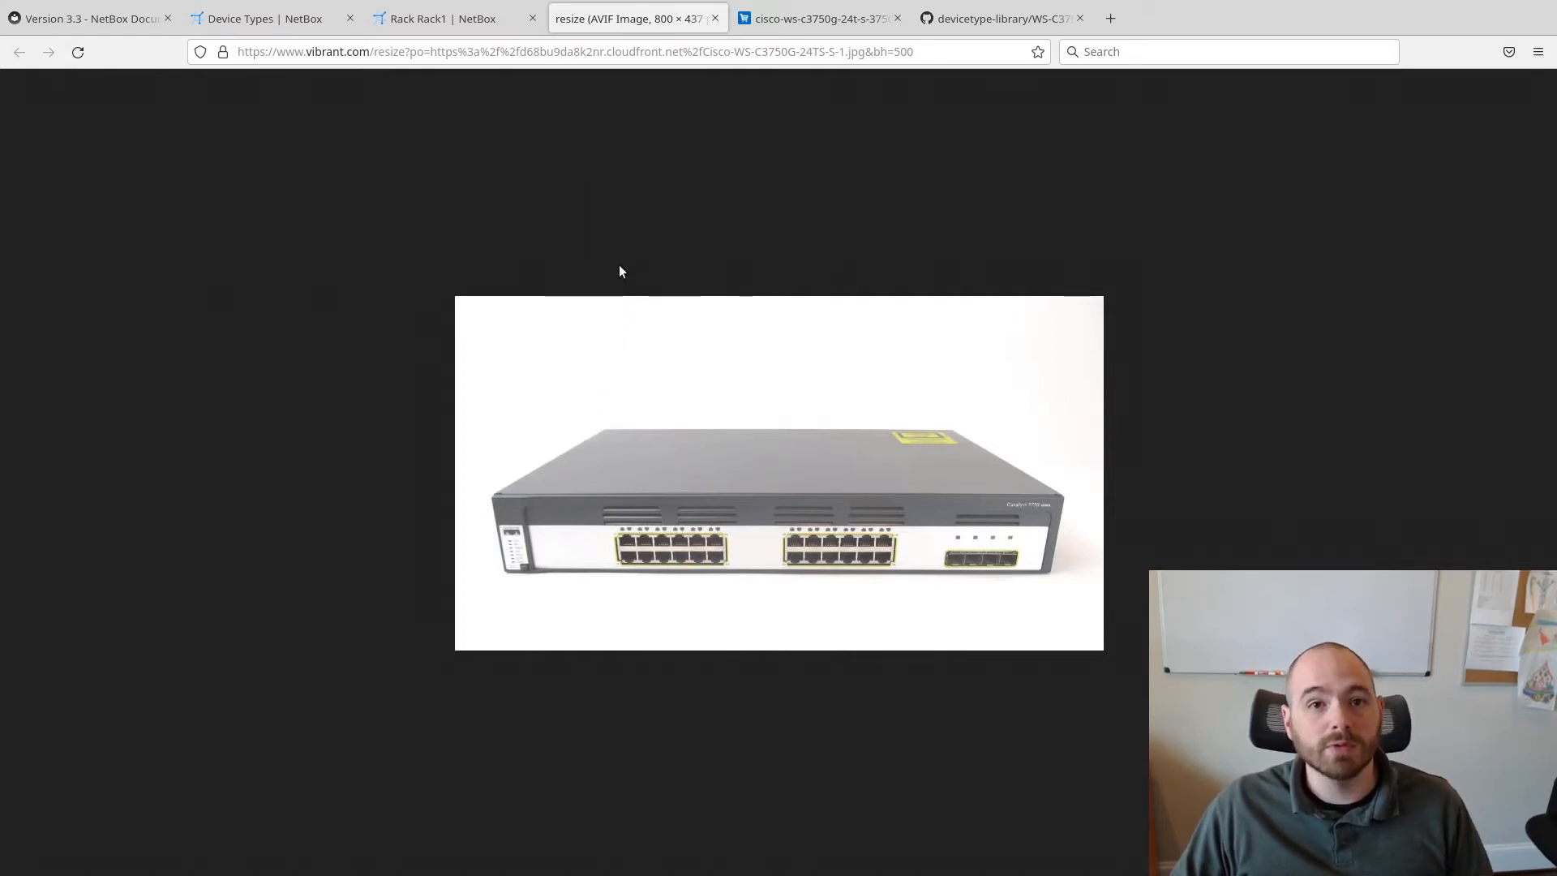
pyautogui.moveTo(663, 220)
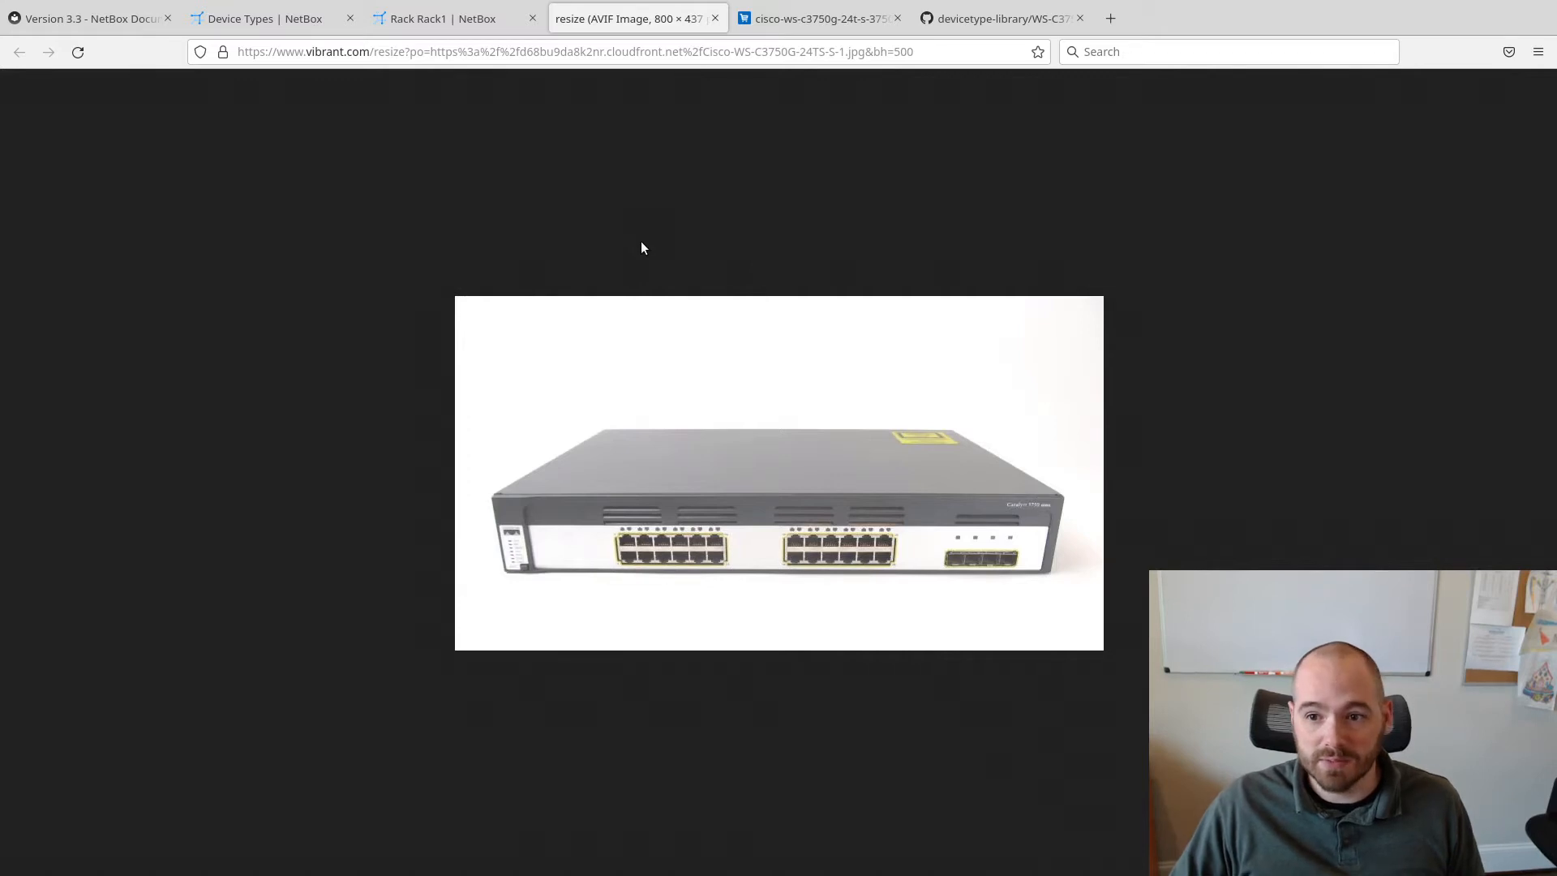
pyautogui.moveTo(647, 237)
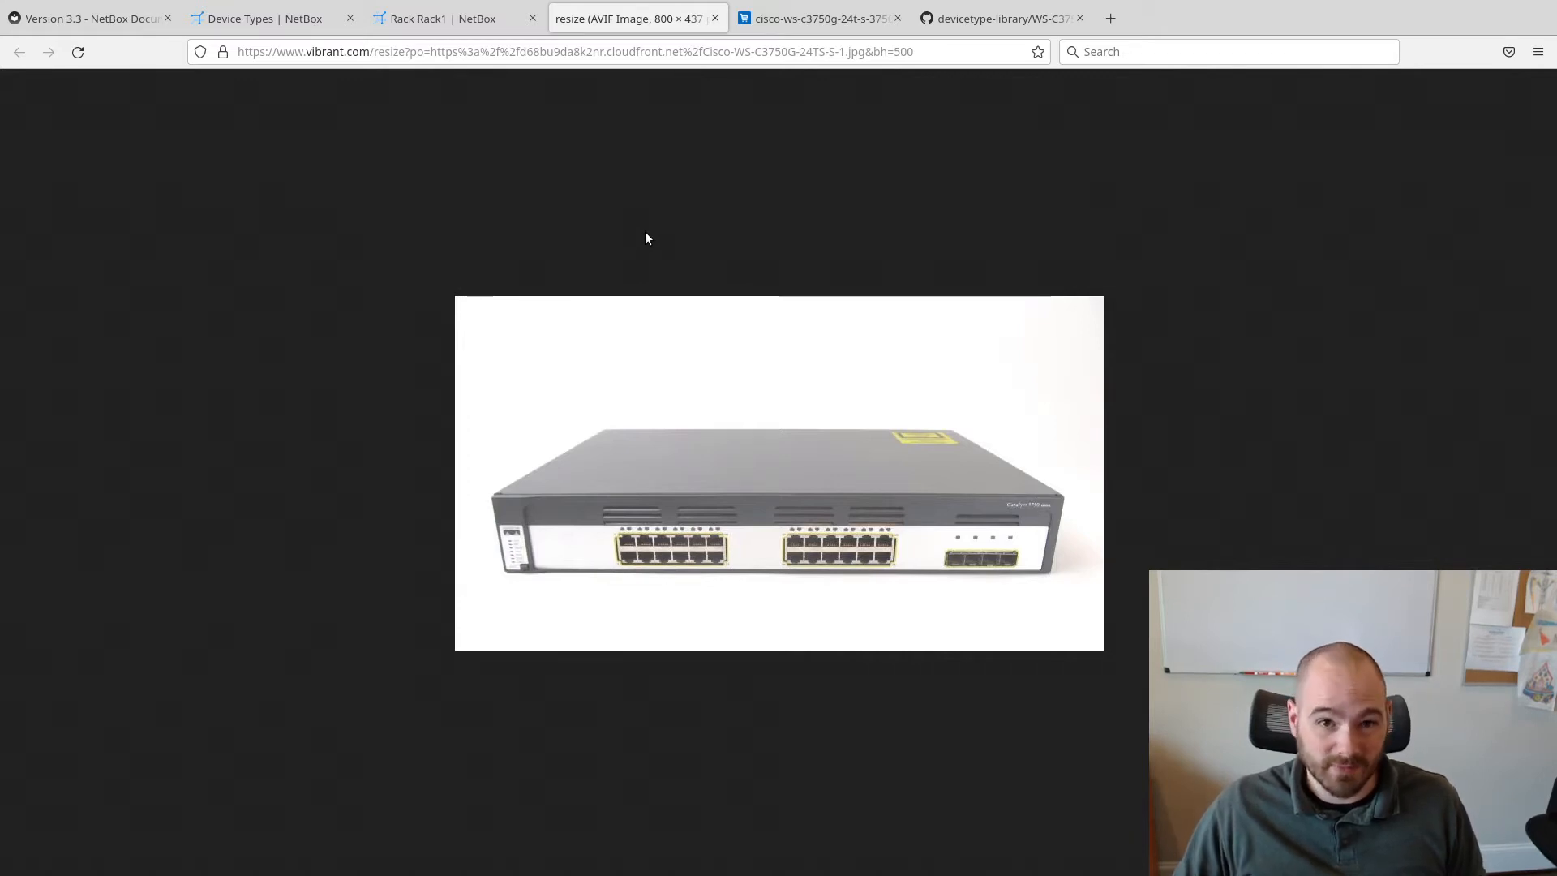
pyautogui.moveTo(672, 232)
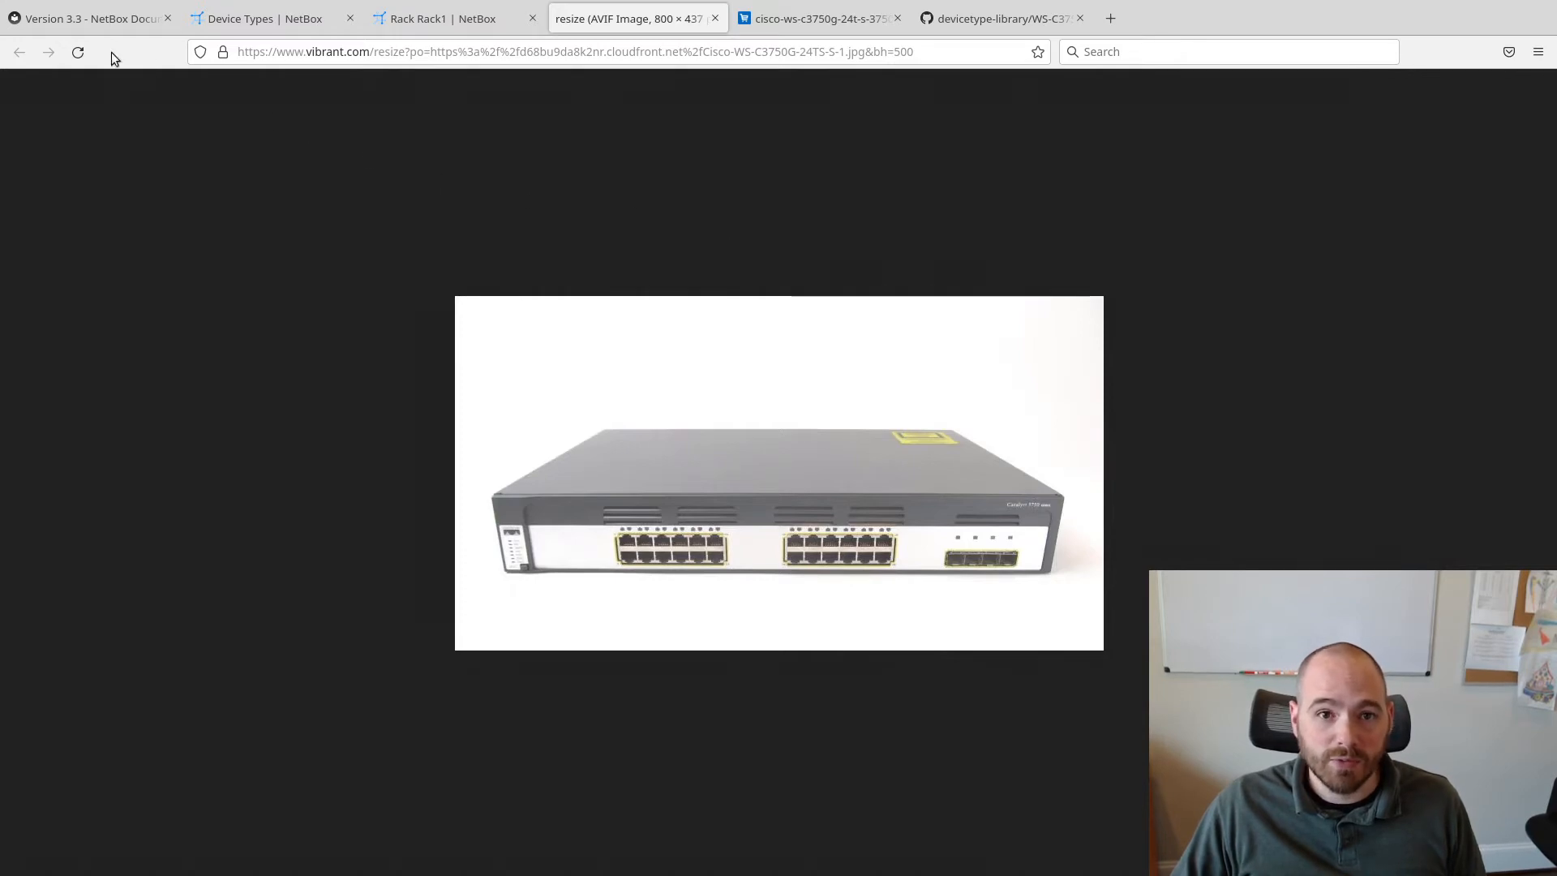
pyautogui.click(81, 18)
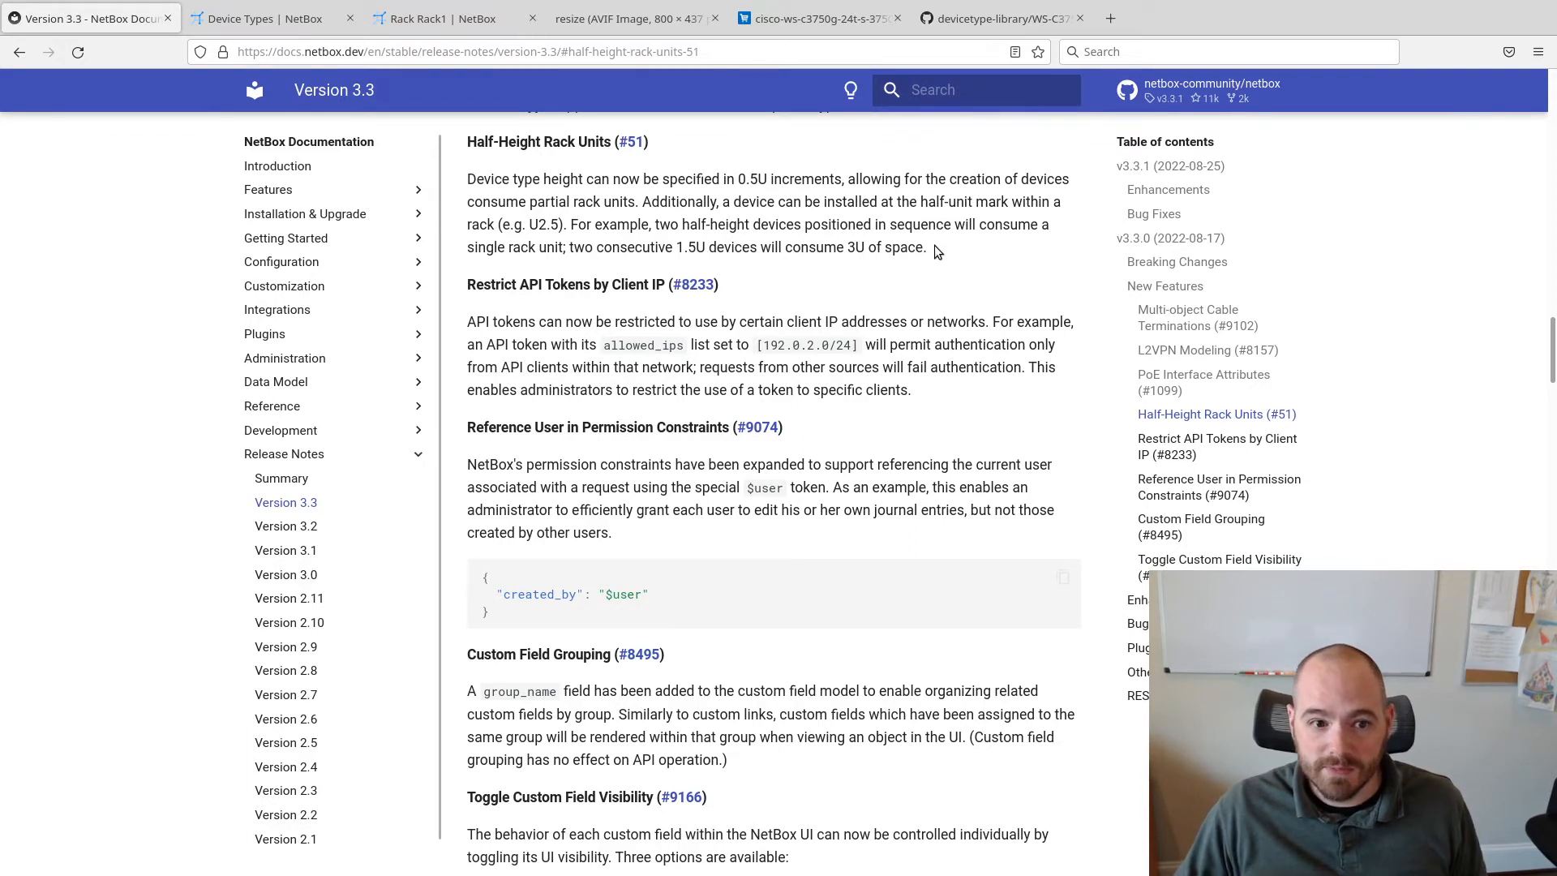
pyautogui.moveTo(966, 245)
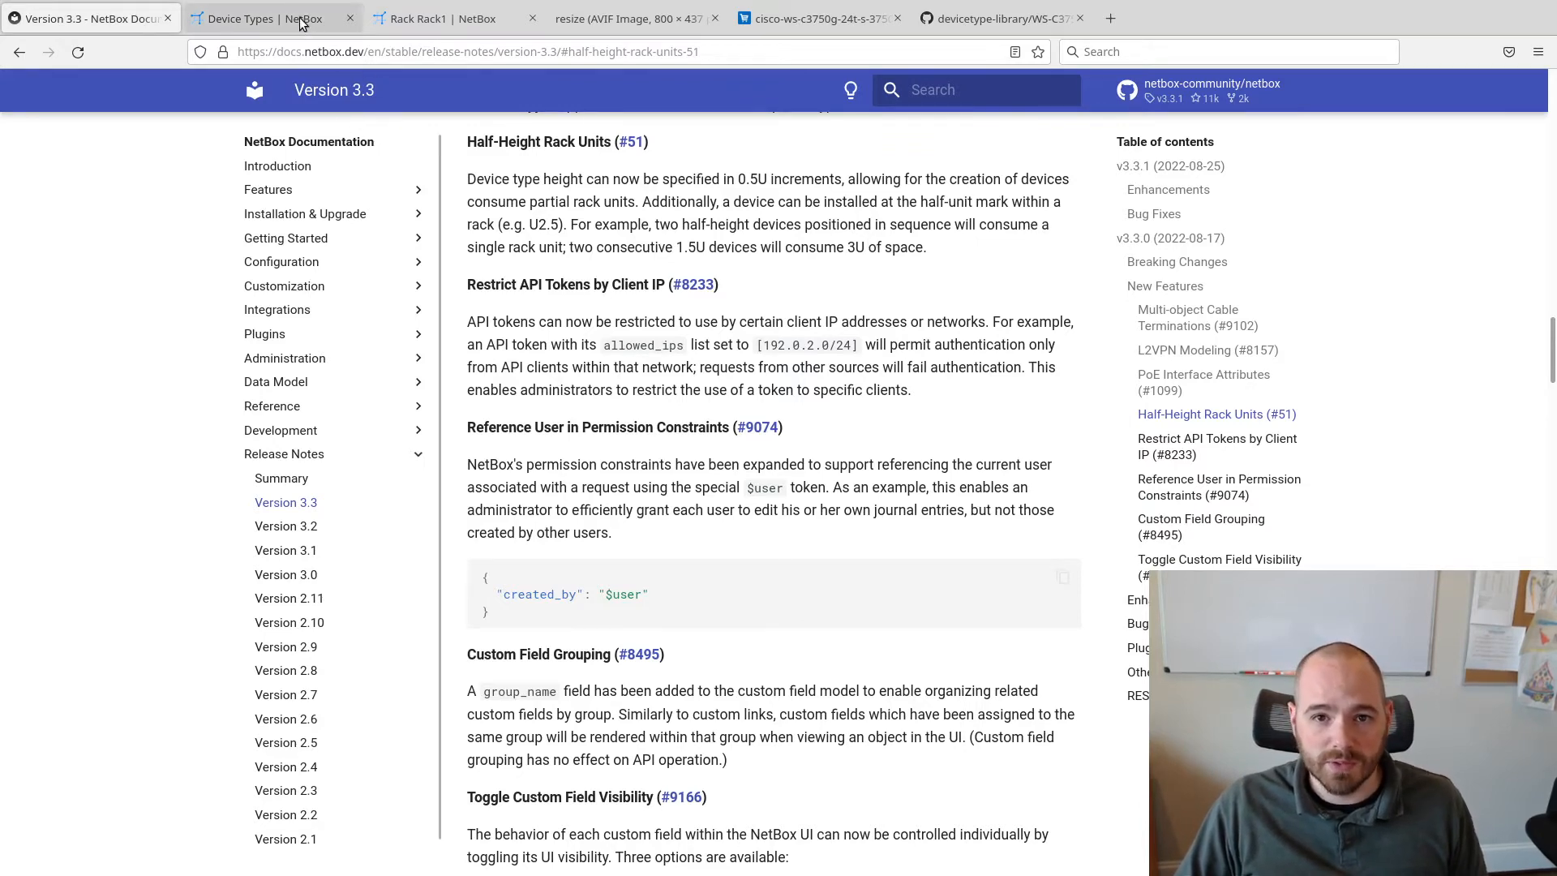
pyautogui.click(300, 18)
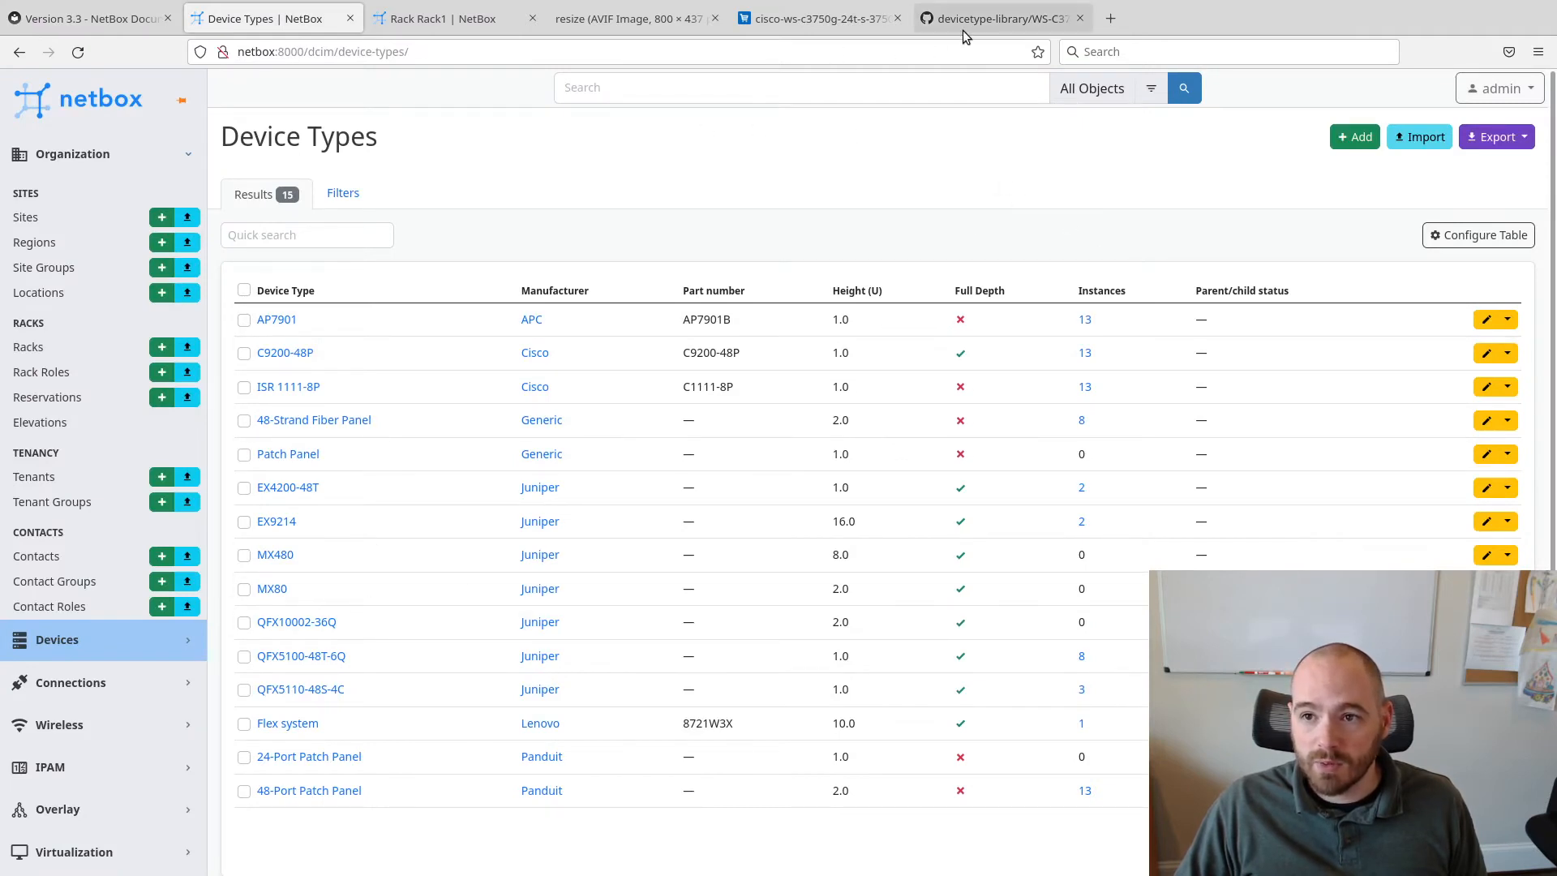
# Browse the WS-C3750G-24TS-S.yaml definition in devicetype-library and open its raw text
pyautogui.click(997, 18)
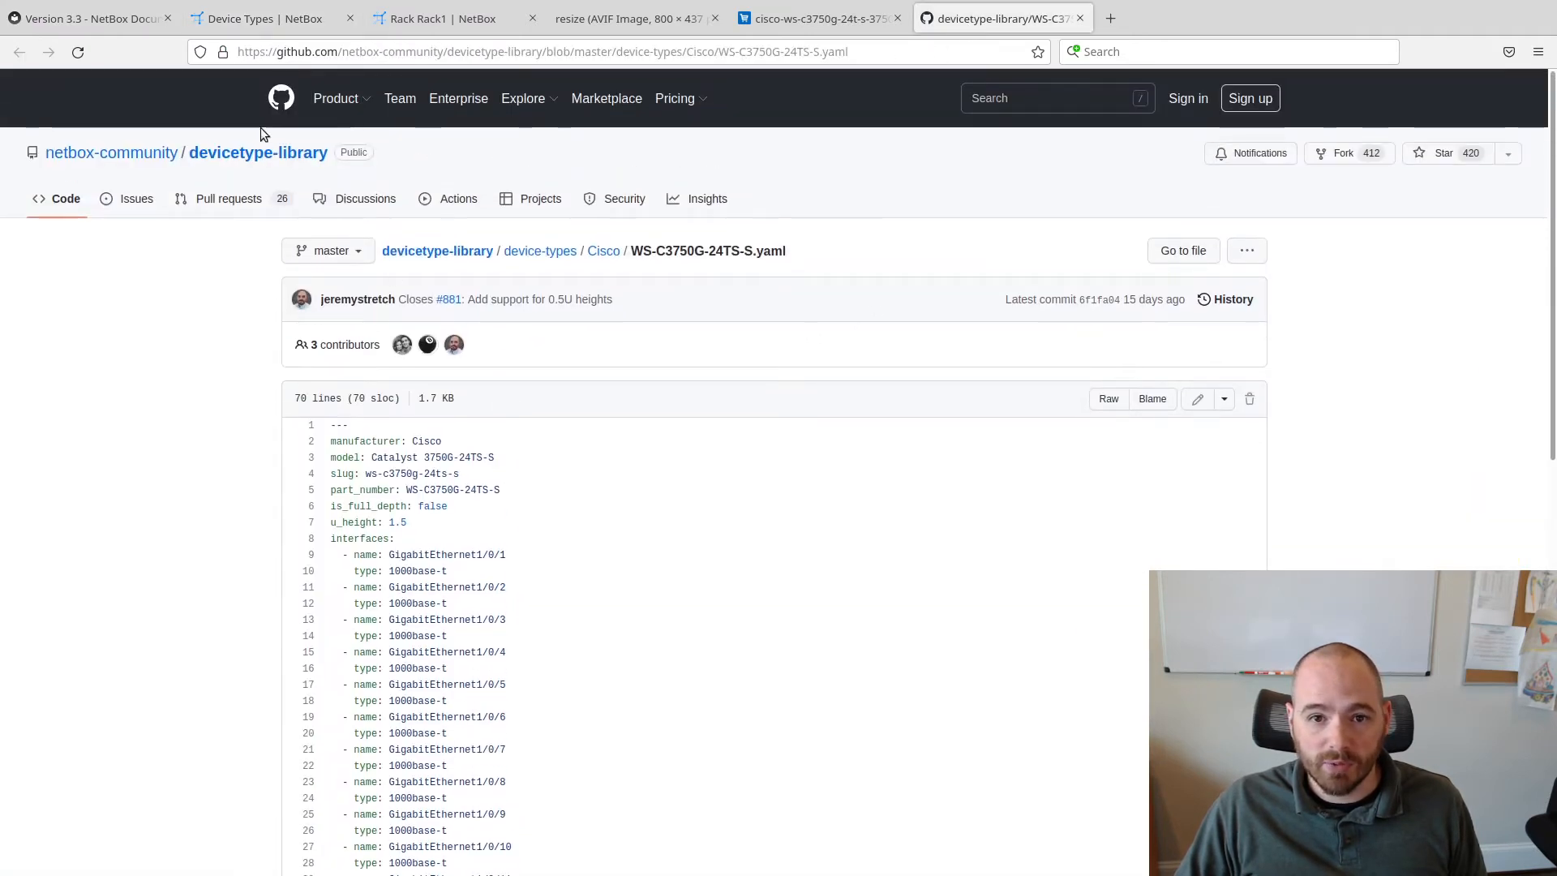
pyautogui.scroll(-3)
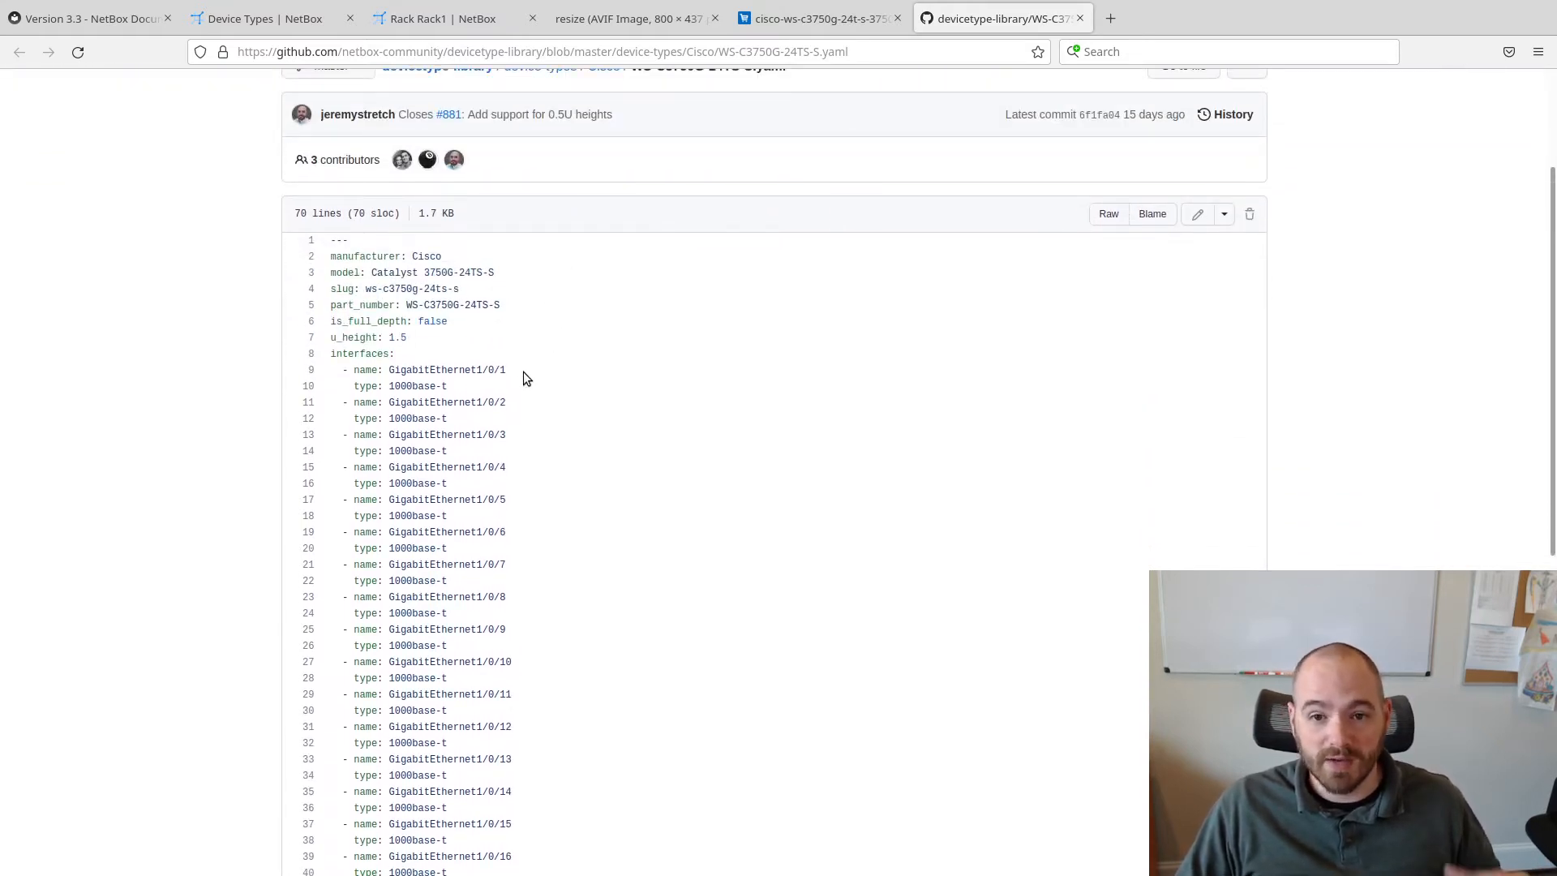
pyautogui.doubleClick(368, 338)
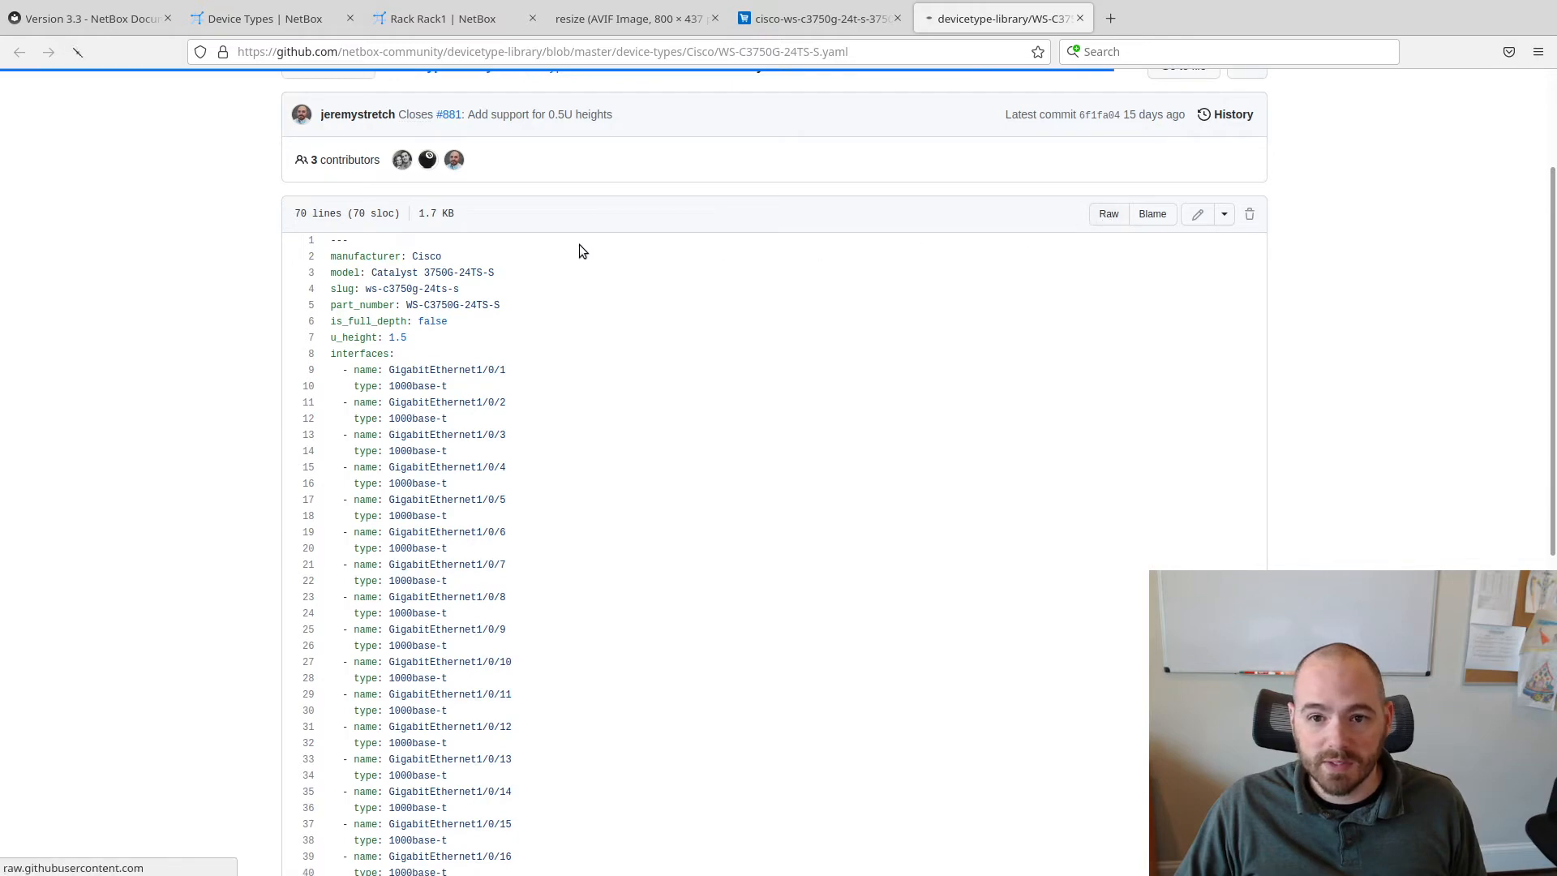
pyautogui.click(1109, 214)
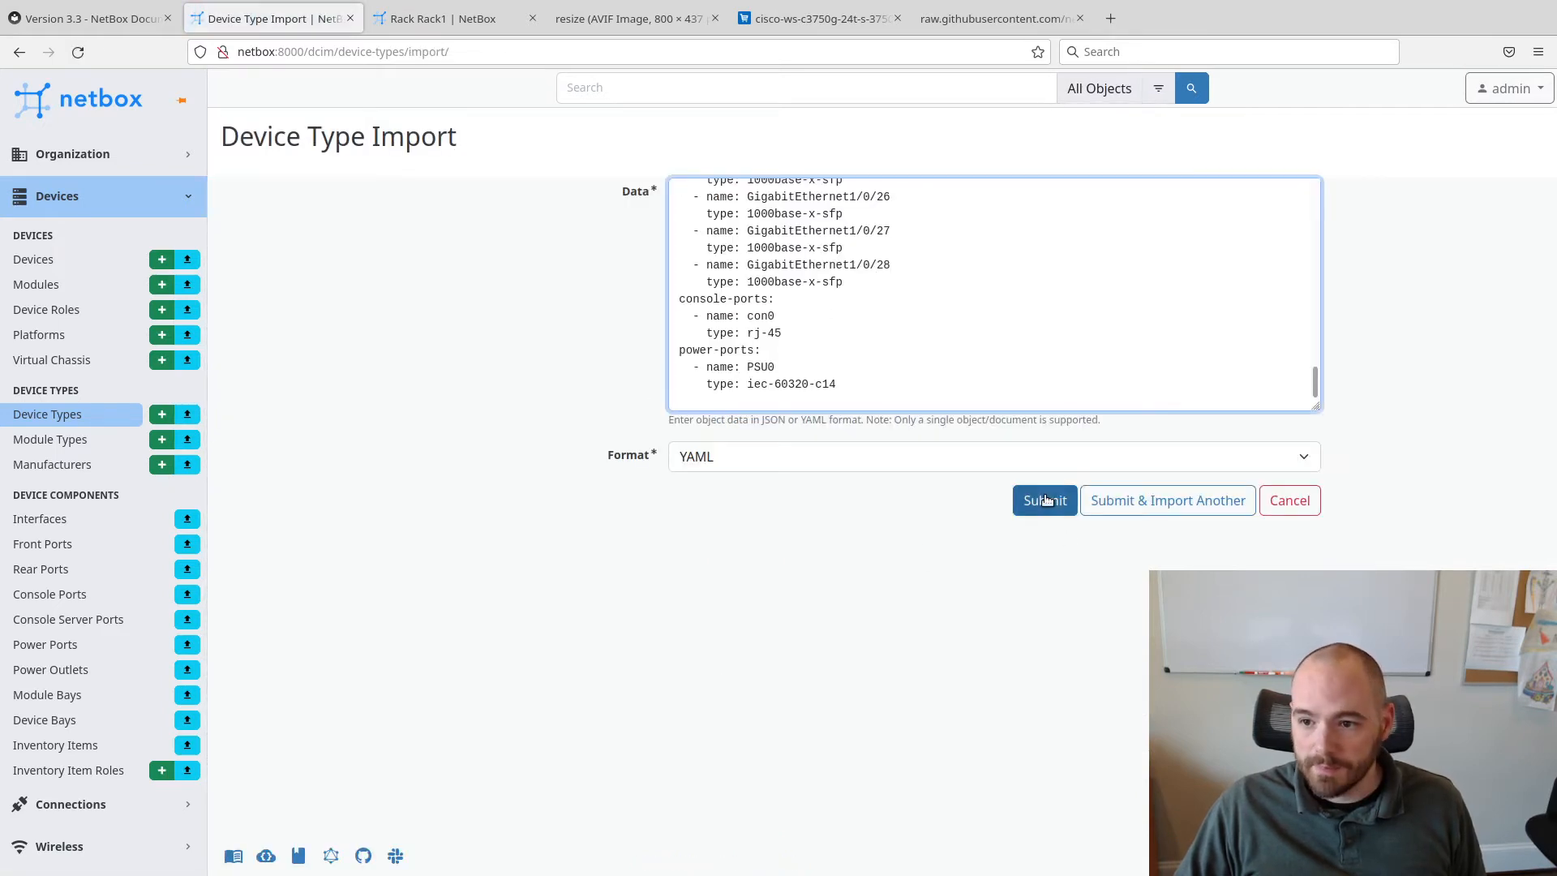
# Submit the pasted YAML to create the Catalyst 3750G-24TS-S device type
pyautogui.click(1044, 500)
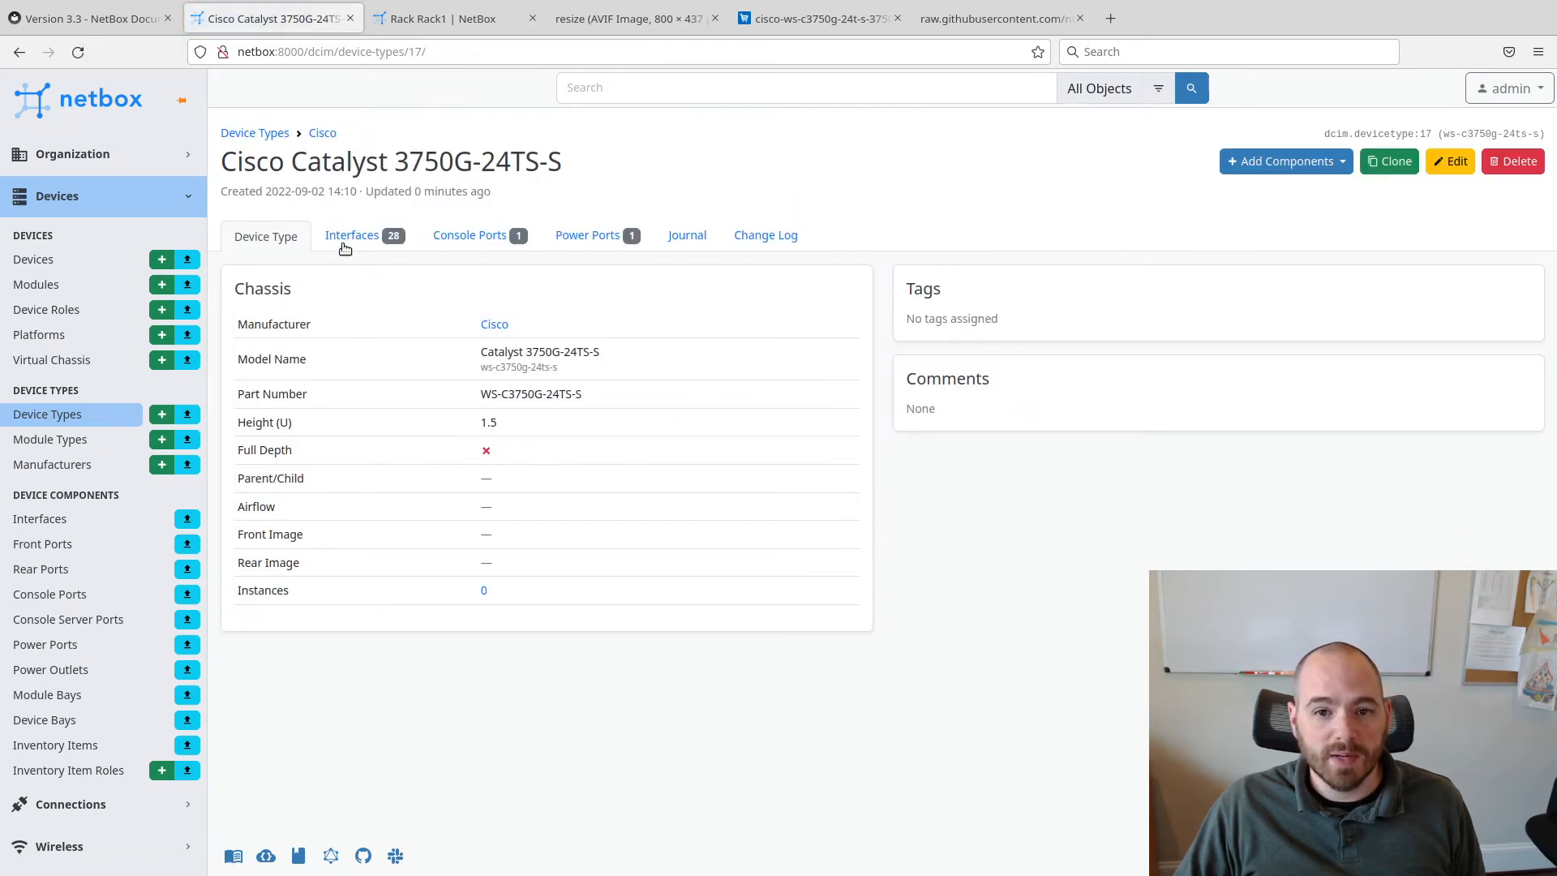
pyautogui.moveTo(415, 433)
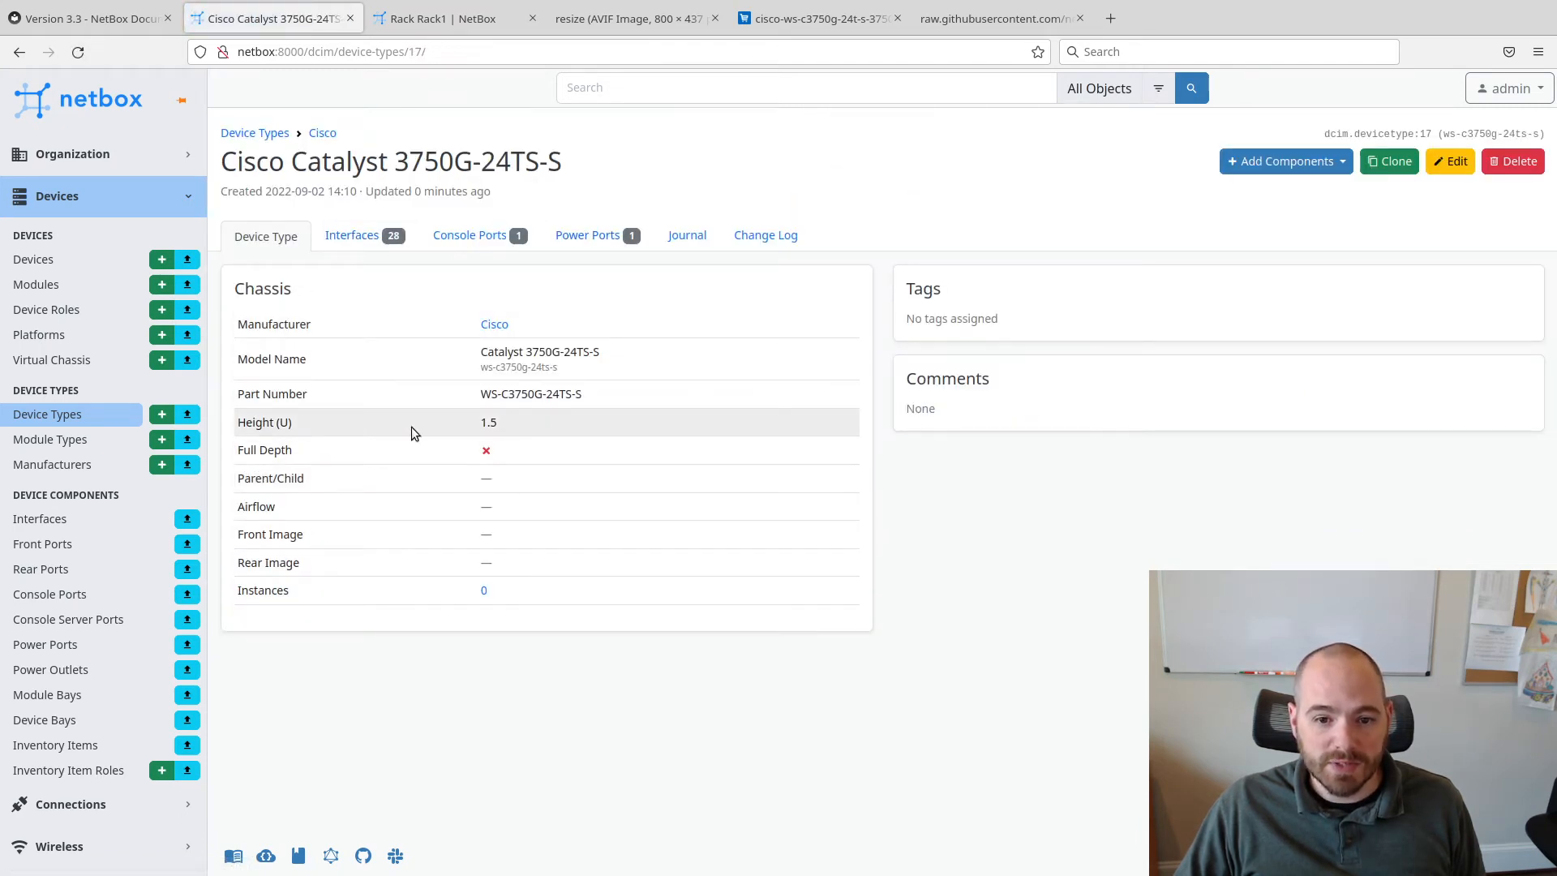
# Confirm the device type's 1.5U height, then view the empty 42U Rack1 page
pyautogui.doubleClick(488, 422)
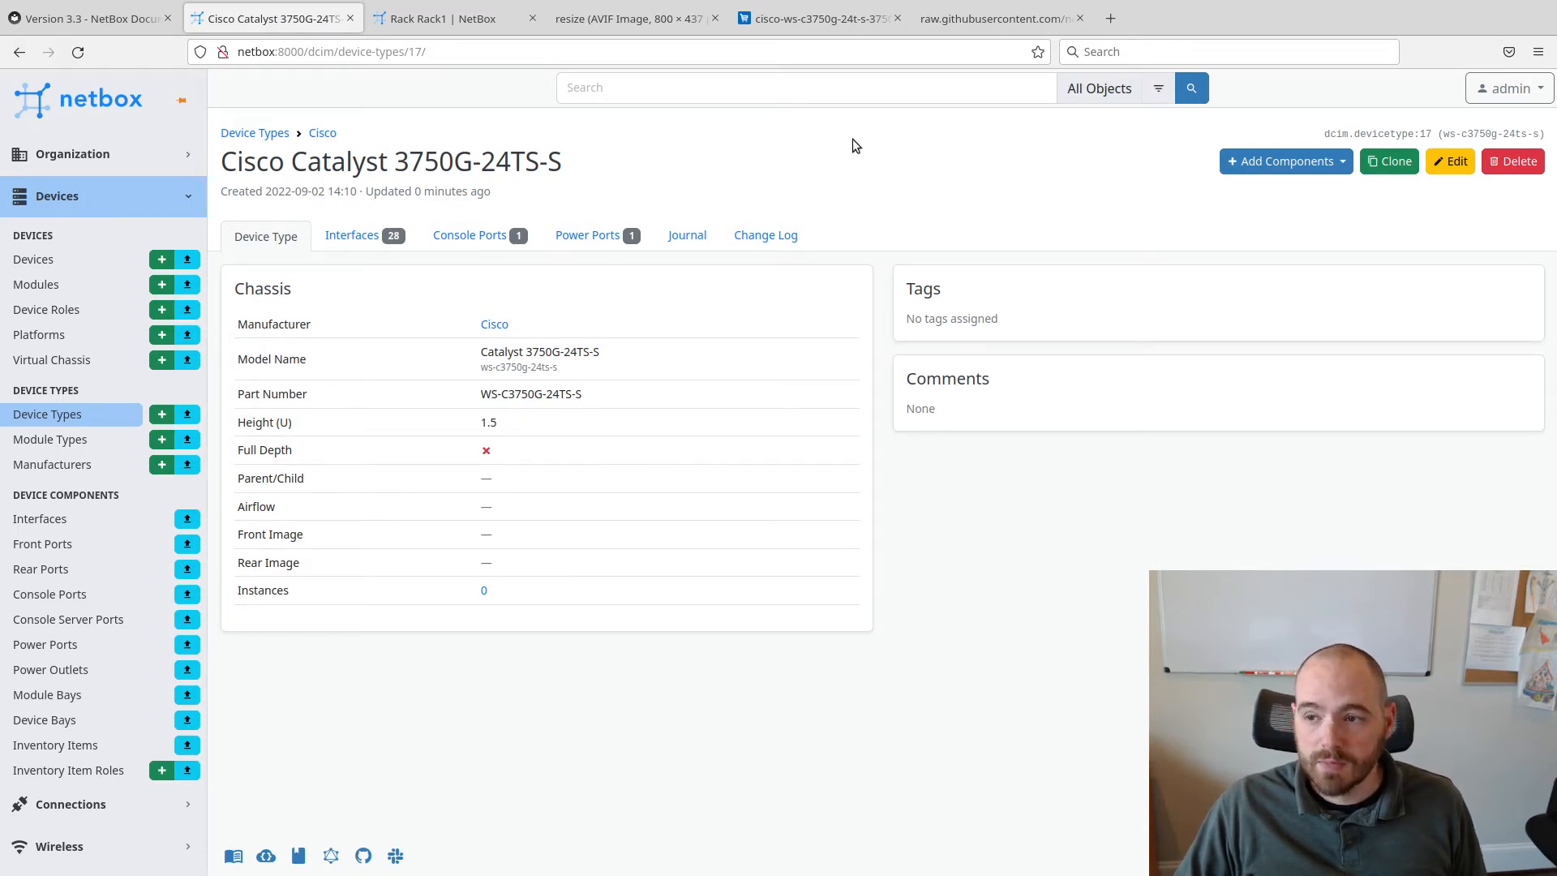
pyautogui.click(440, 18)
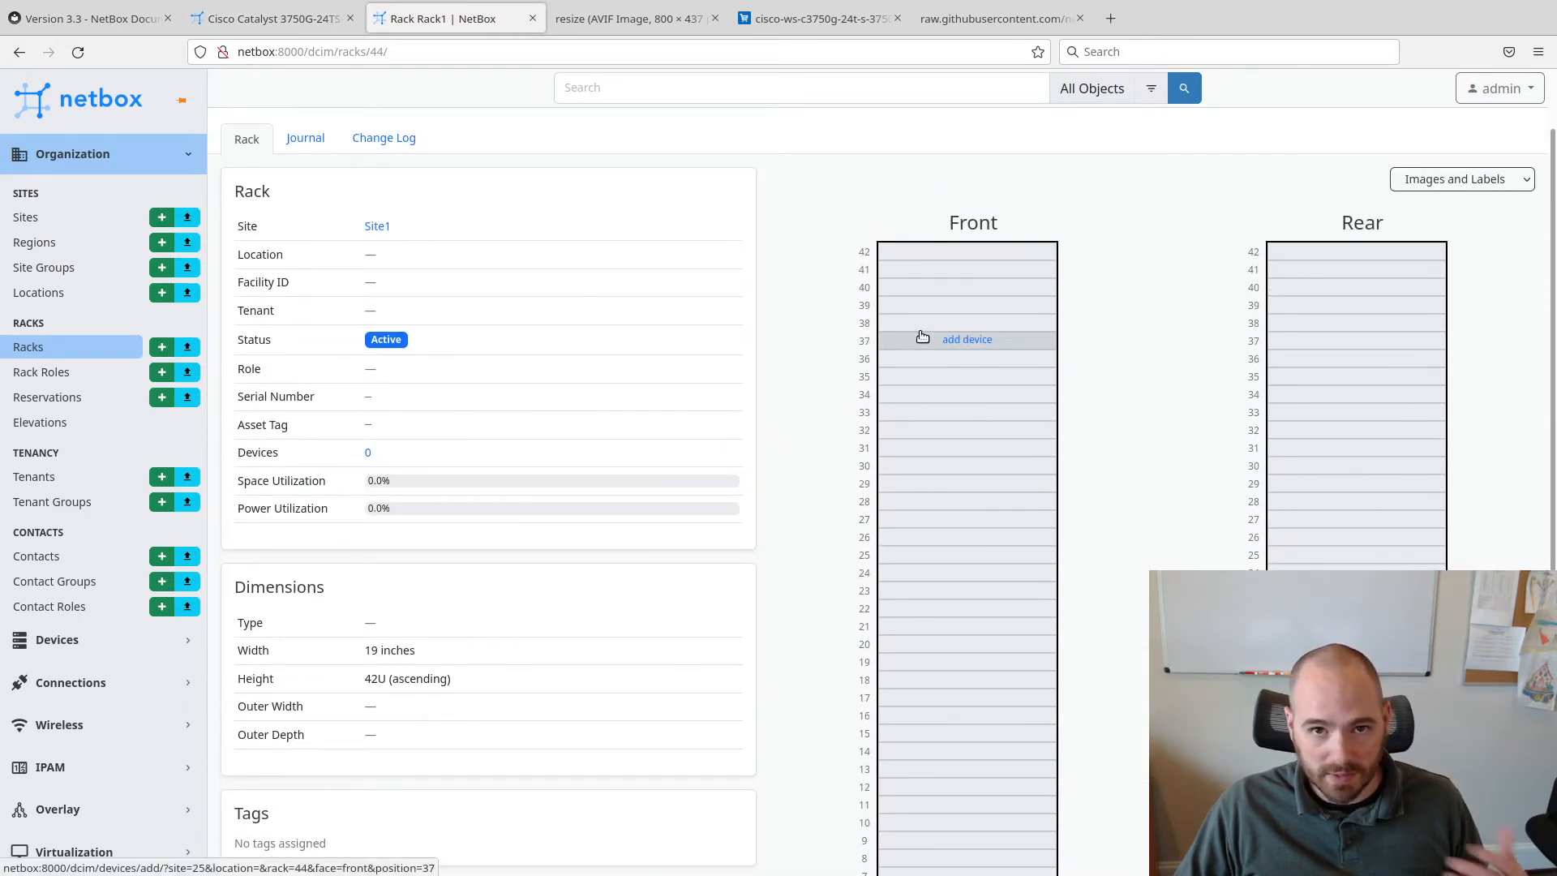
# Return to Rack1's elevation page, where all lower units are still empty
pyautogui.scroll(-3)
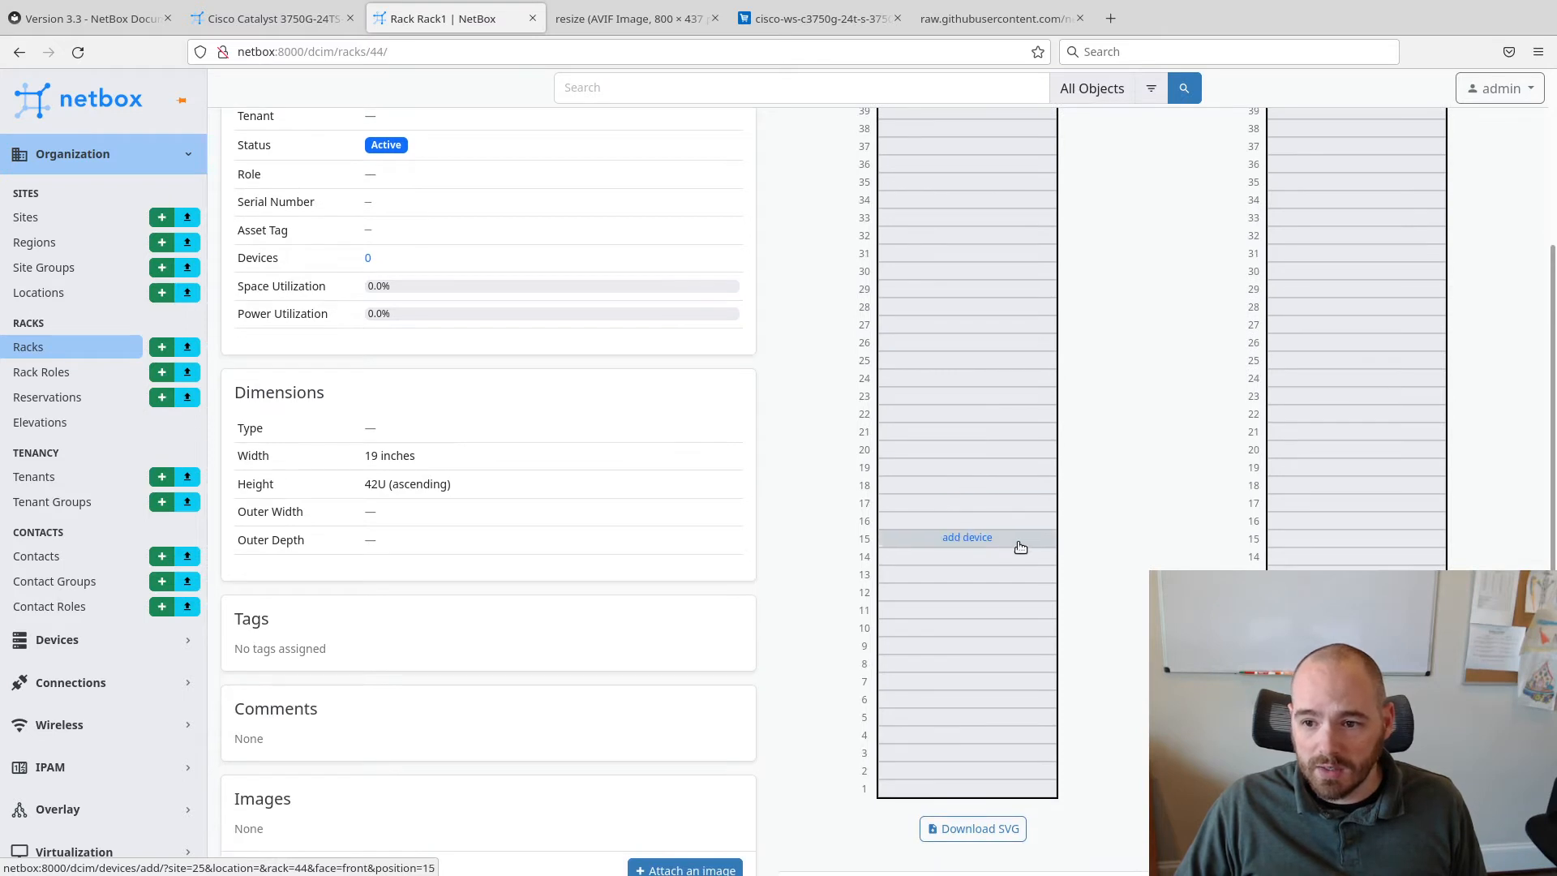
pyautogui.moveTo(460, 348)
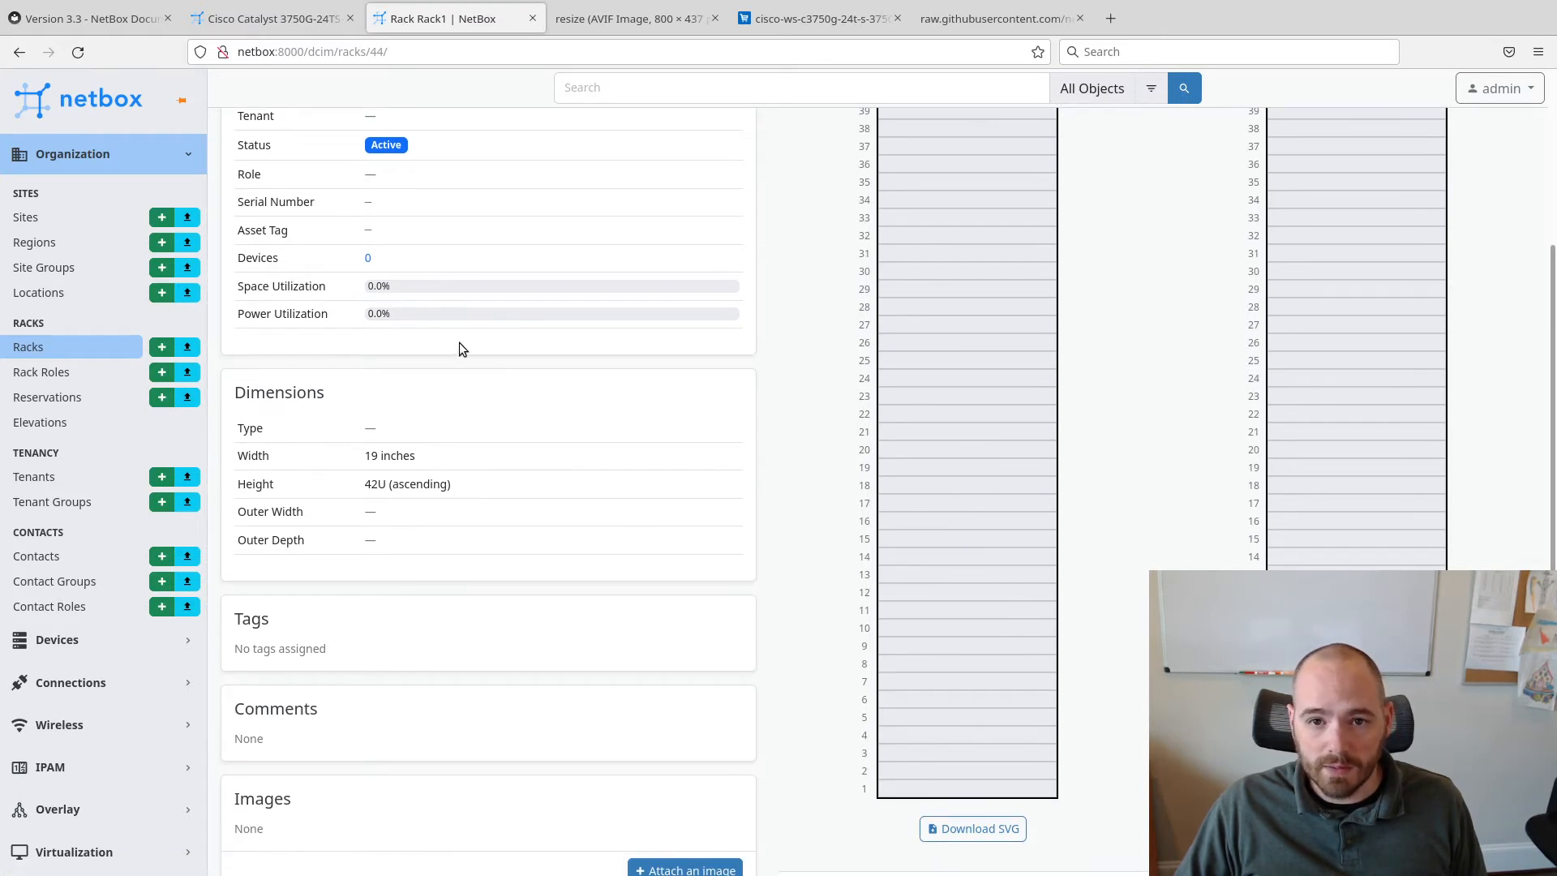
pyautogui.click(275, 18)
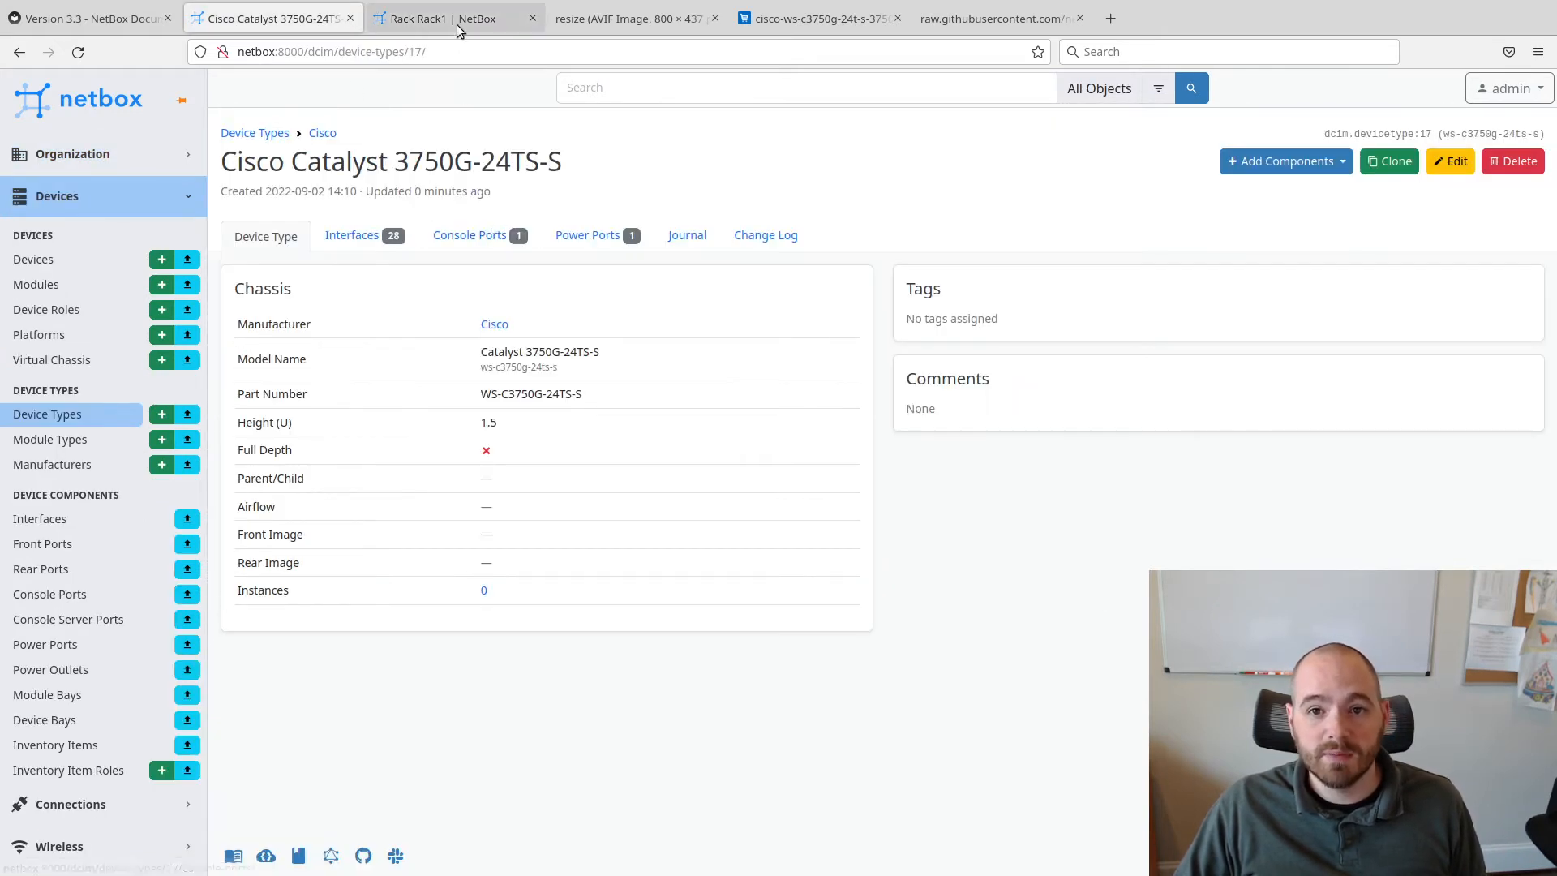
pyautogui.click(442, 18)
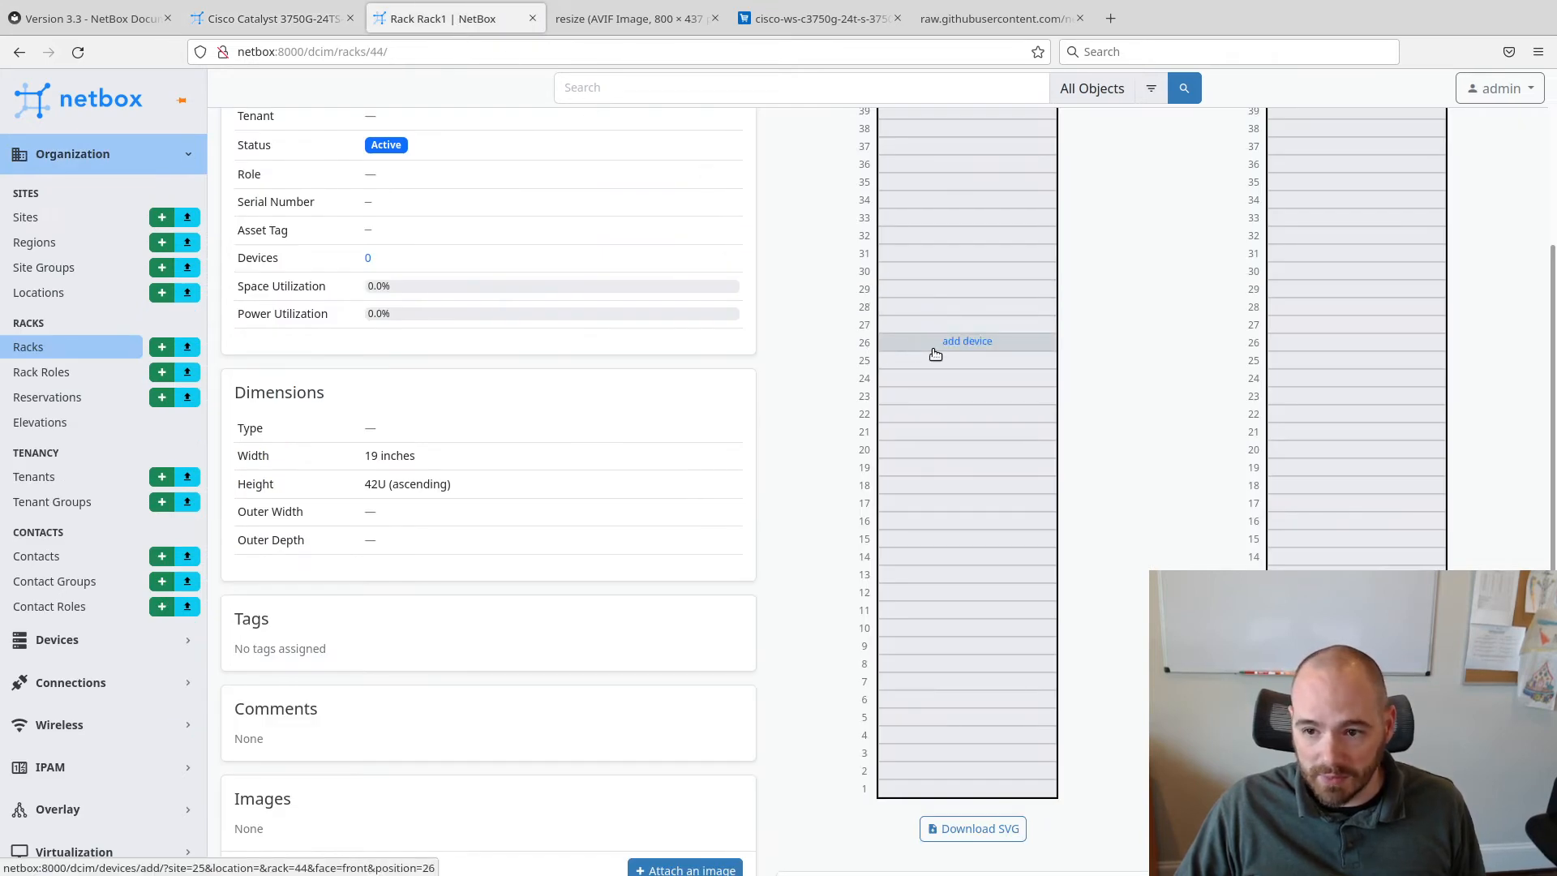
pyautogui.moveTo(965, 450)
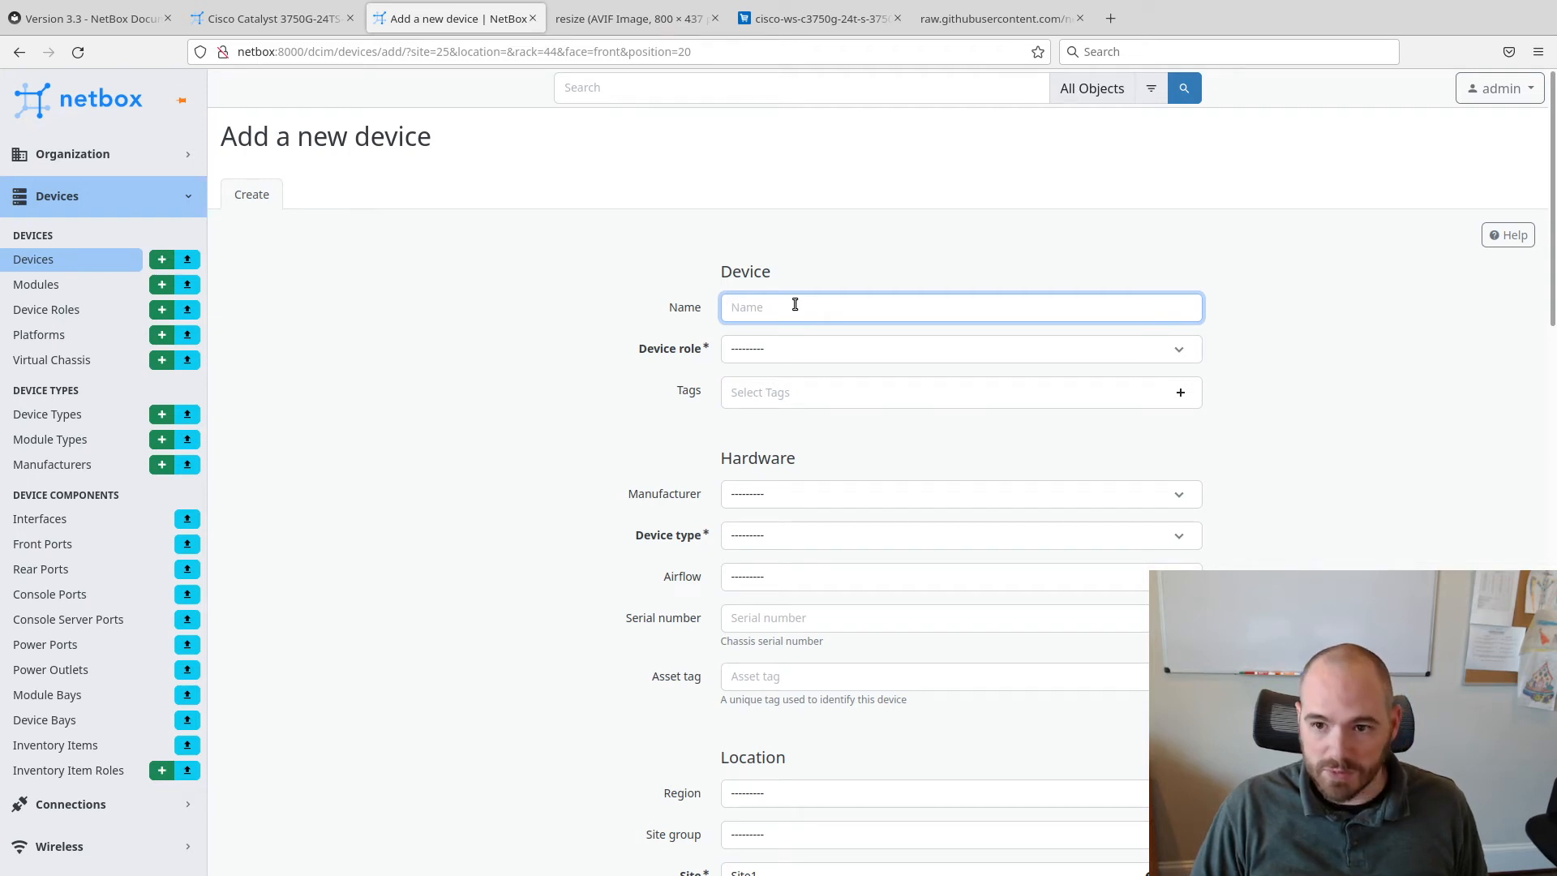
# Enter switch3 as an Access Switch, Cisco Catalyst 3750G-24TS-S, at U20 on Rack1 front
pyautogui.write('sw')
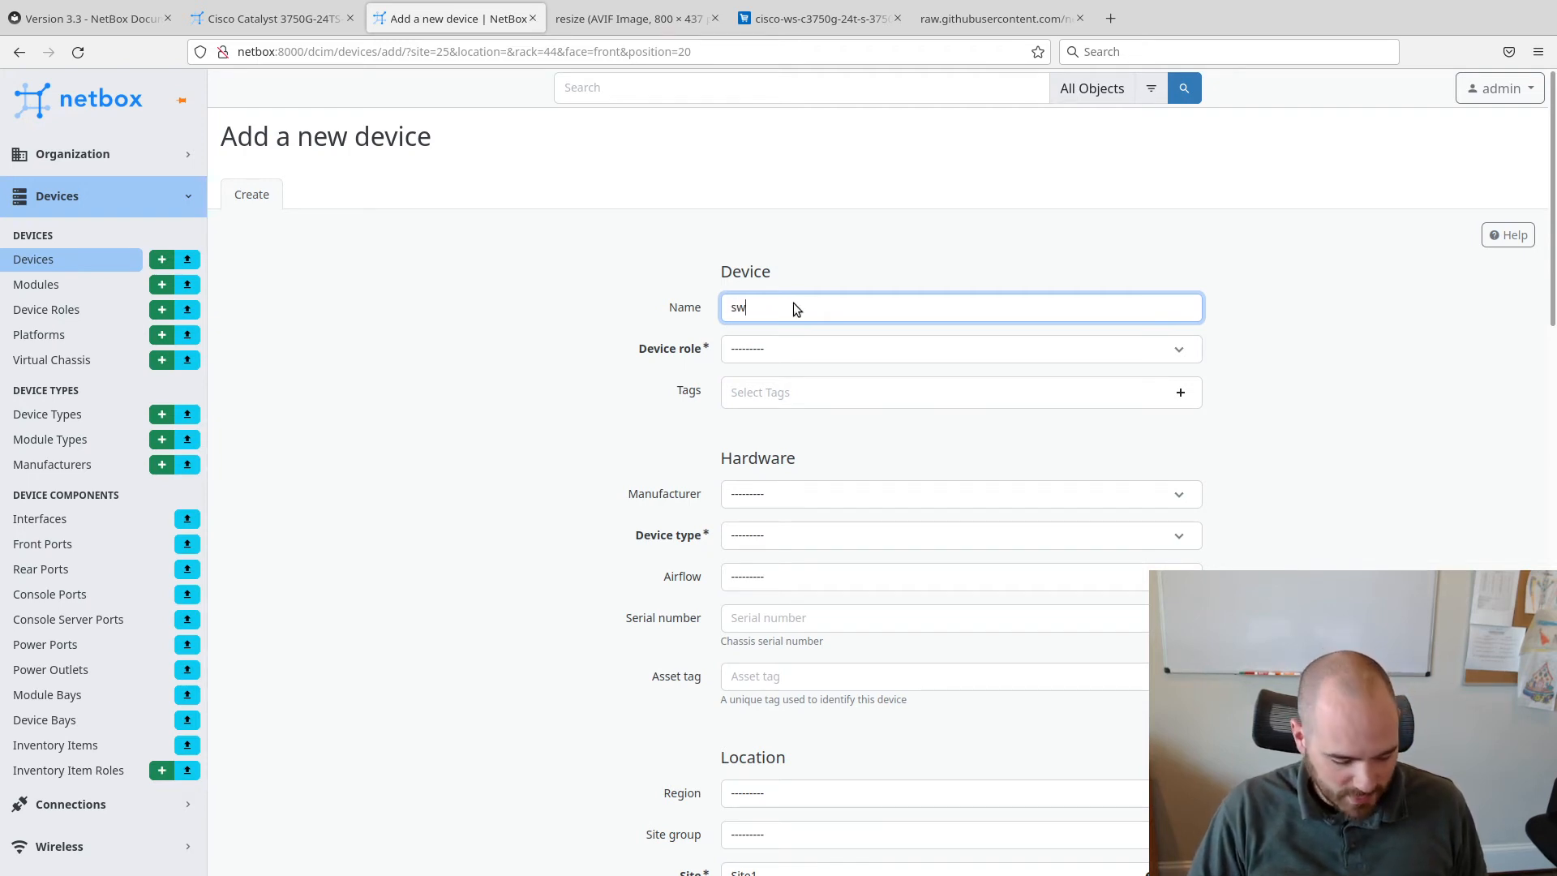
pyautogui.write('itch3')
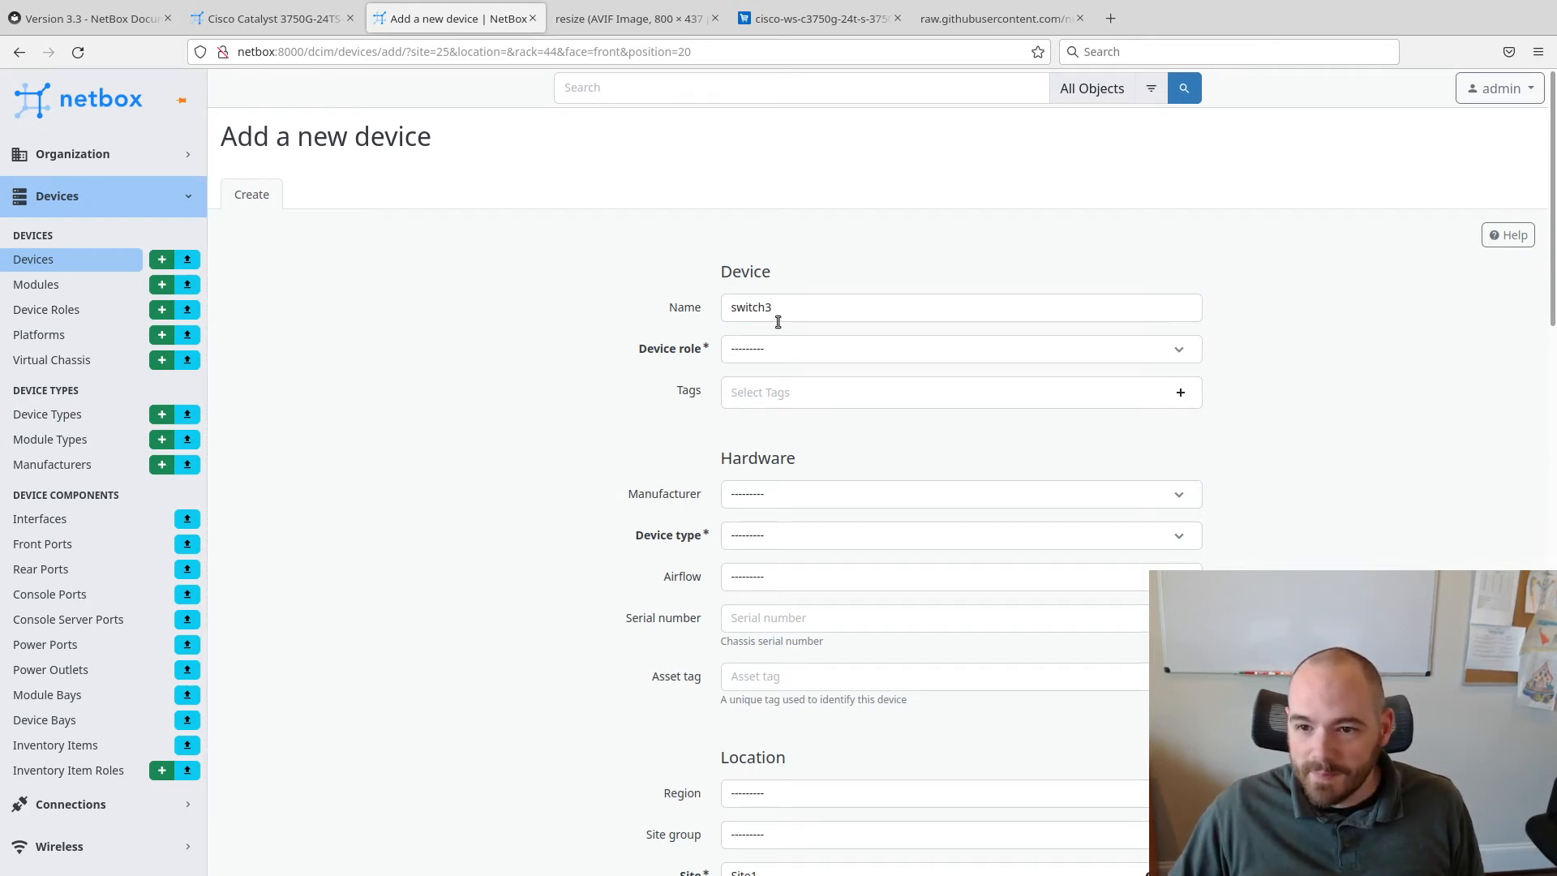
pyautogui.click(961, 348)
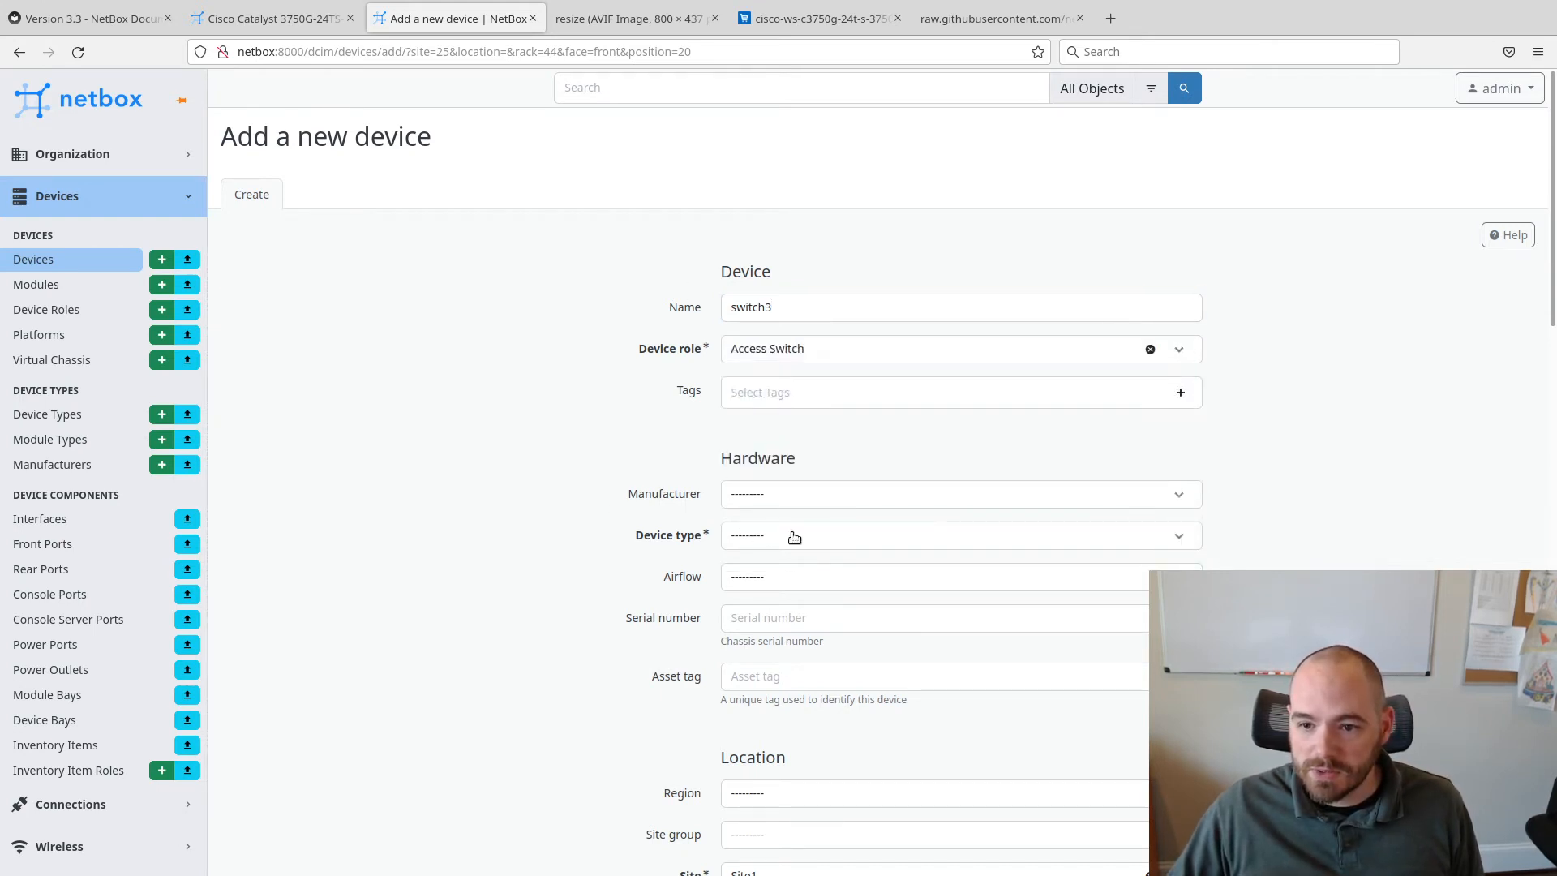
pyautogui.click(961, 494)
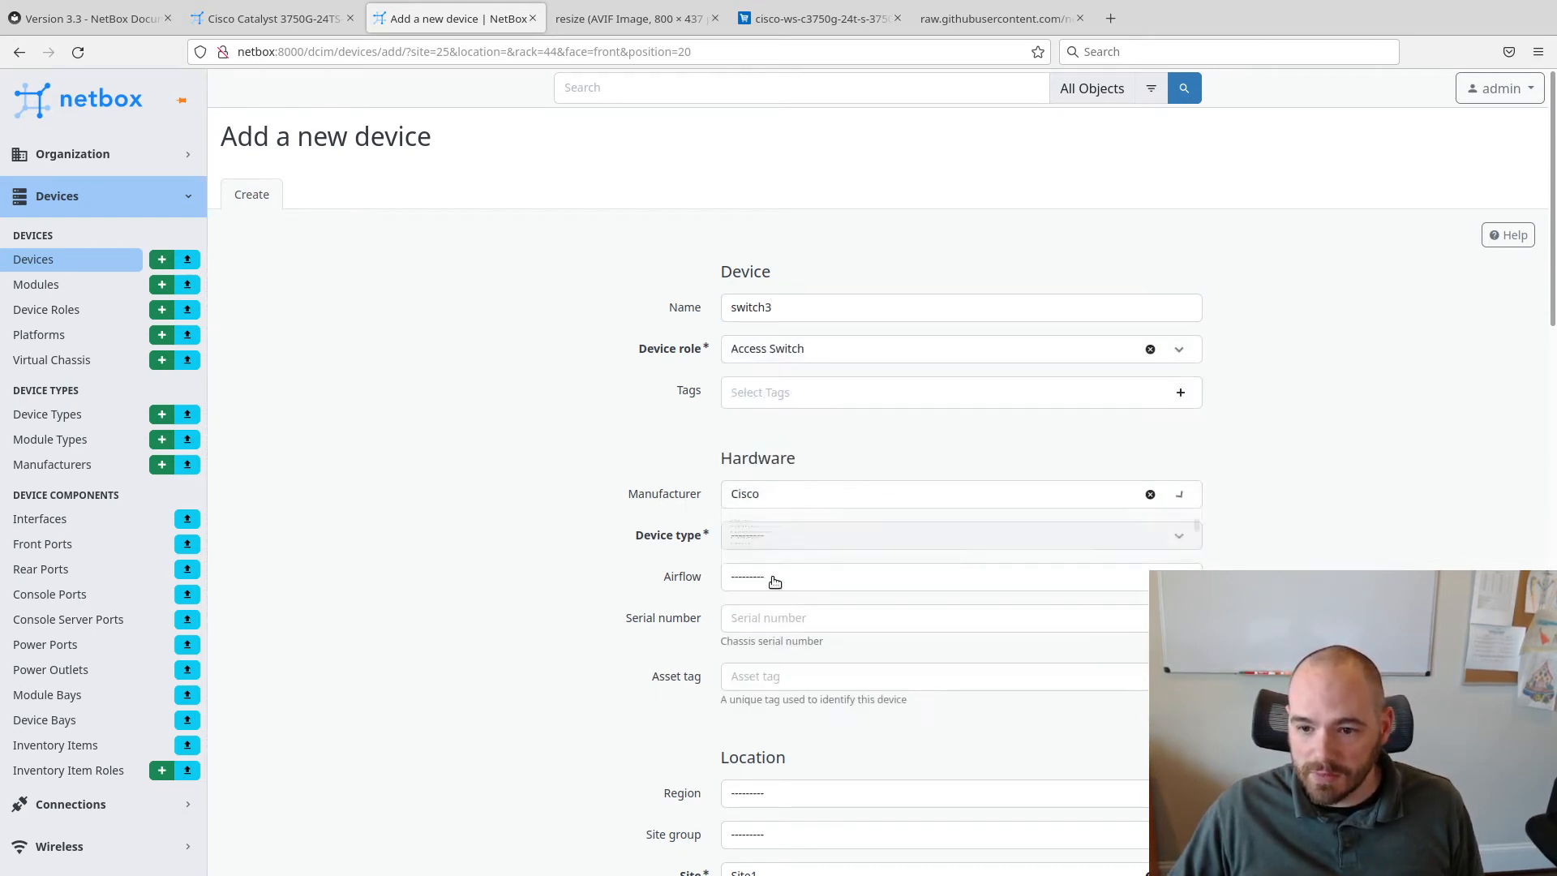
pyautogui.click(958, 534)
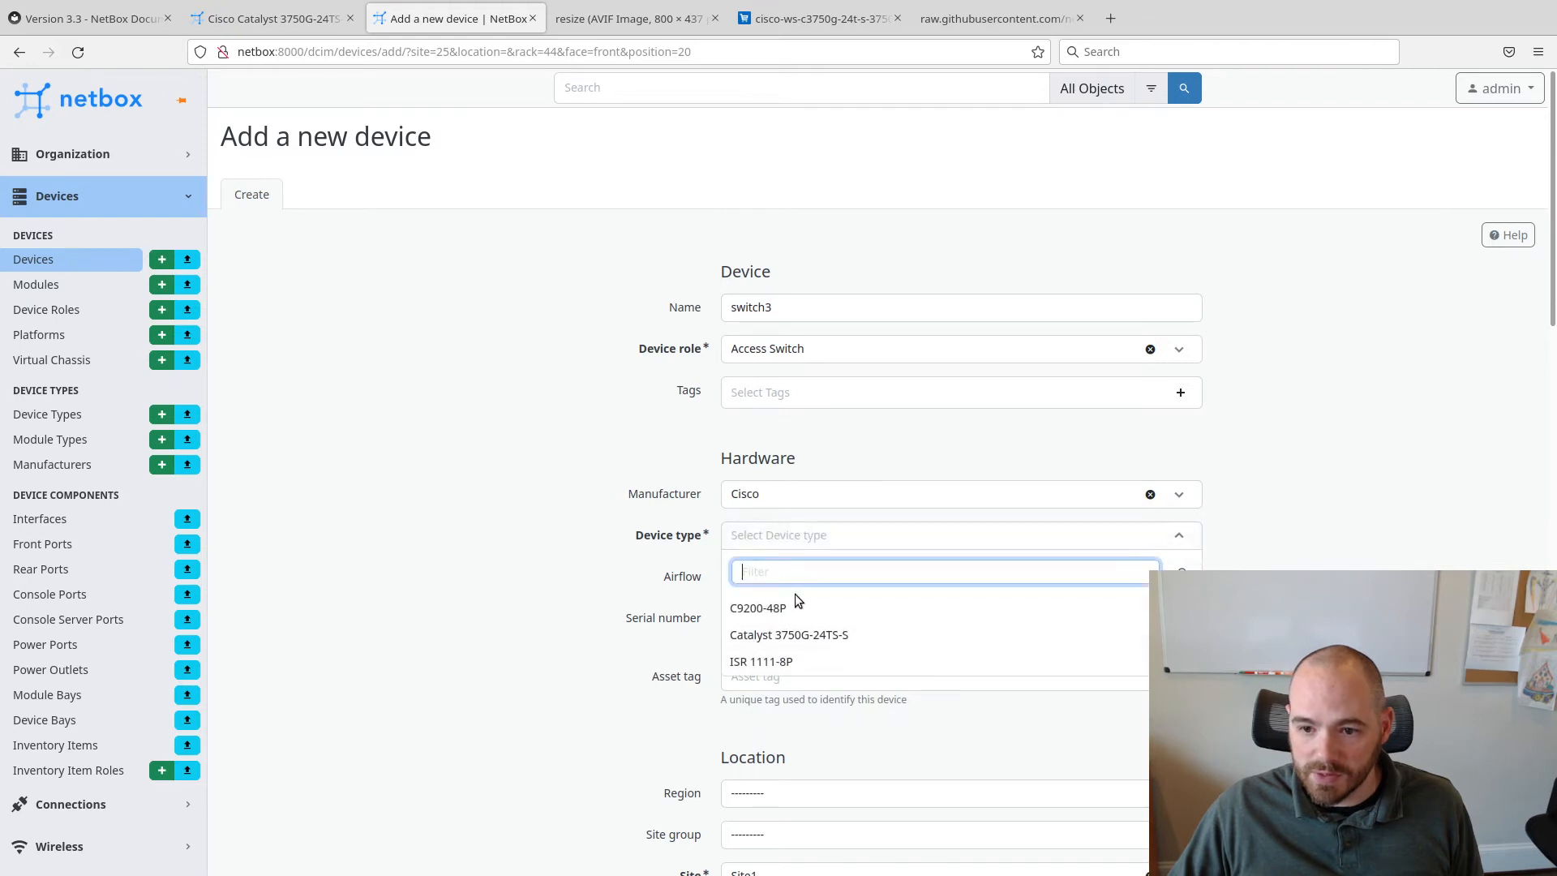
pyautogui.moveTo(878, 637)
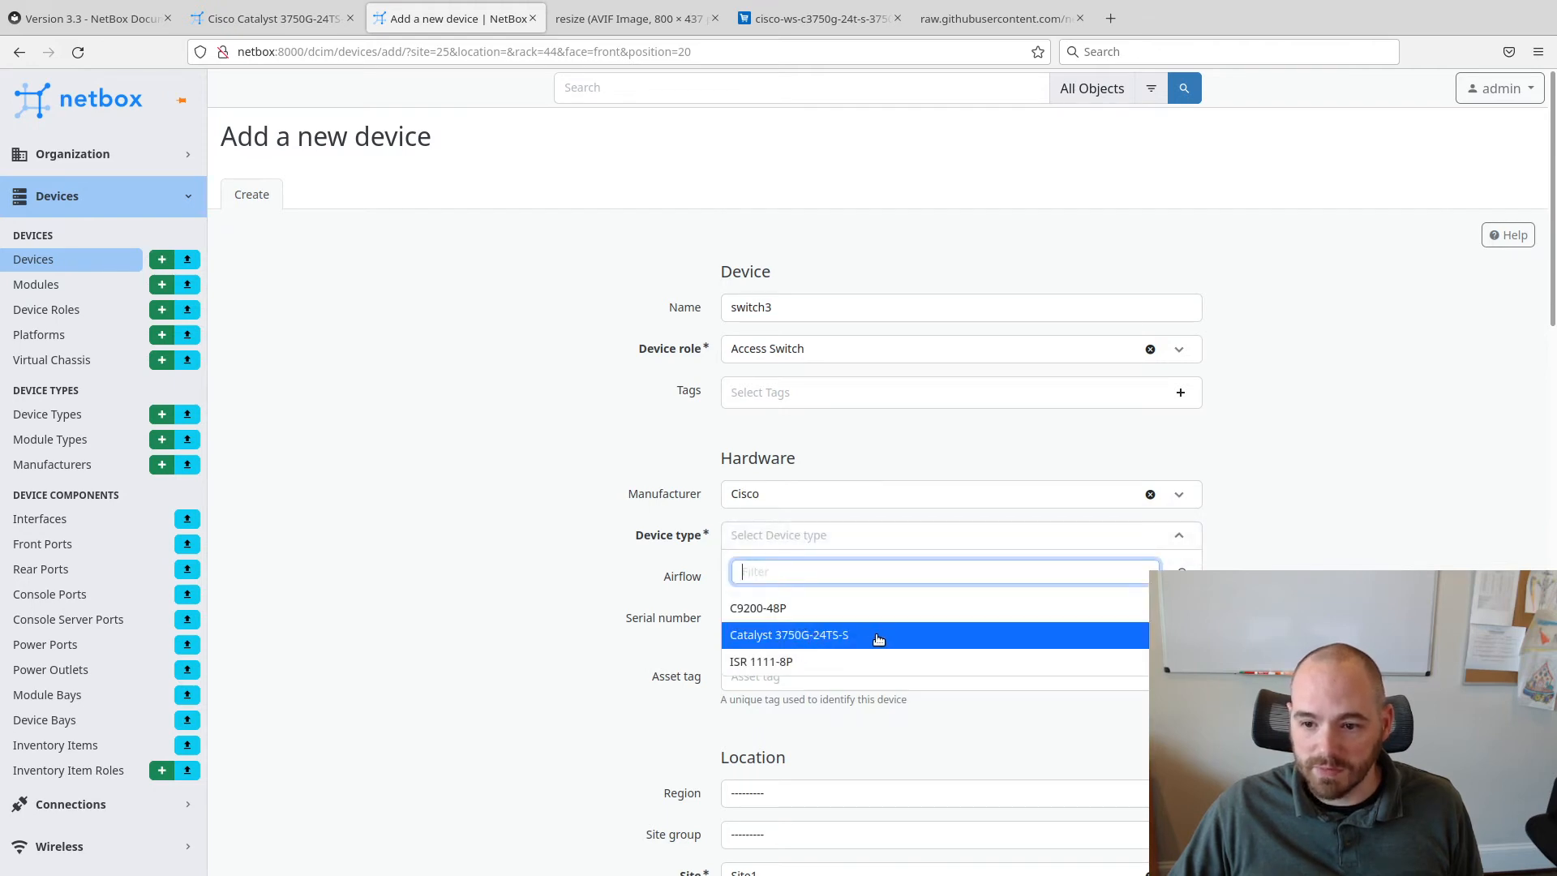
pyautogui.click(789, 635)
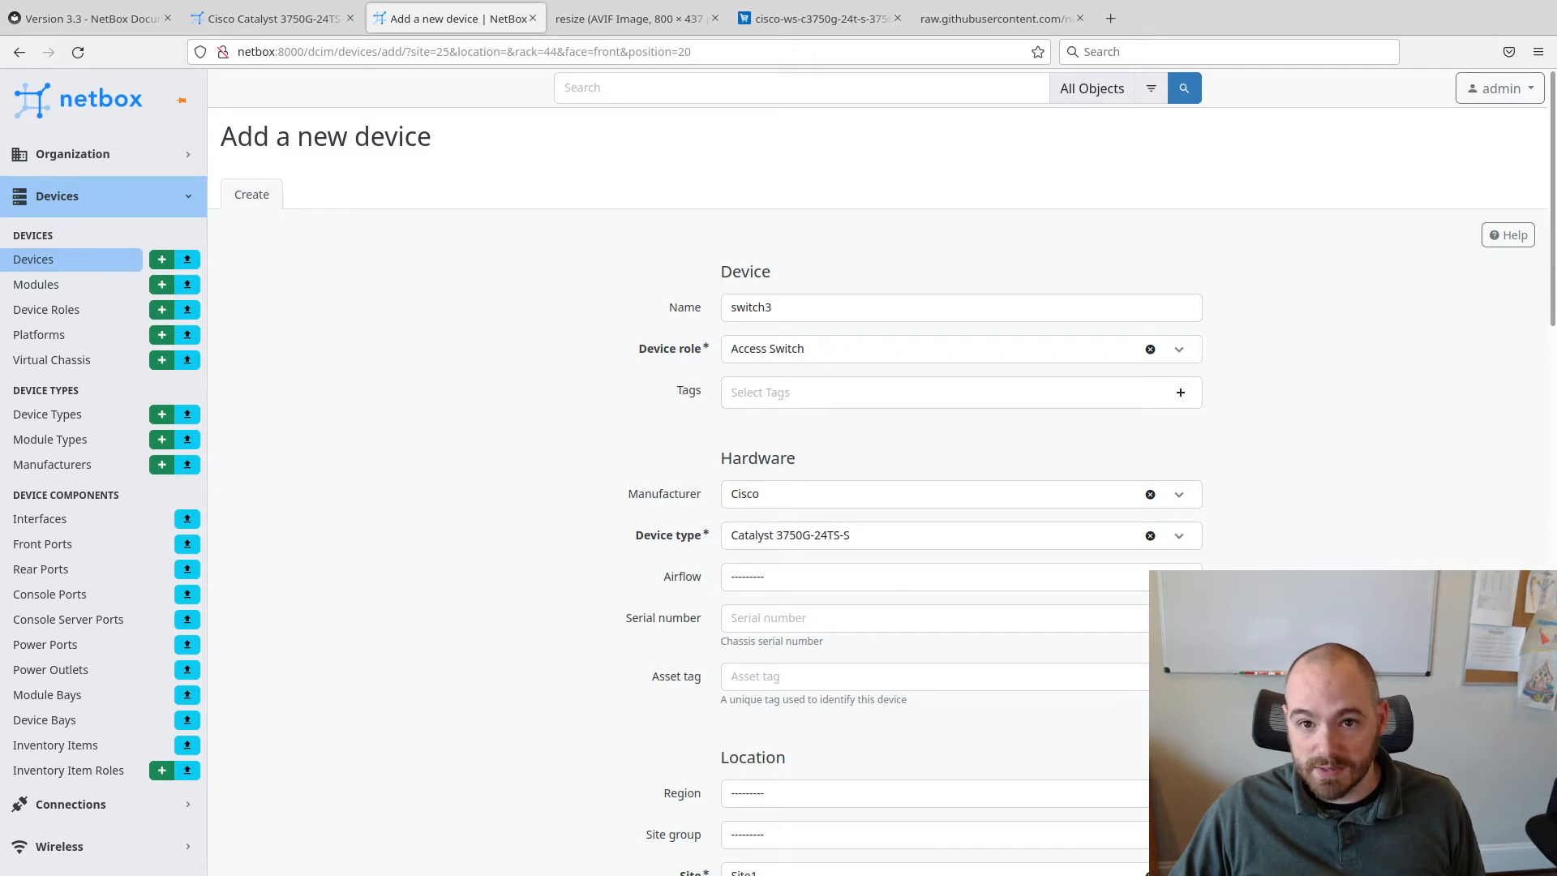
pyautogui.scroll(-3)
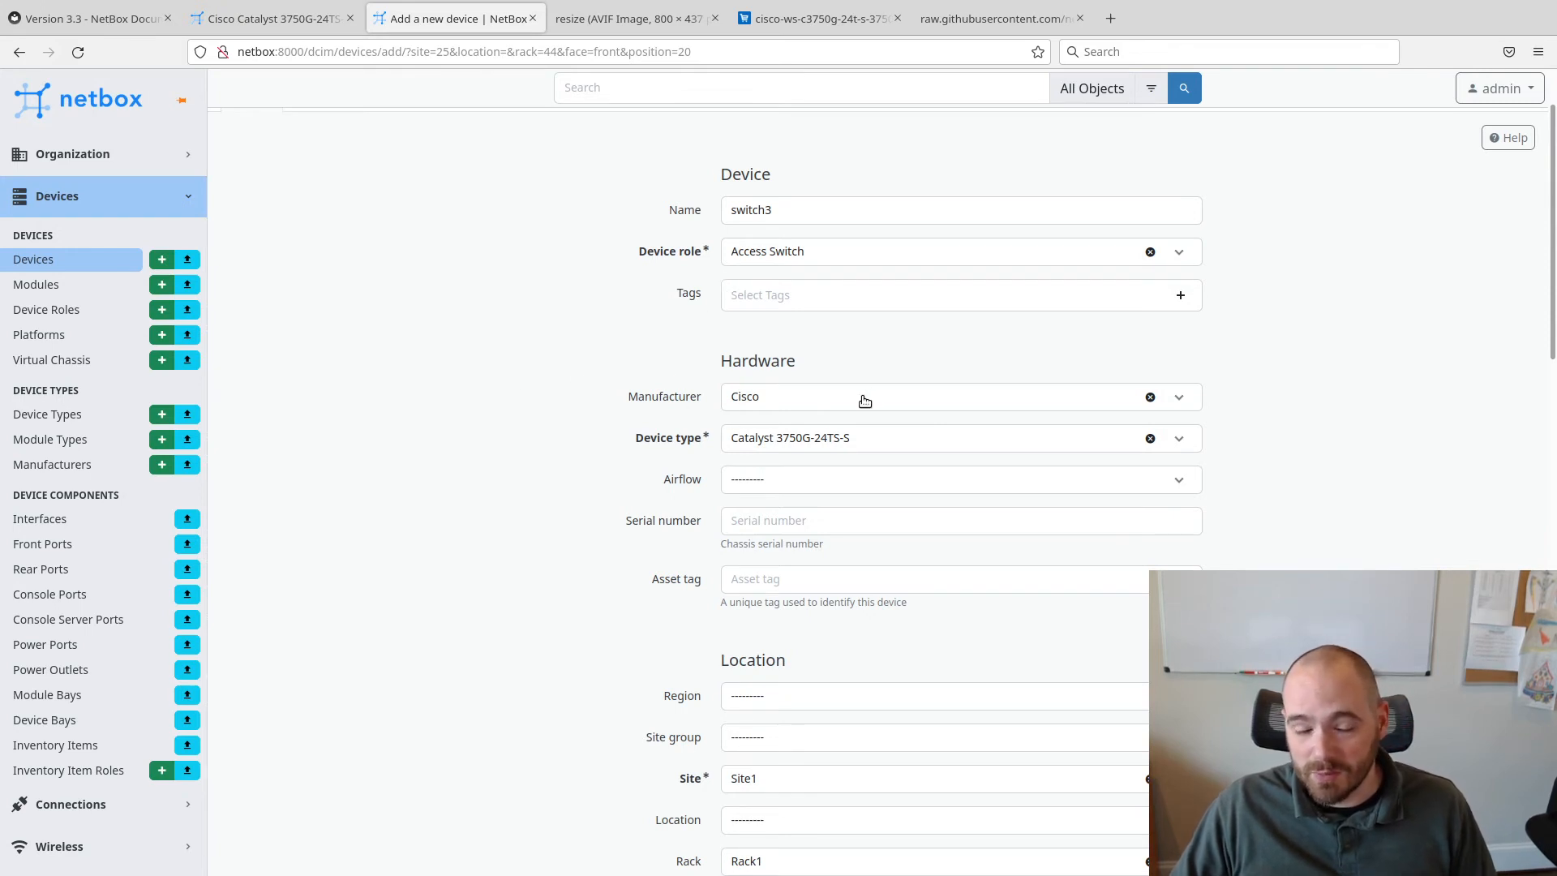
pyautogui.moveTo(548, 477)
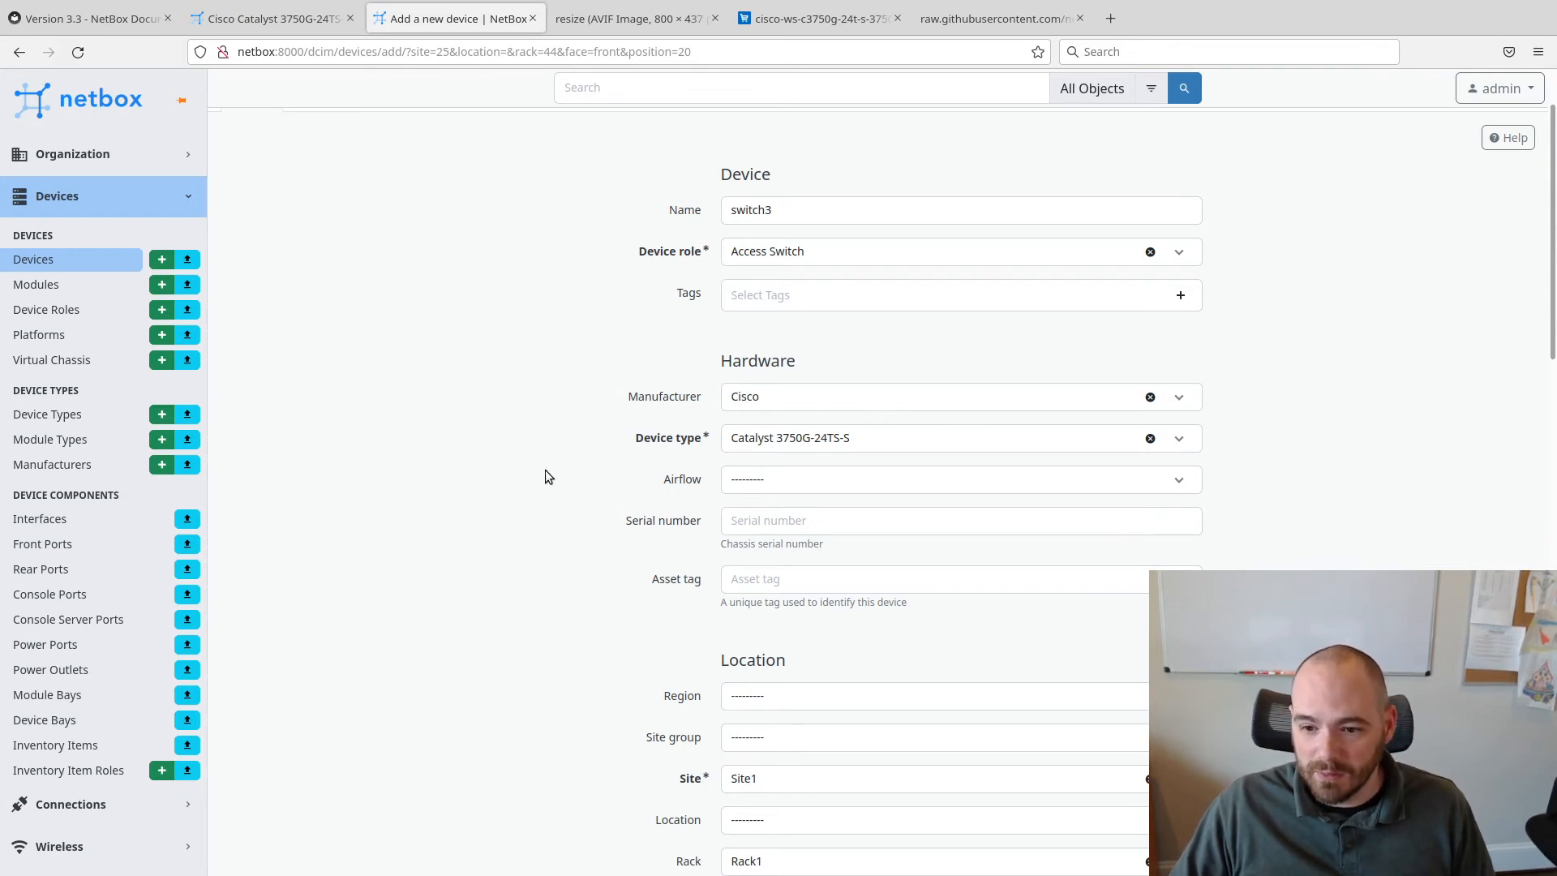
pyautogui.moveTo(555, 364)
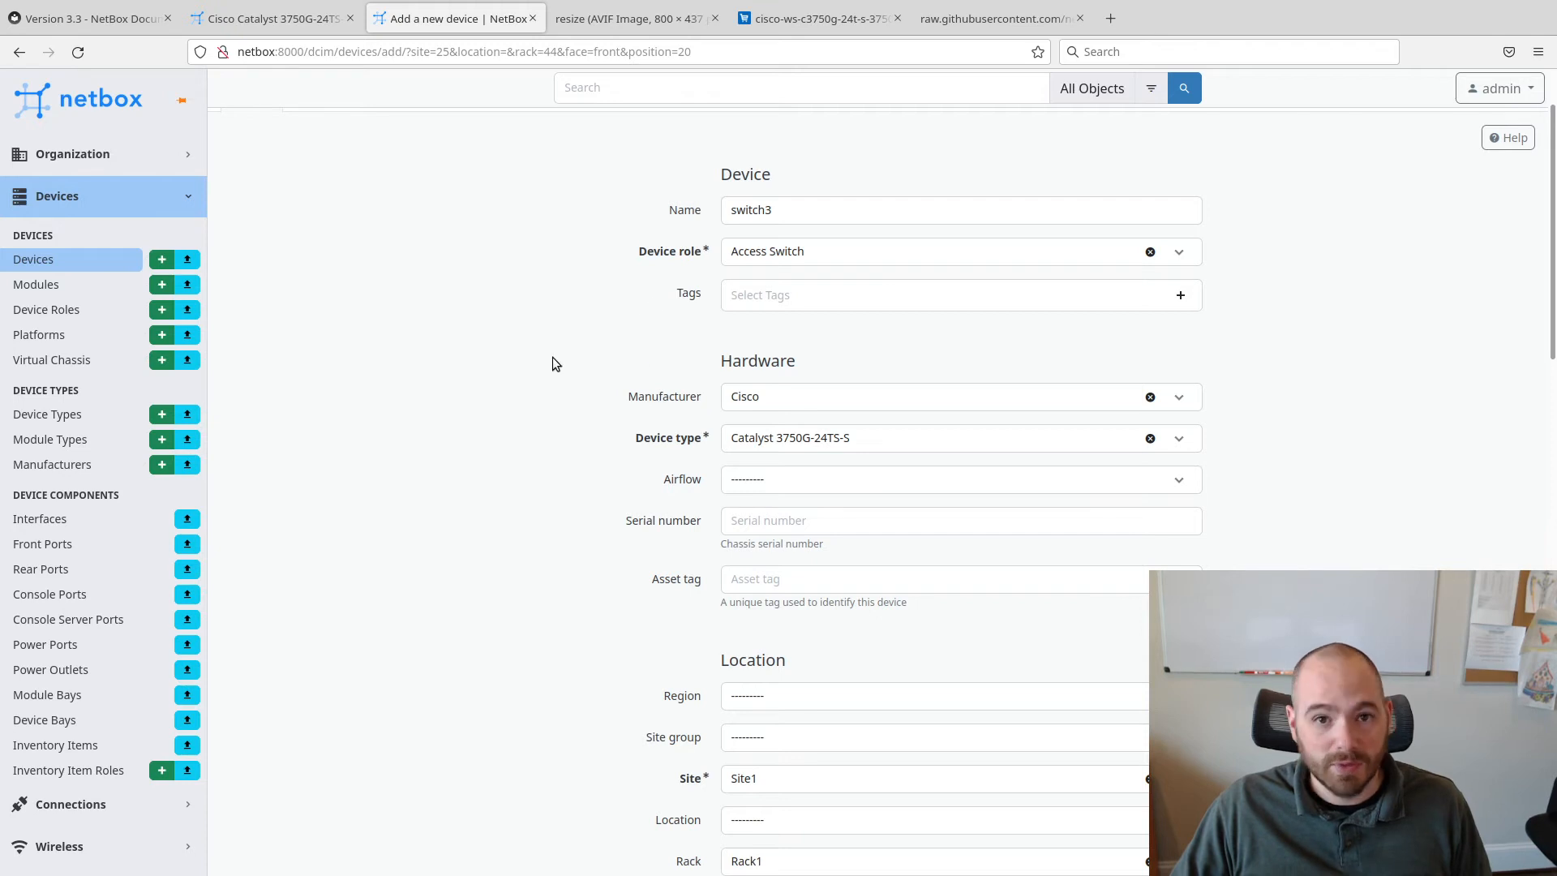
pyautogui.scroll(-3)
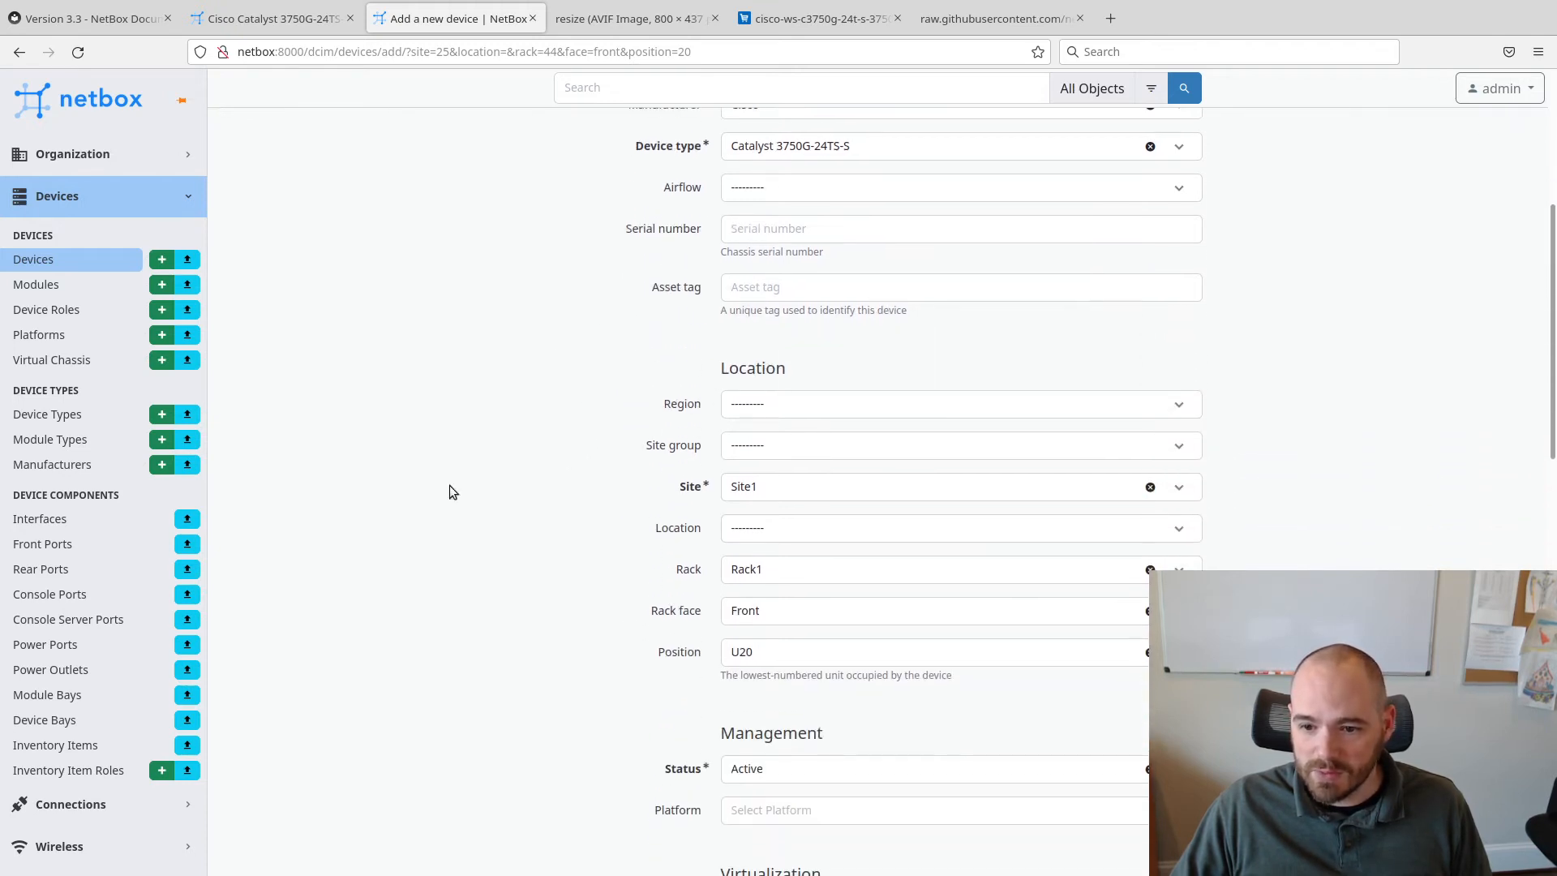
pyautogui.scroll(-3)
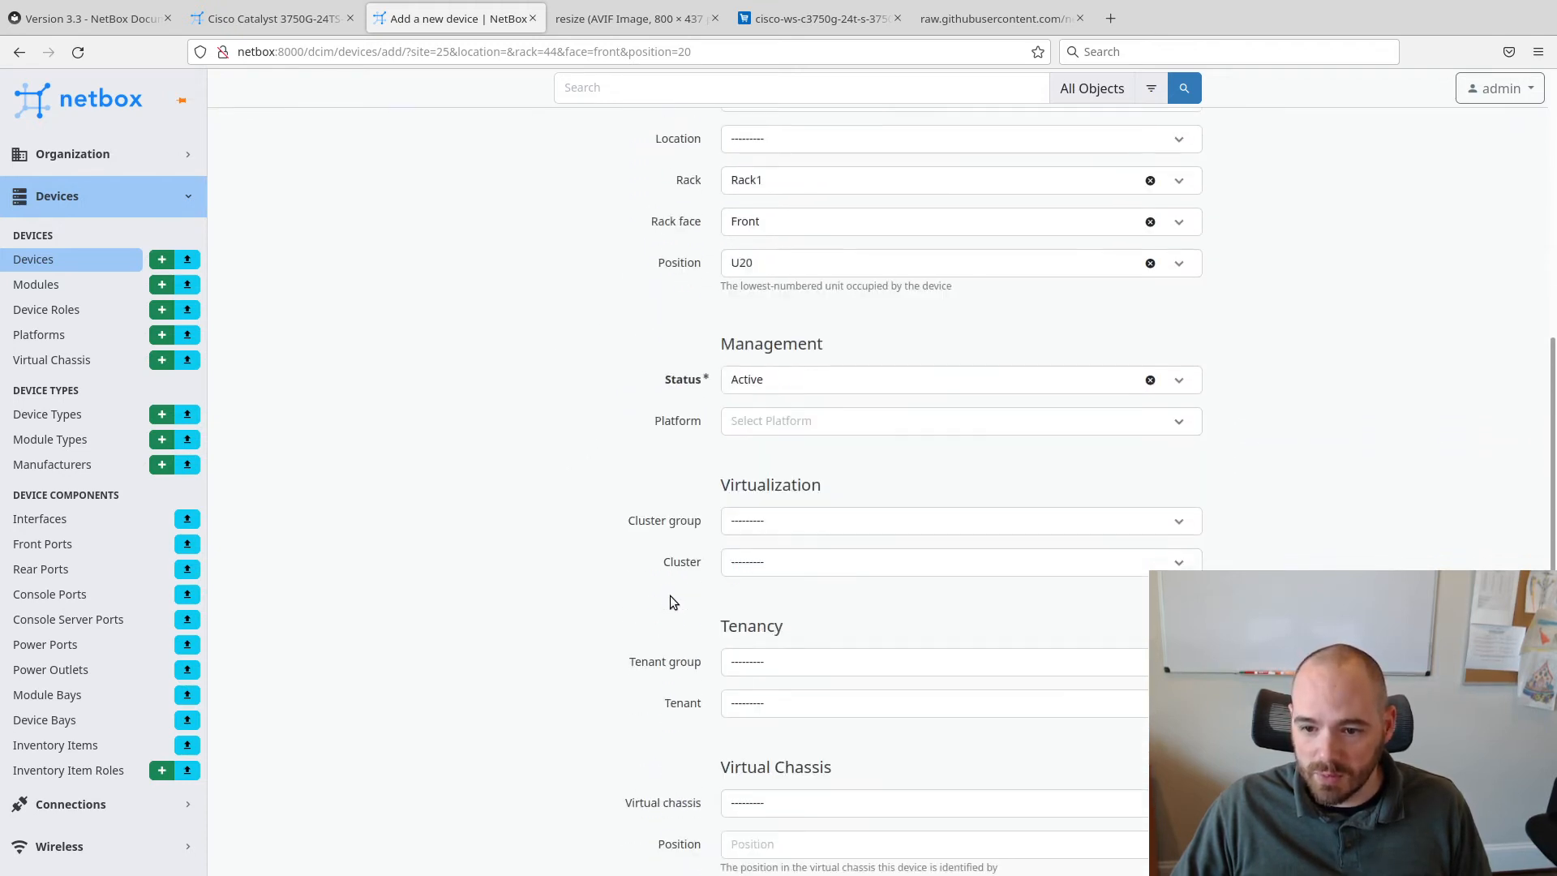
pyautogui.scroll(-3)
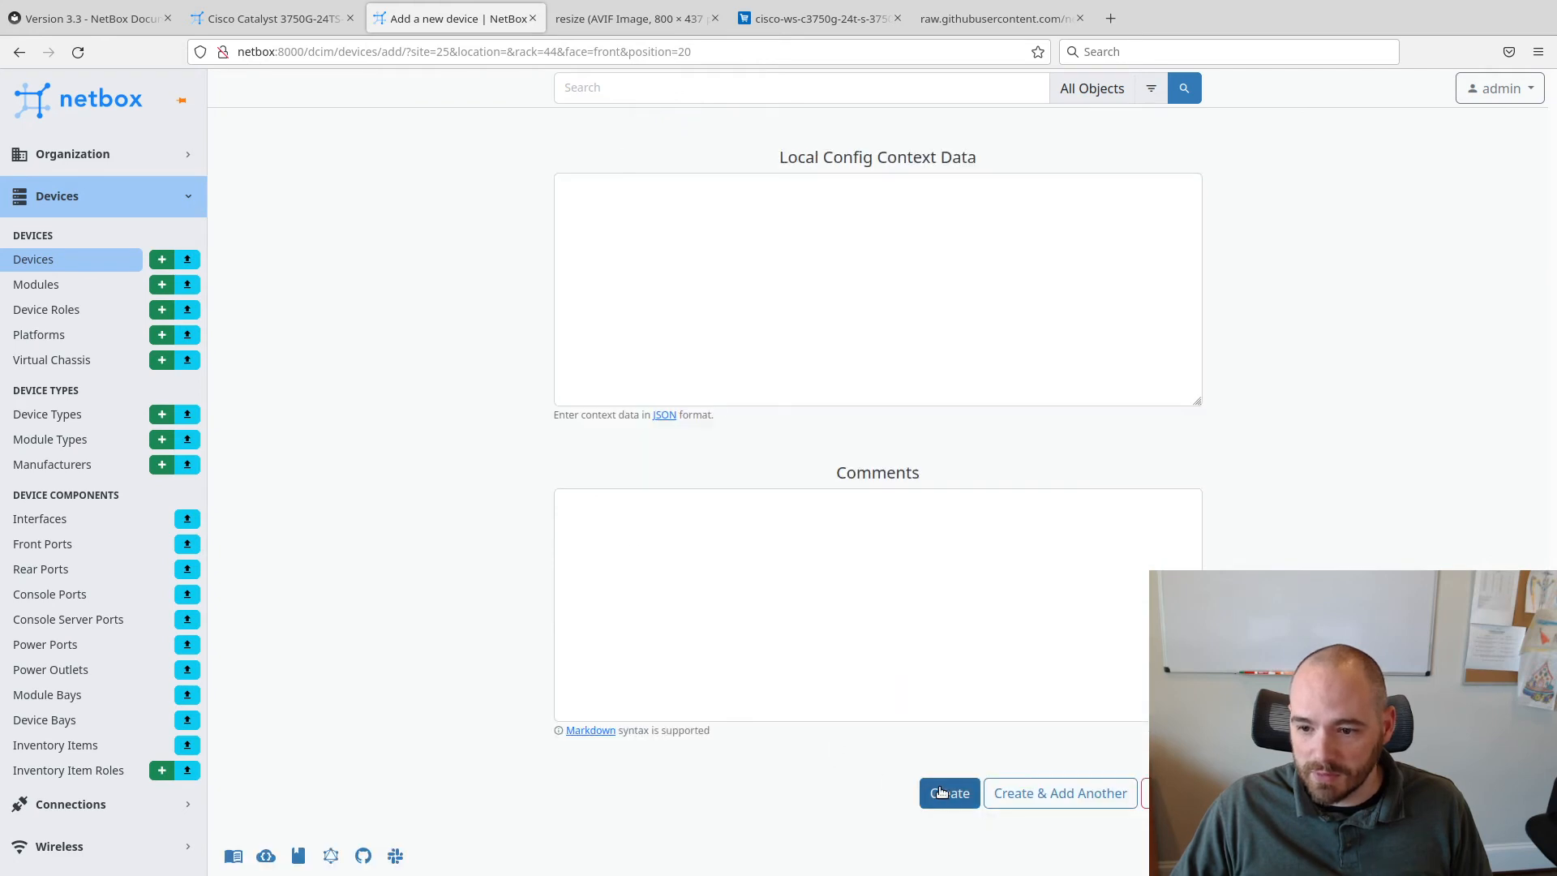
# Save switch3 and view Rack1's front elevation showing it at U20, 3.6% utilized
pyautogui.click(949, 793)
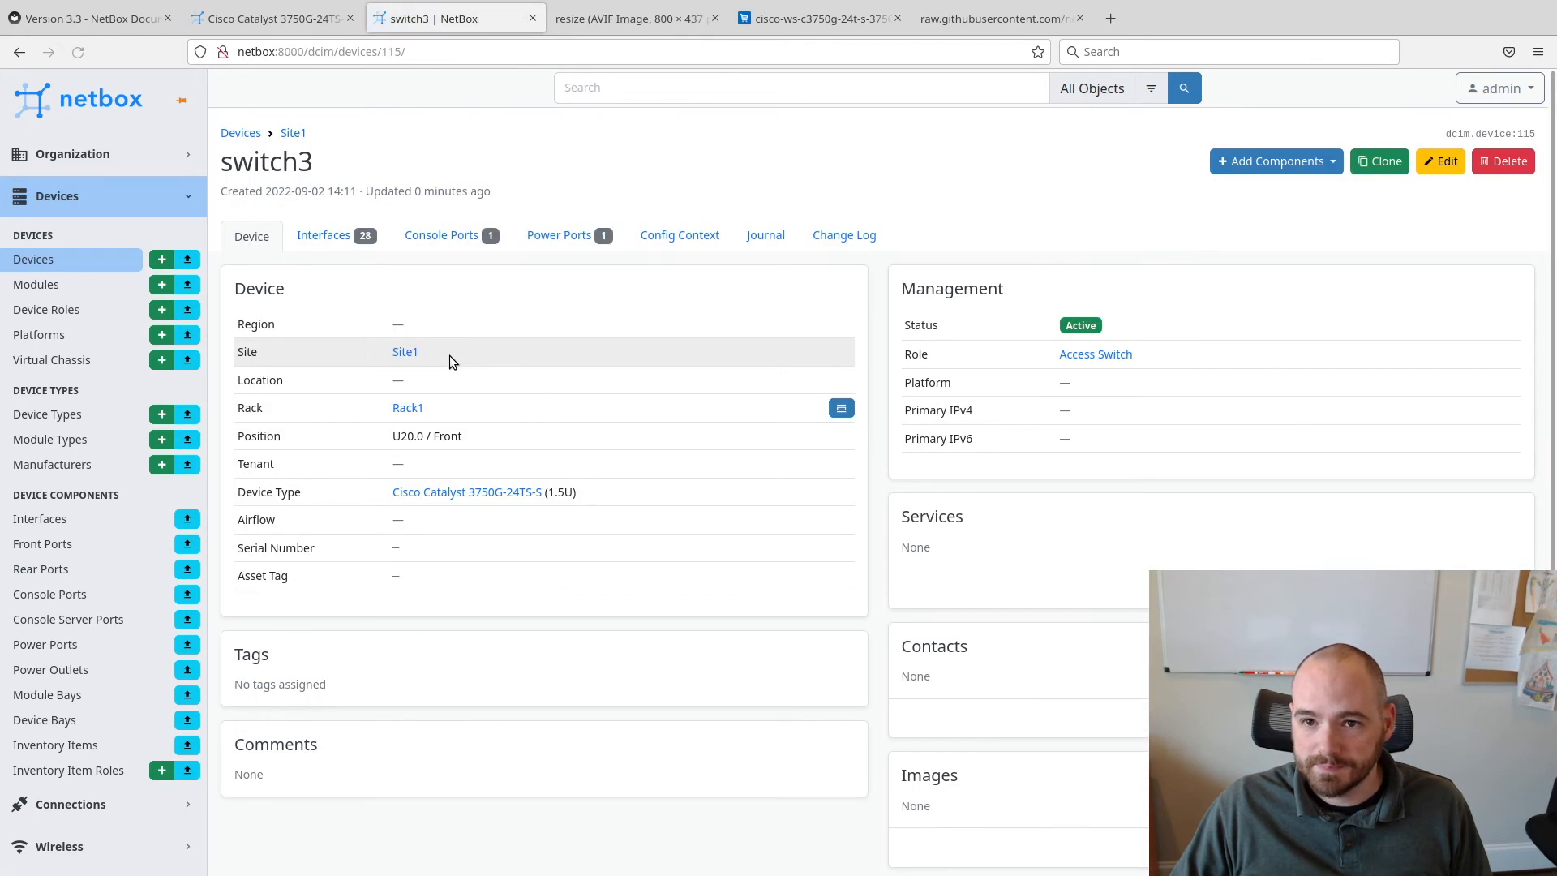
pyautogui.moveTo(401, 380)
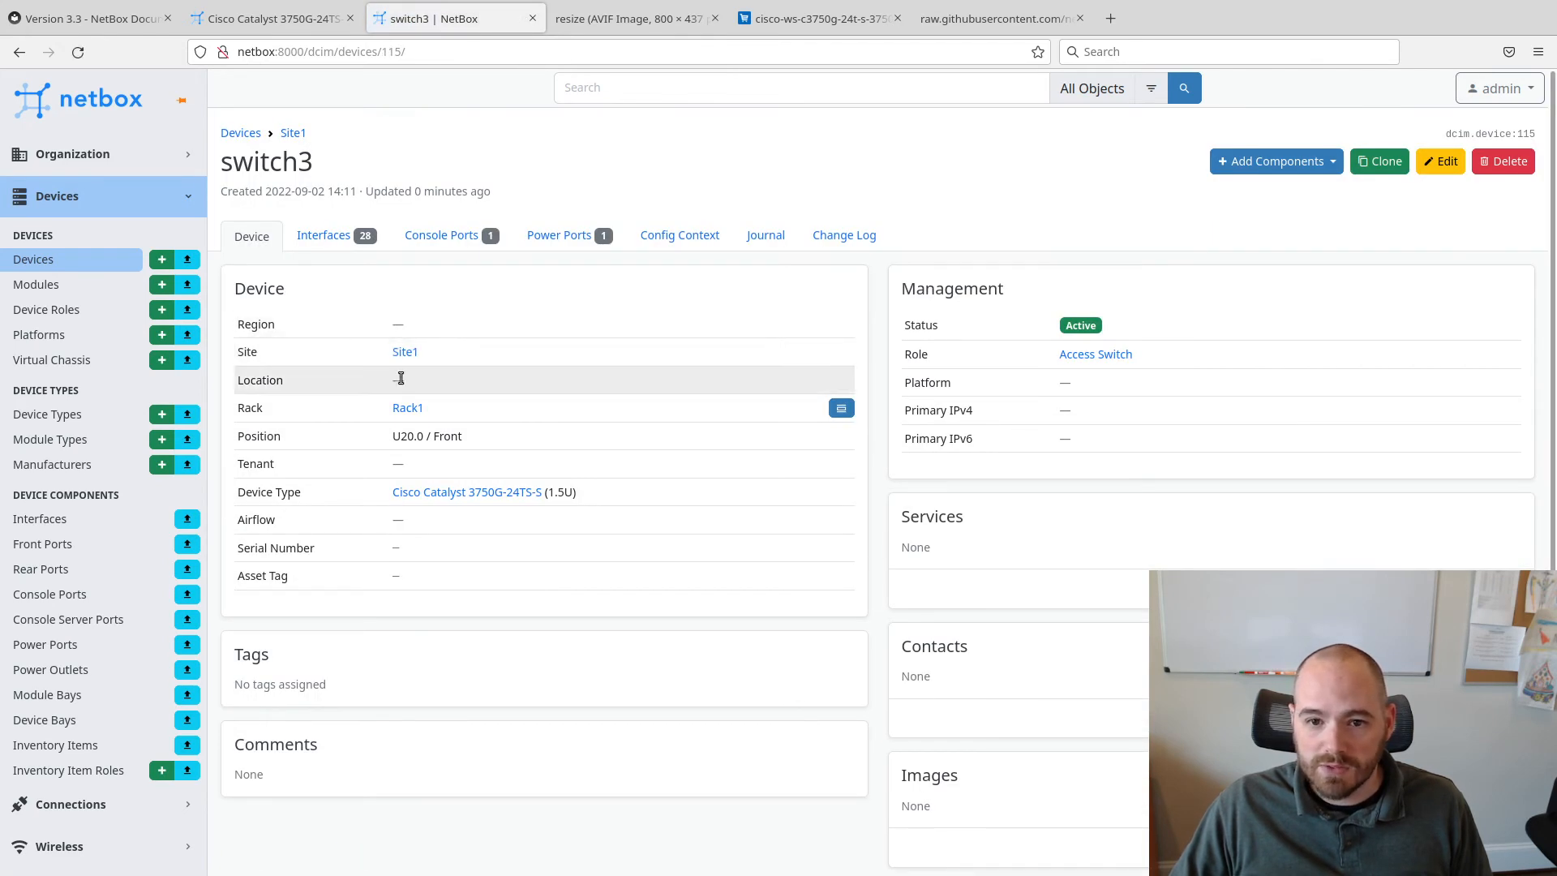
pyautogui.click(408, 407)
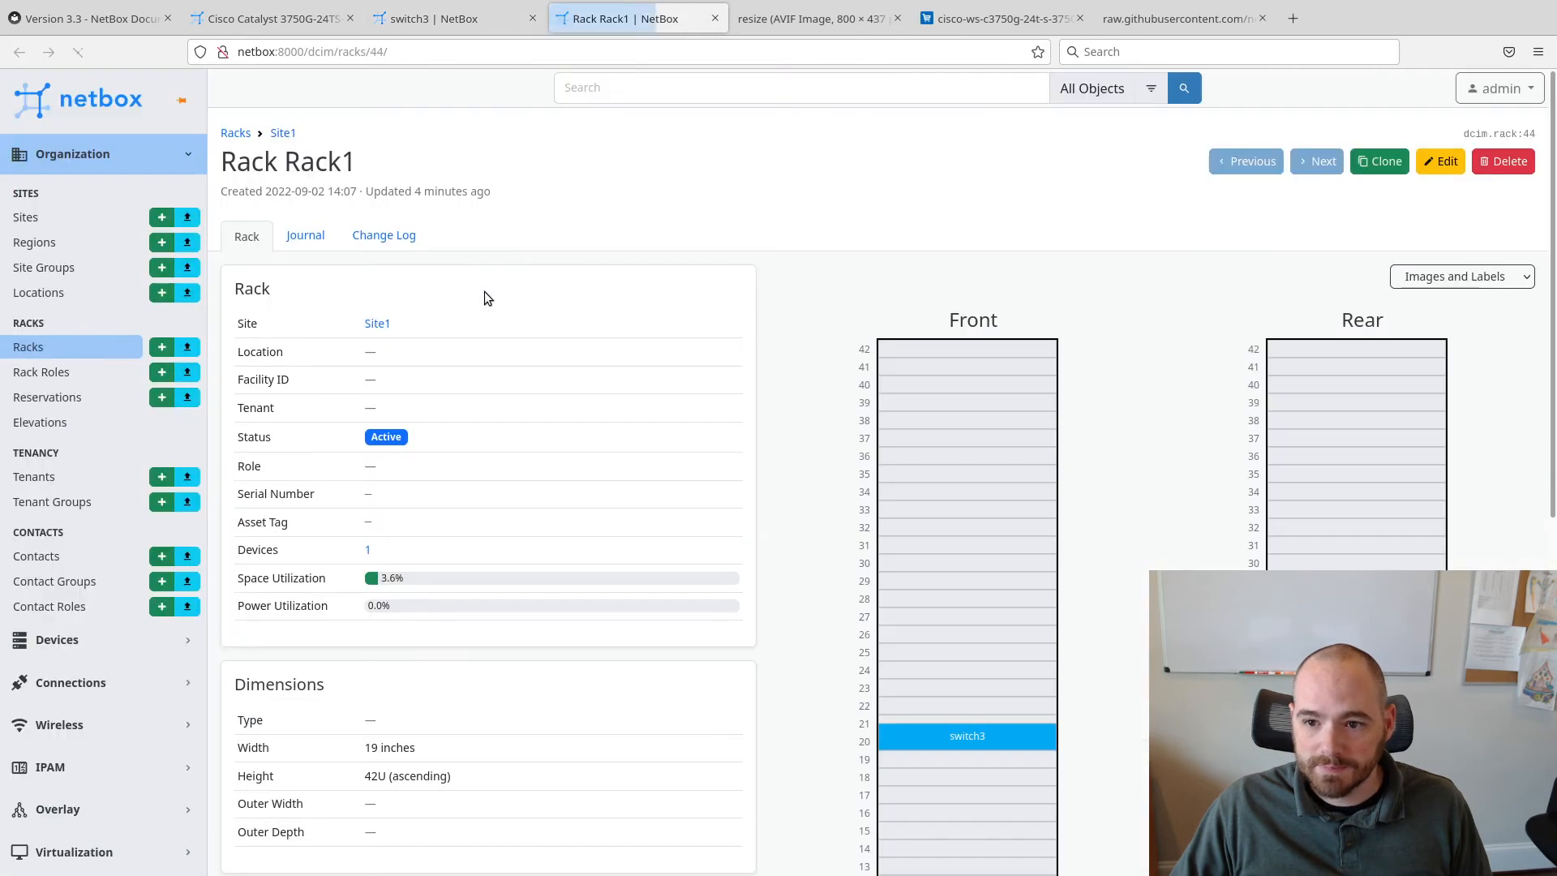
pyautogui.scroll(-3)
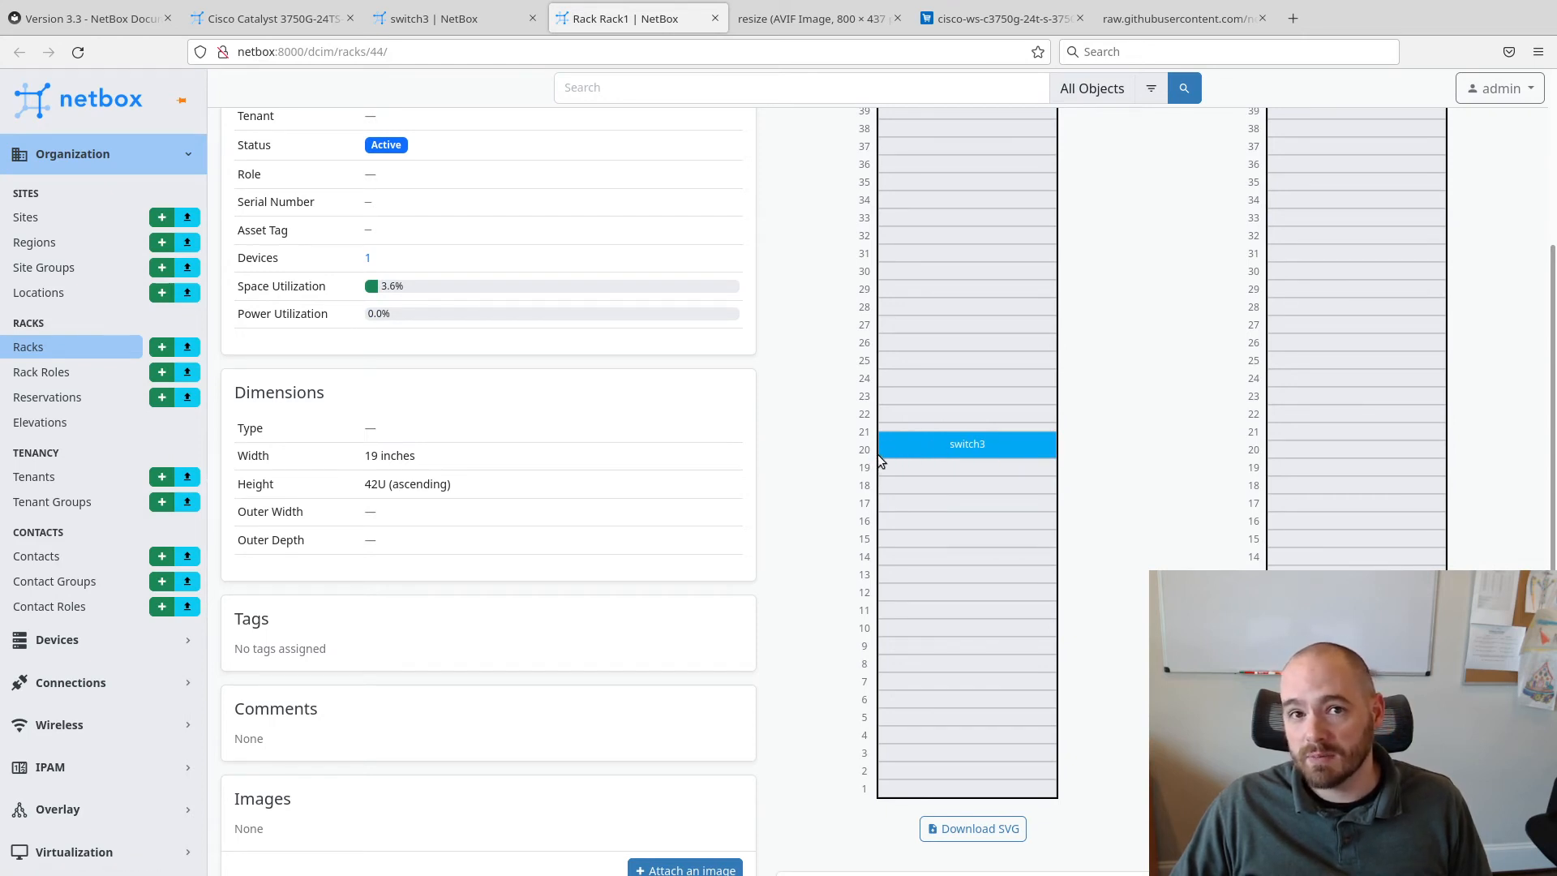
pyautogui.moveTo(882, 444)
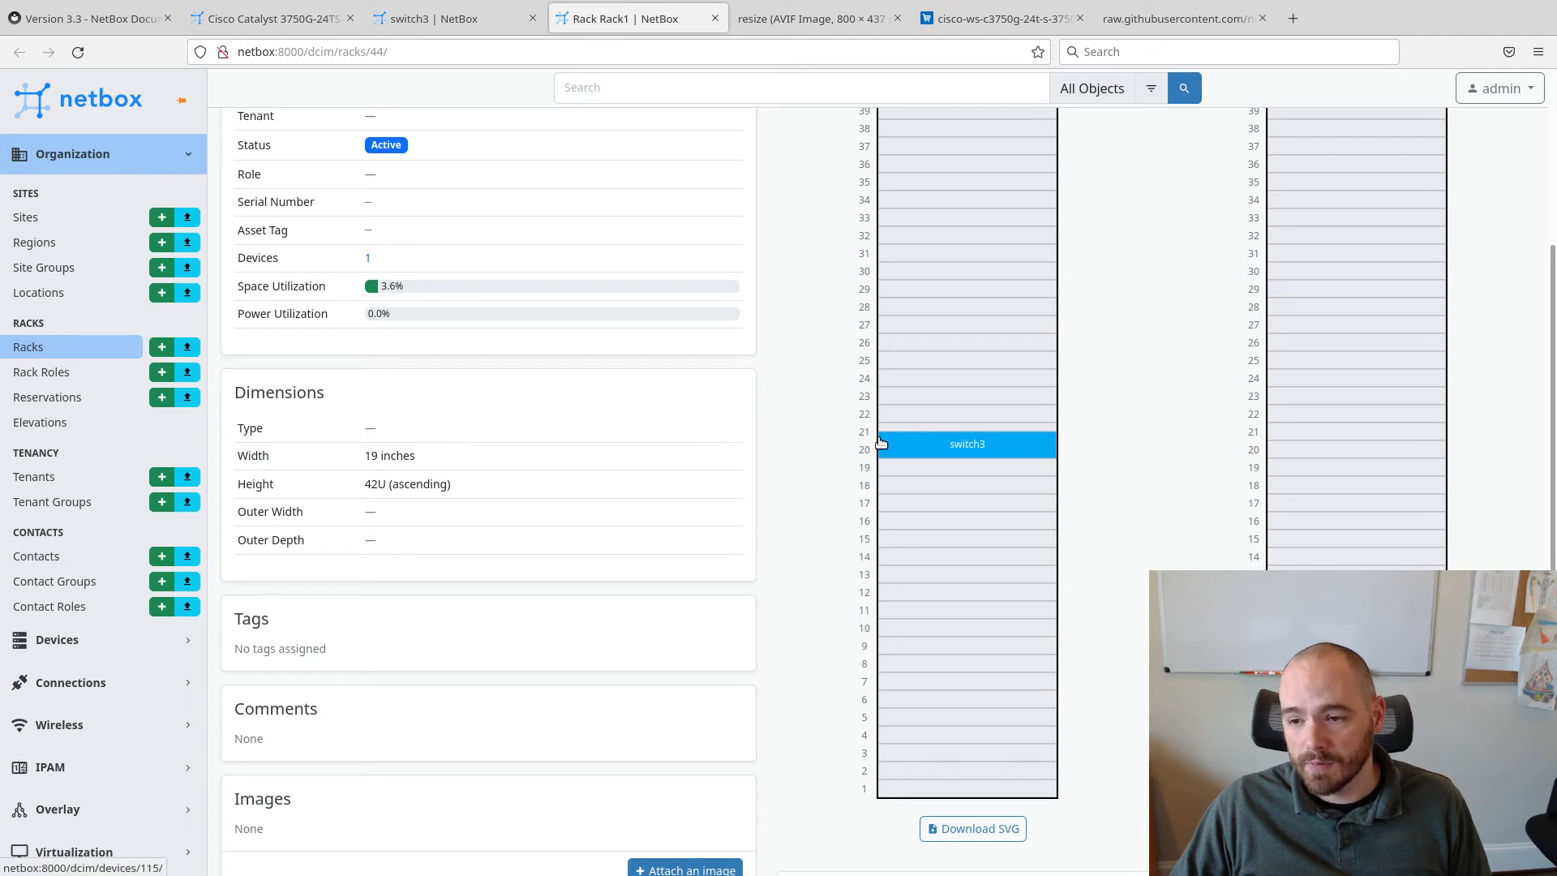
pyautogui.moveTo(1123, 445)
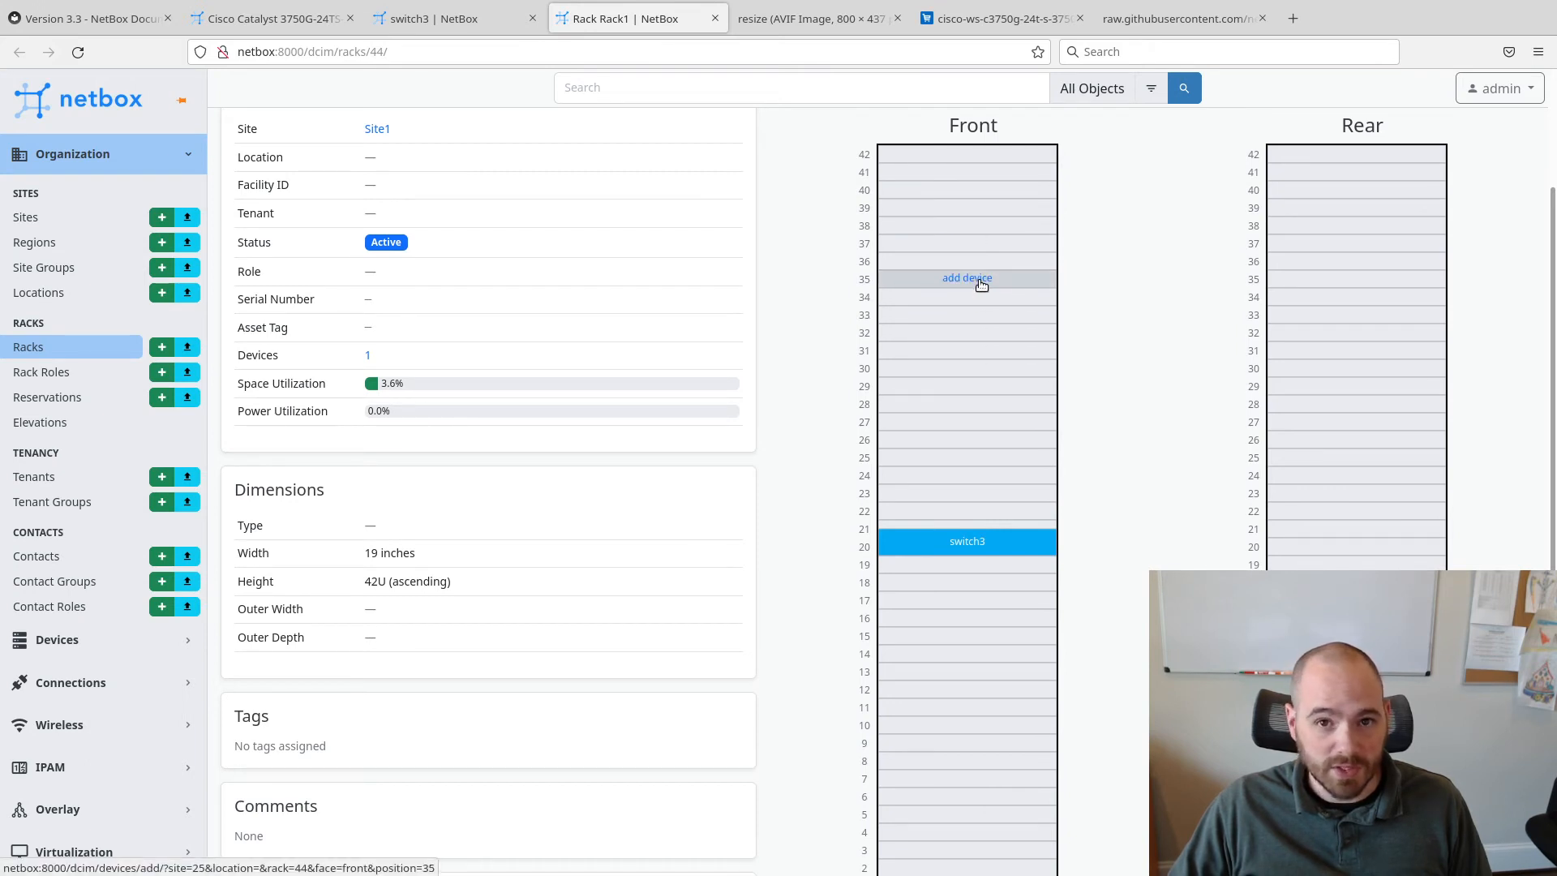
pyautogui.moveTo(1188, 402)
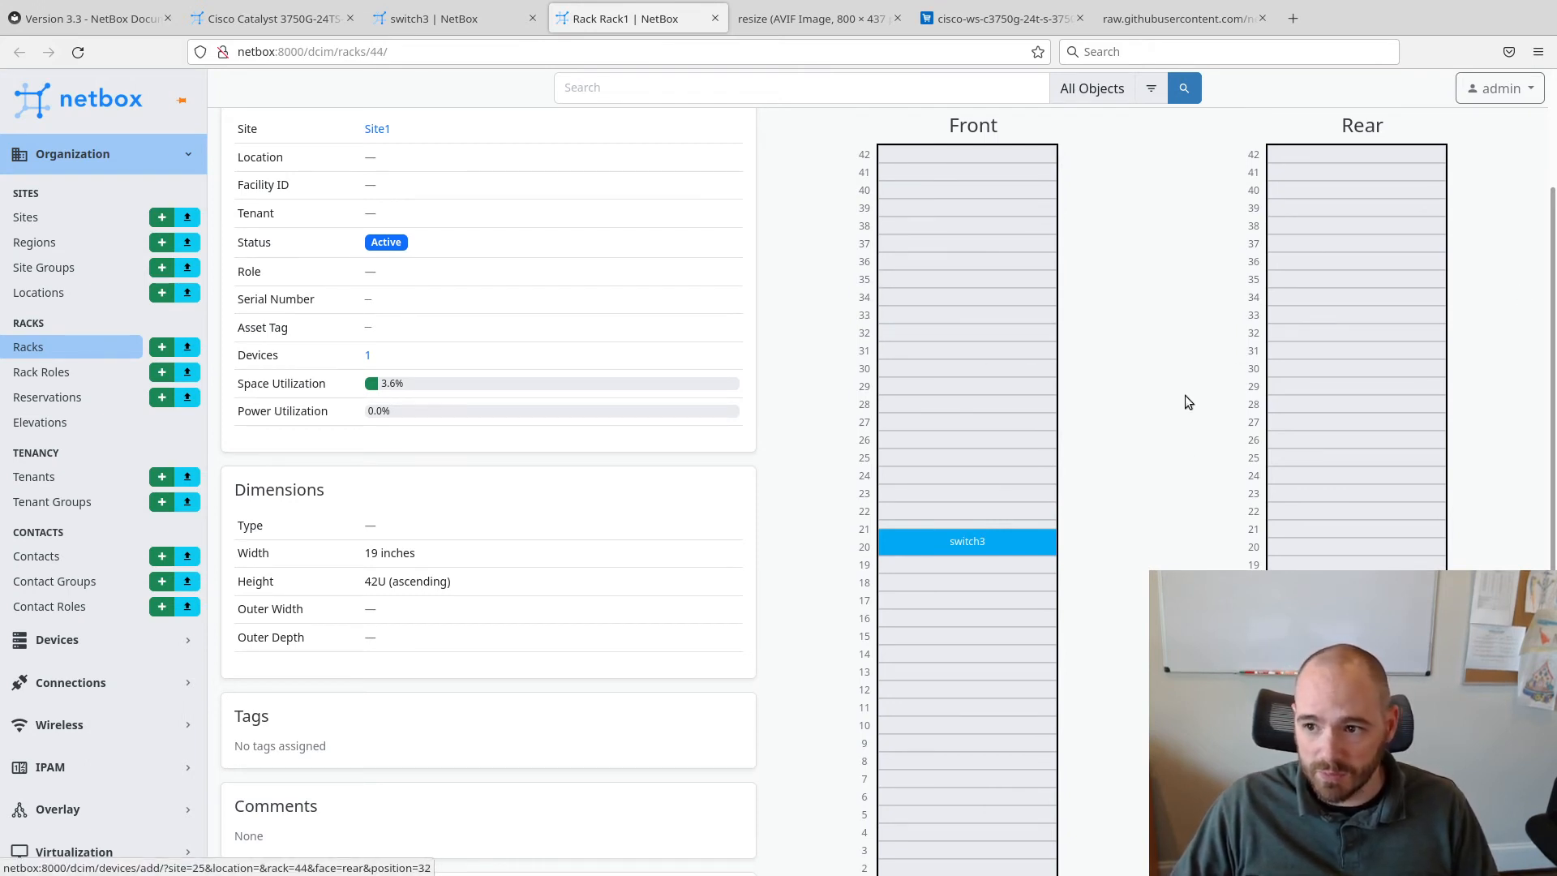
pyautogui.scroll(-3)
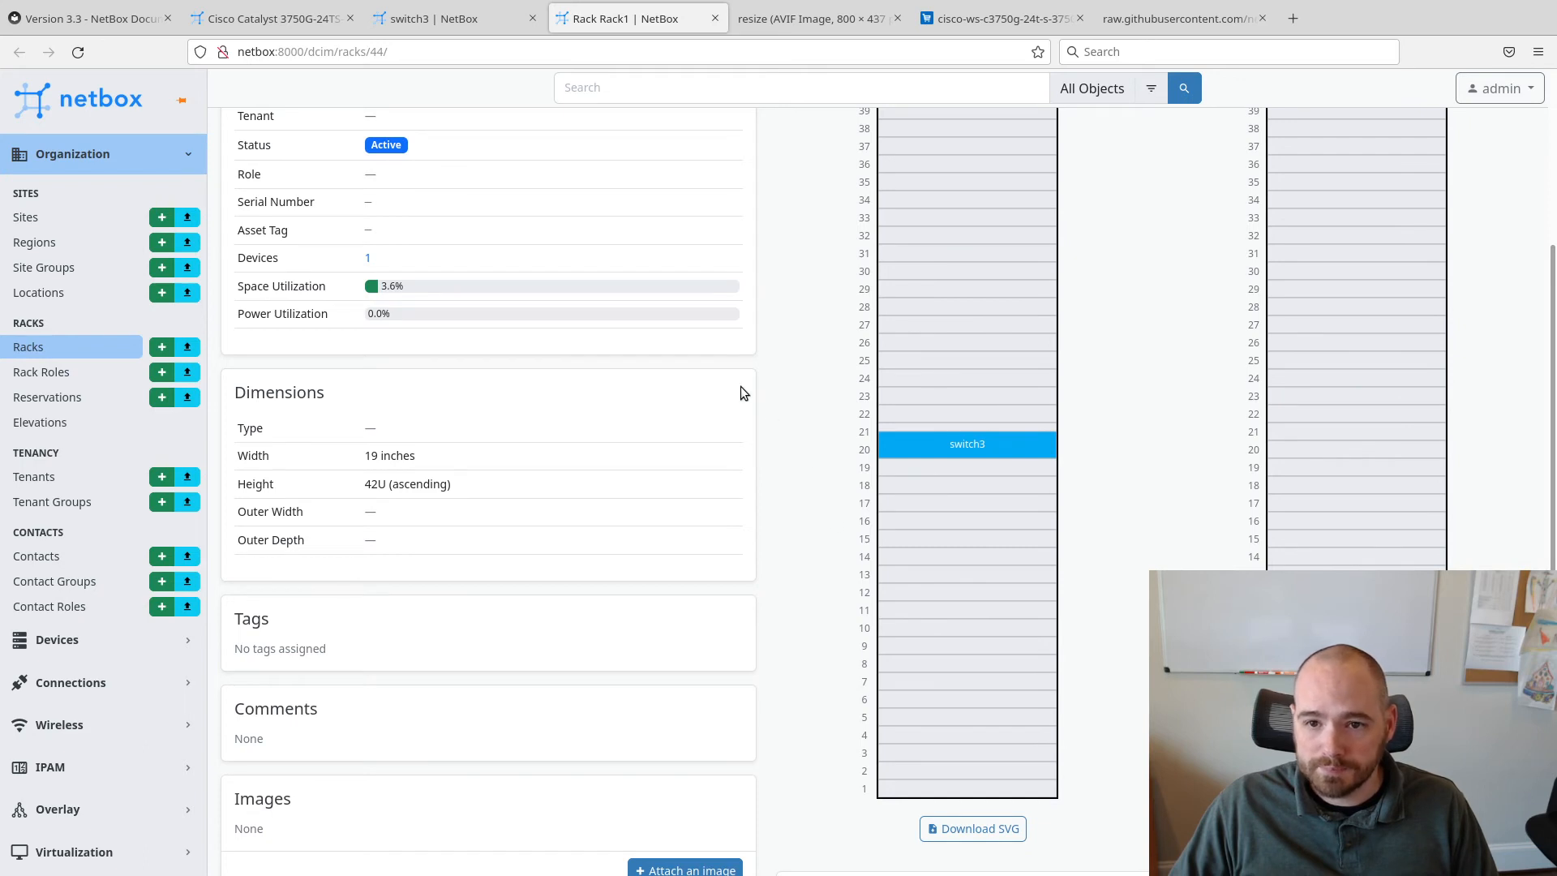
pyautogui.moveTo(490, 89)
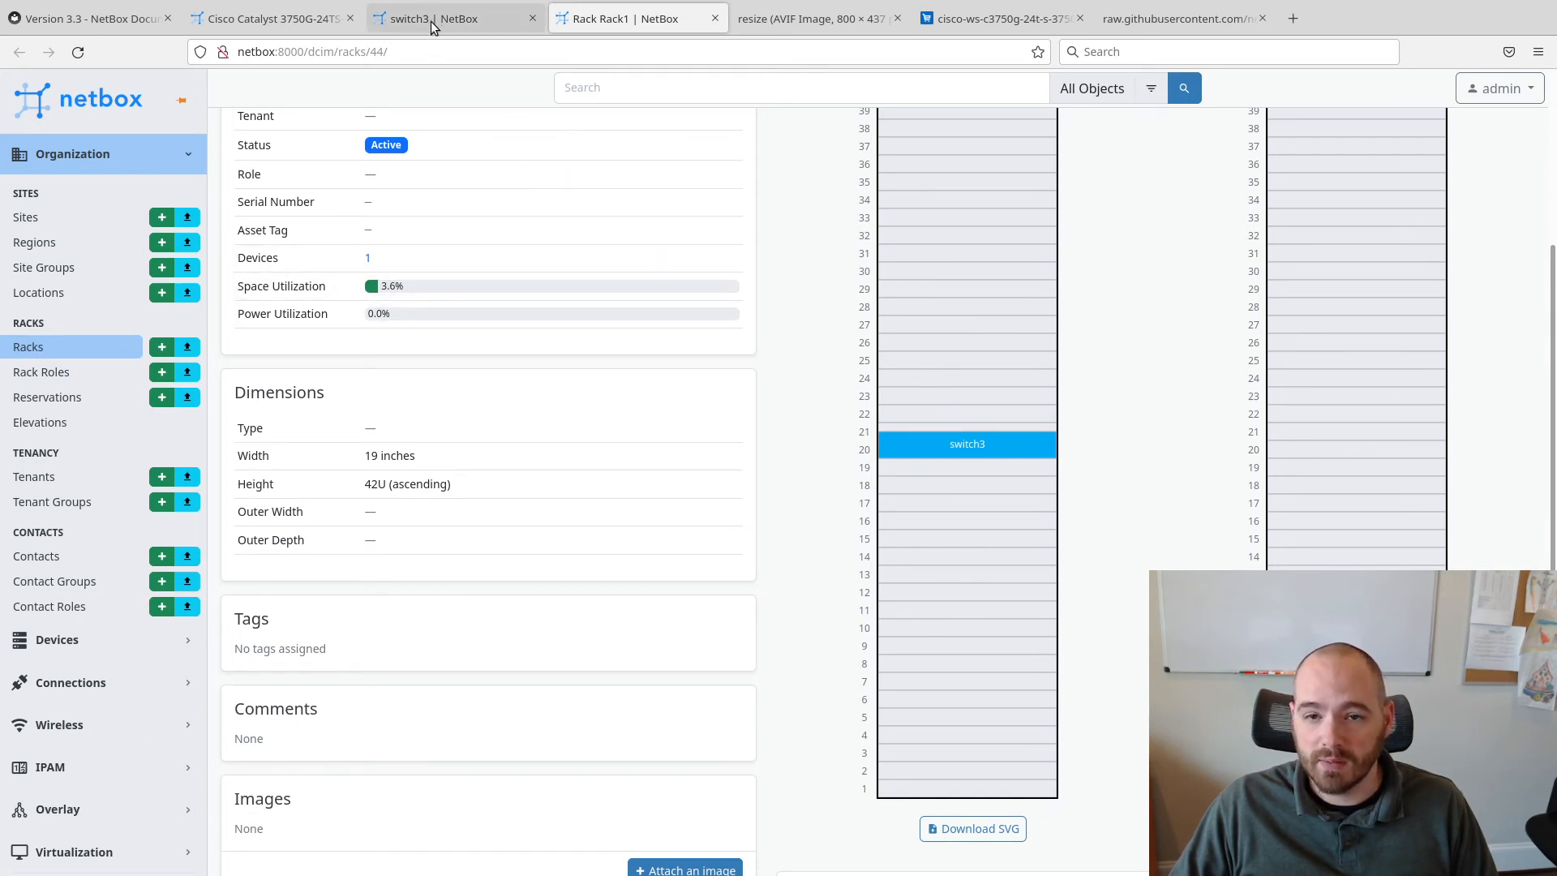
# Fill a new device form with switch4, Access Switch role, Cisco manufacturer, Catalyst 3750G-24TS-S type
pyautogui.click(276, 18)
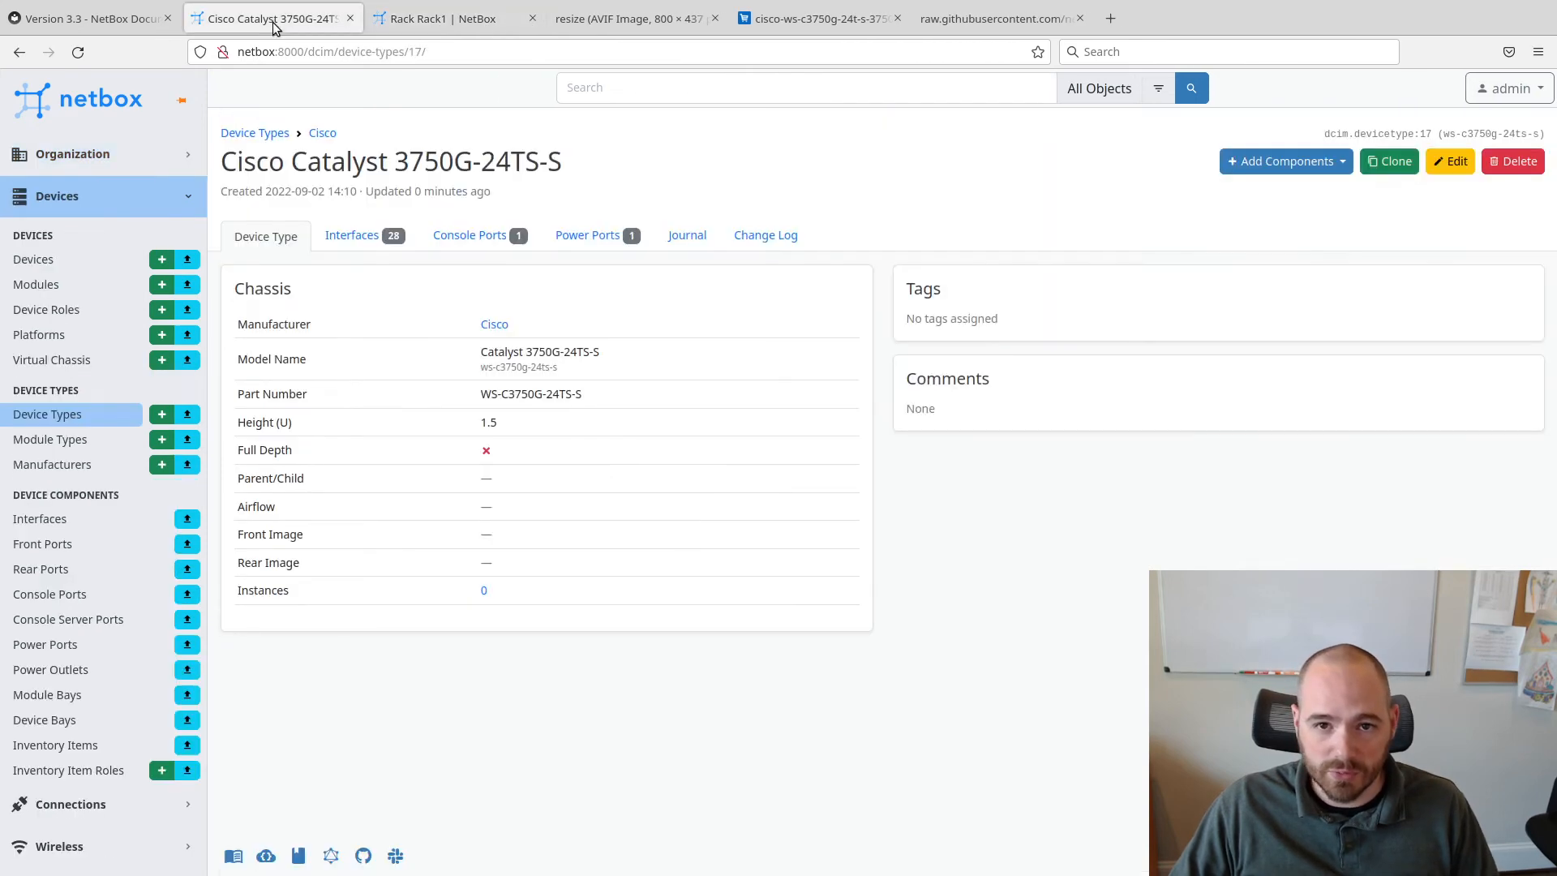
pyautogui.click(452, 18)
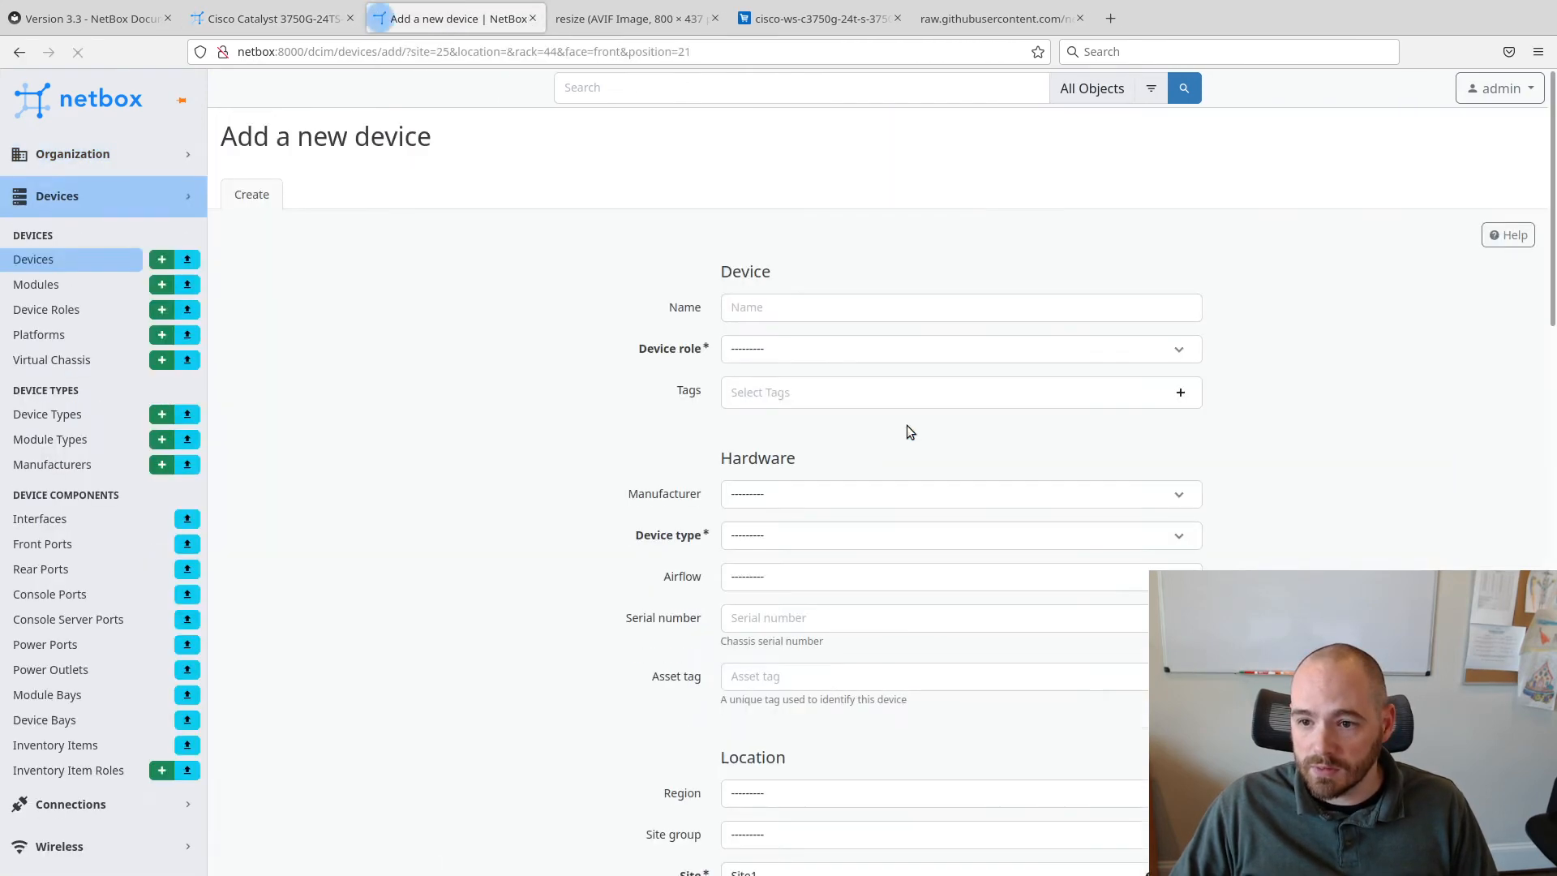
pyautogui.click(961, 307)
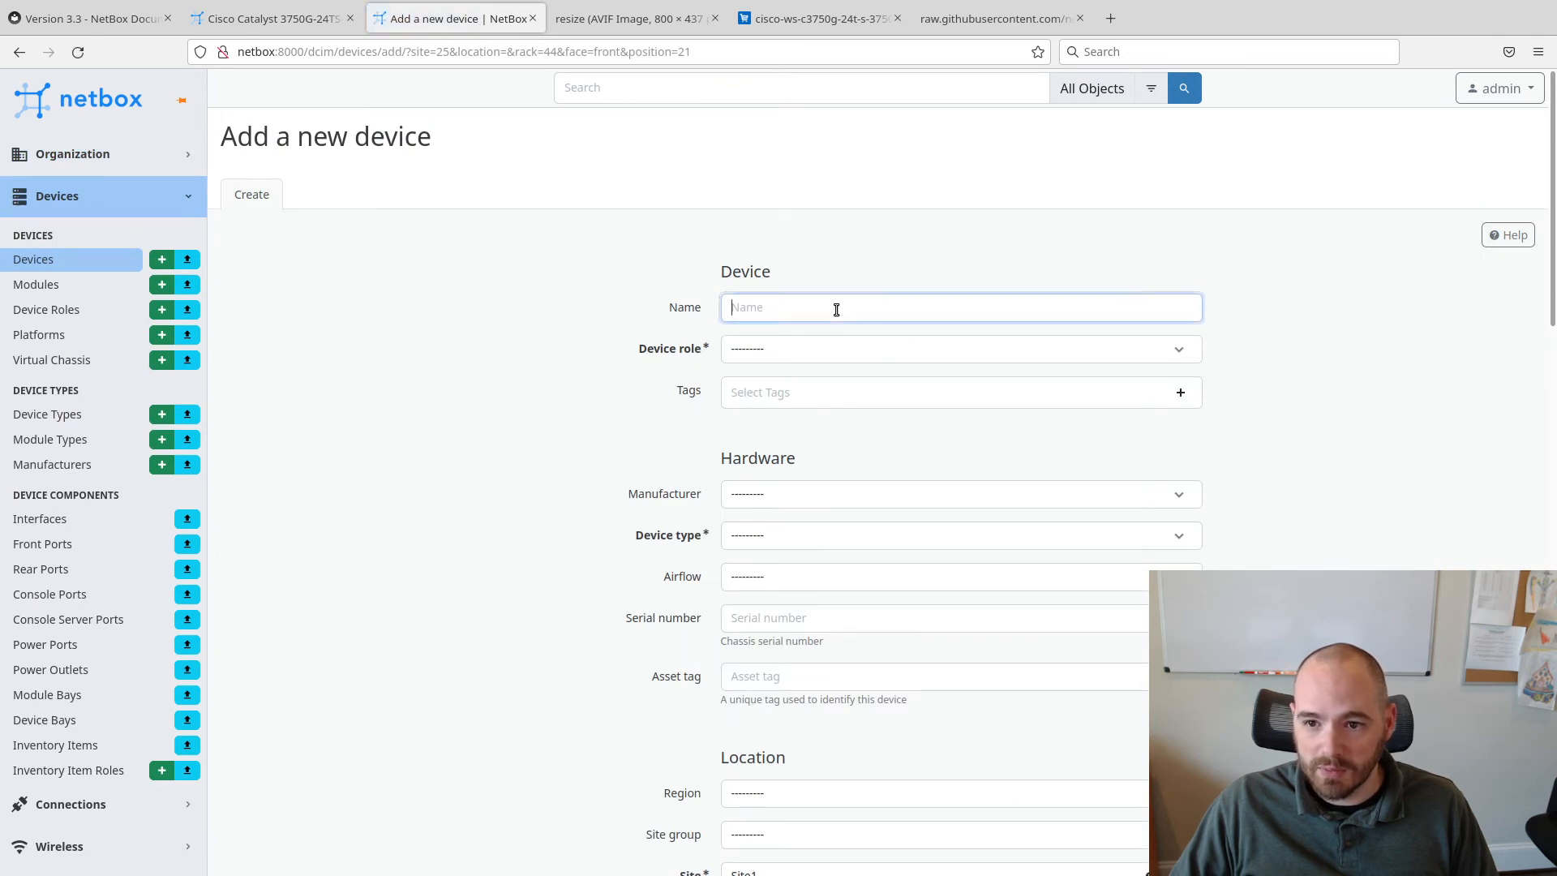
pyautogui.write('switch4')
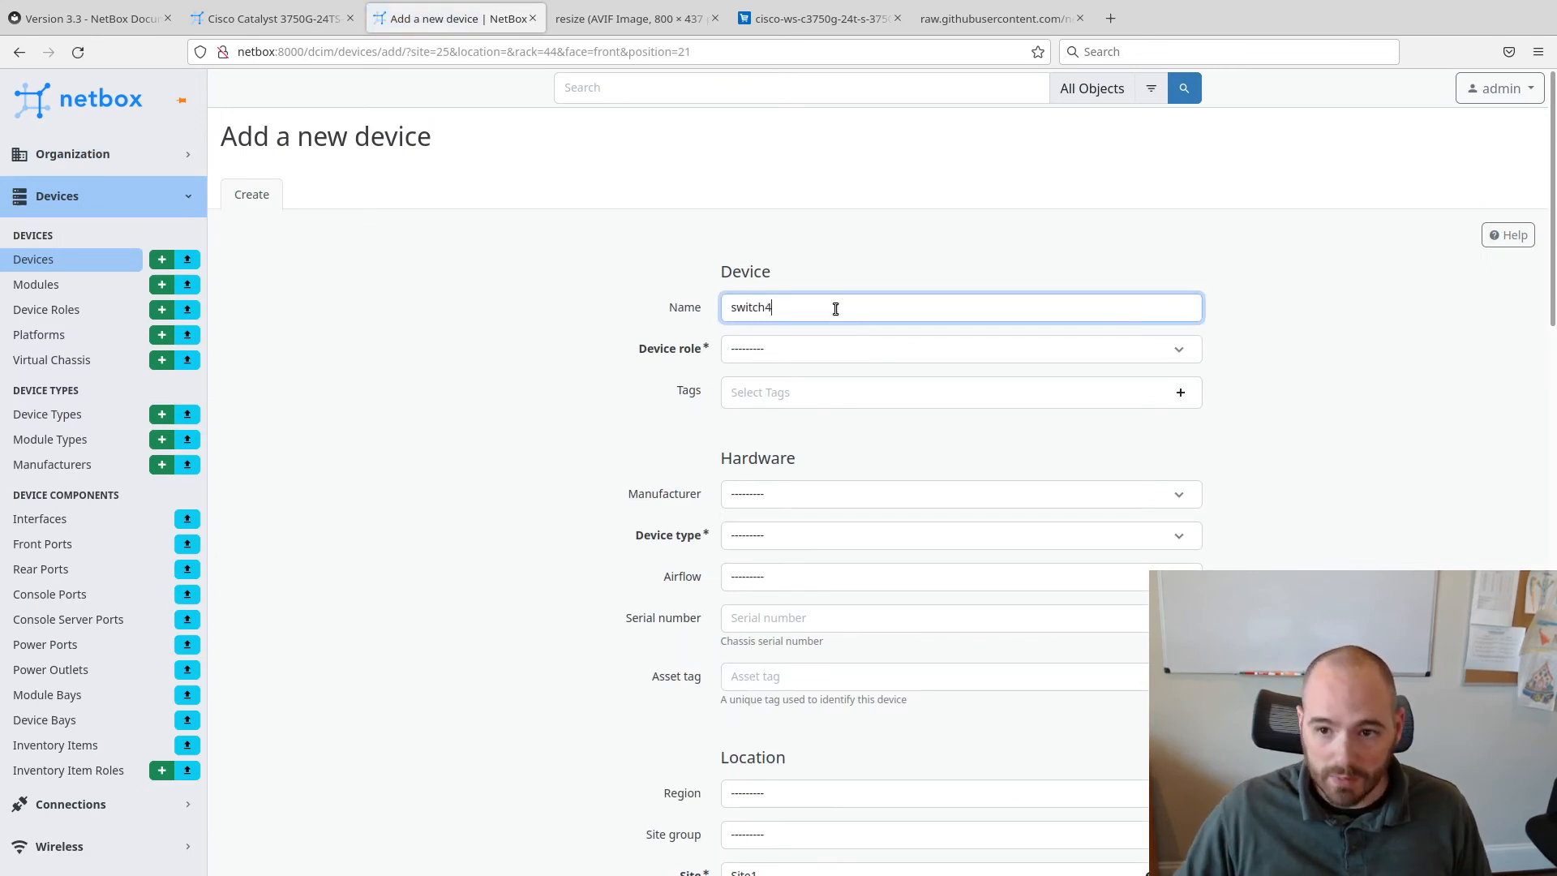
pyautogui.click(958, 349)
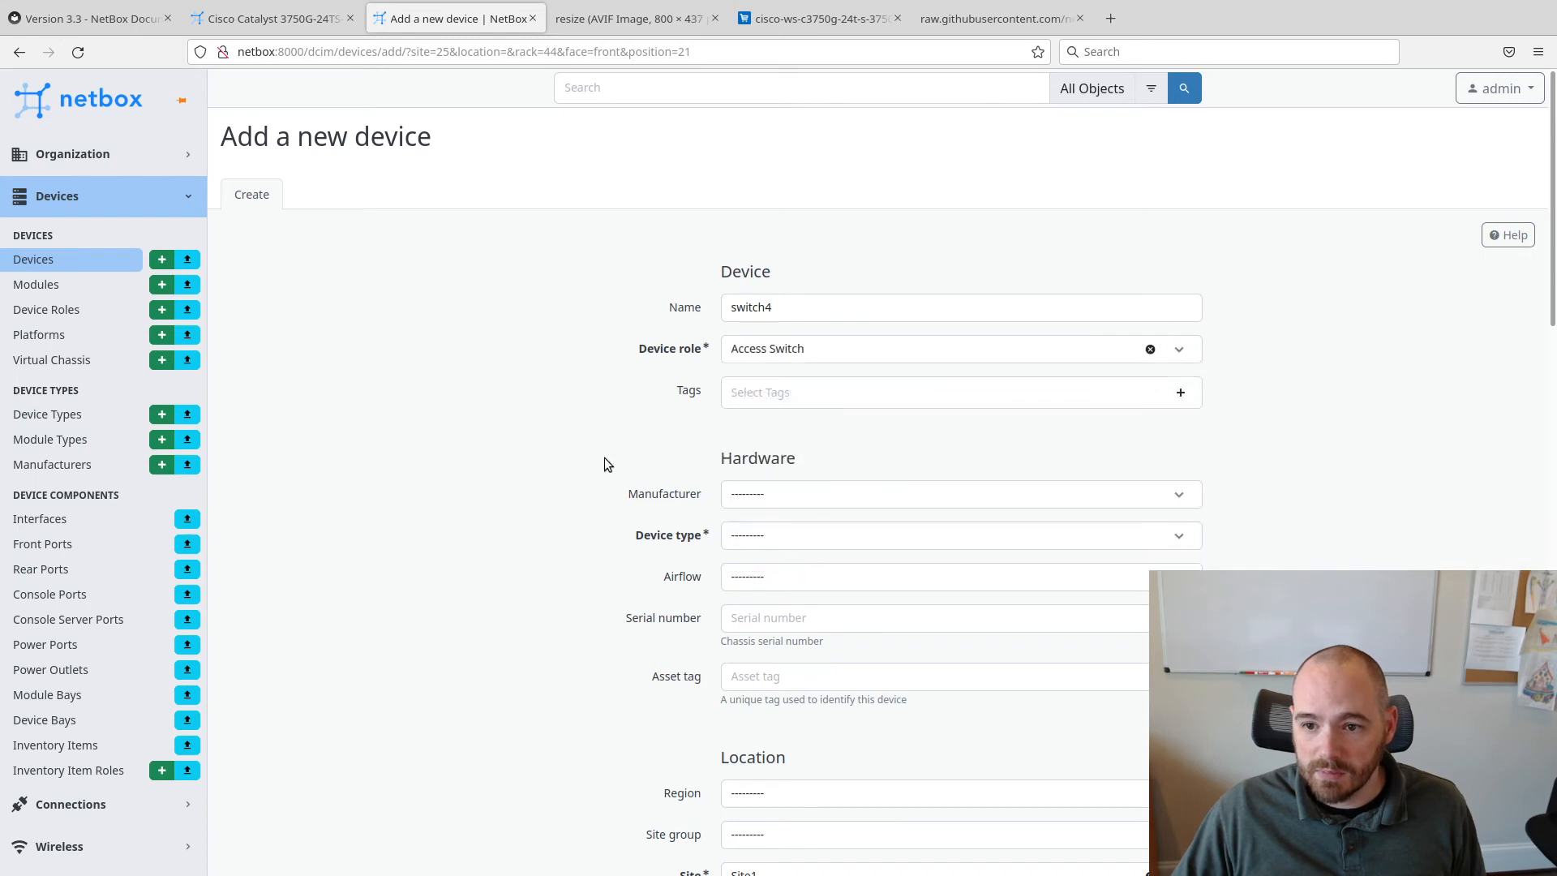
pyautogui.click(960, 494)
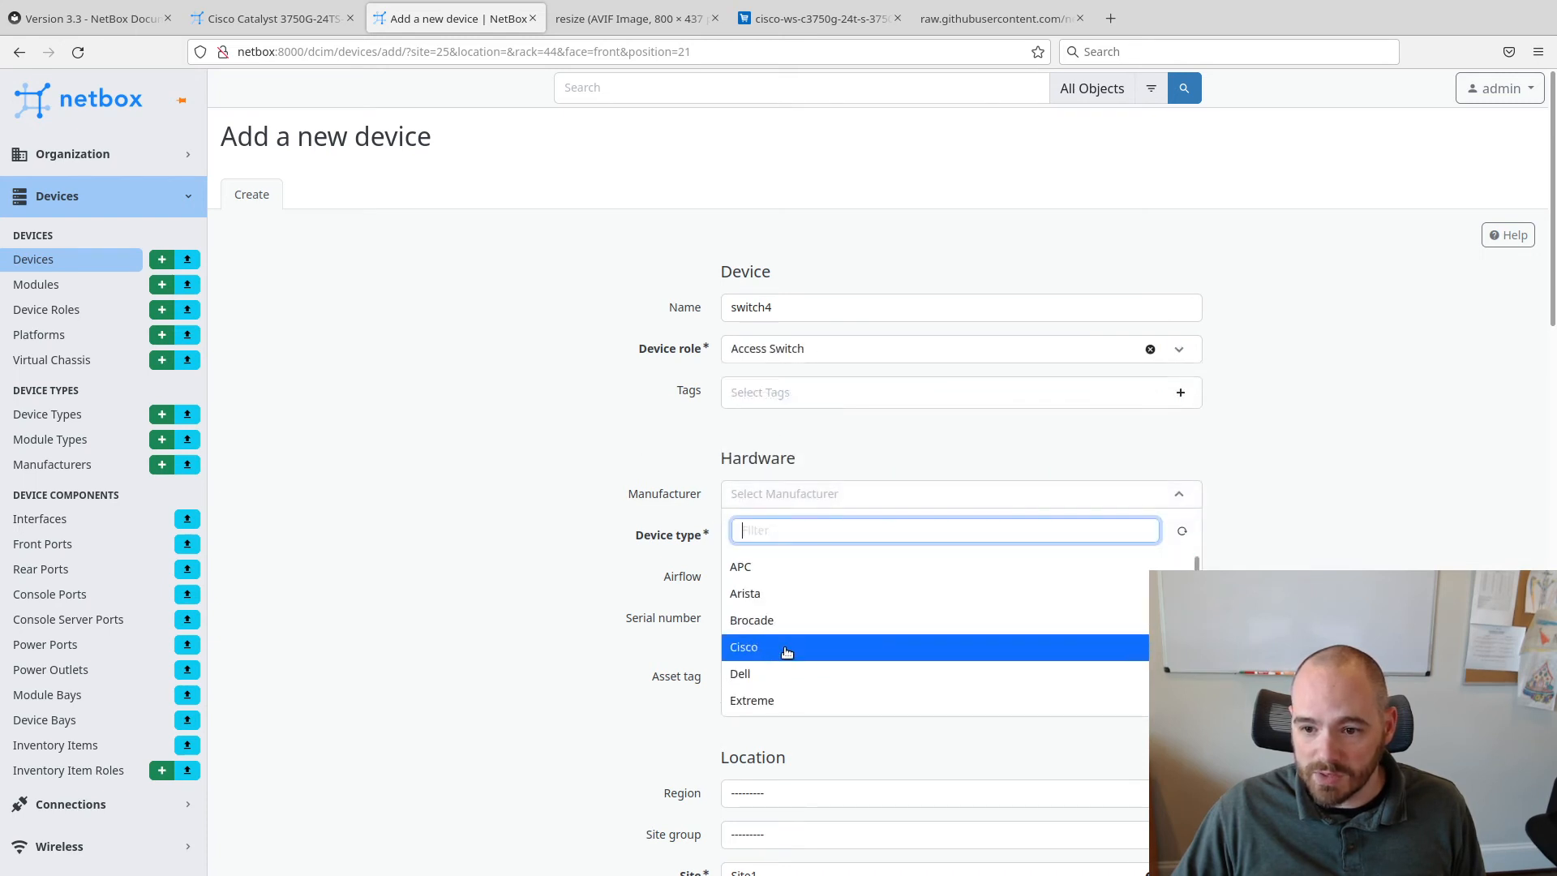
pyautogui.click(743, 647)
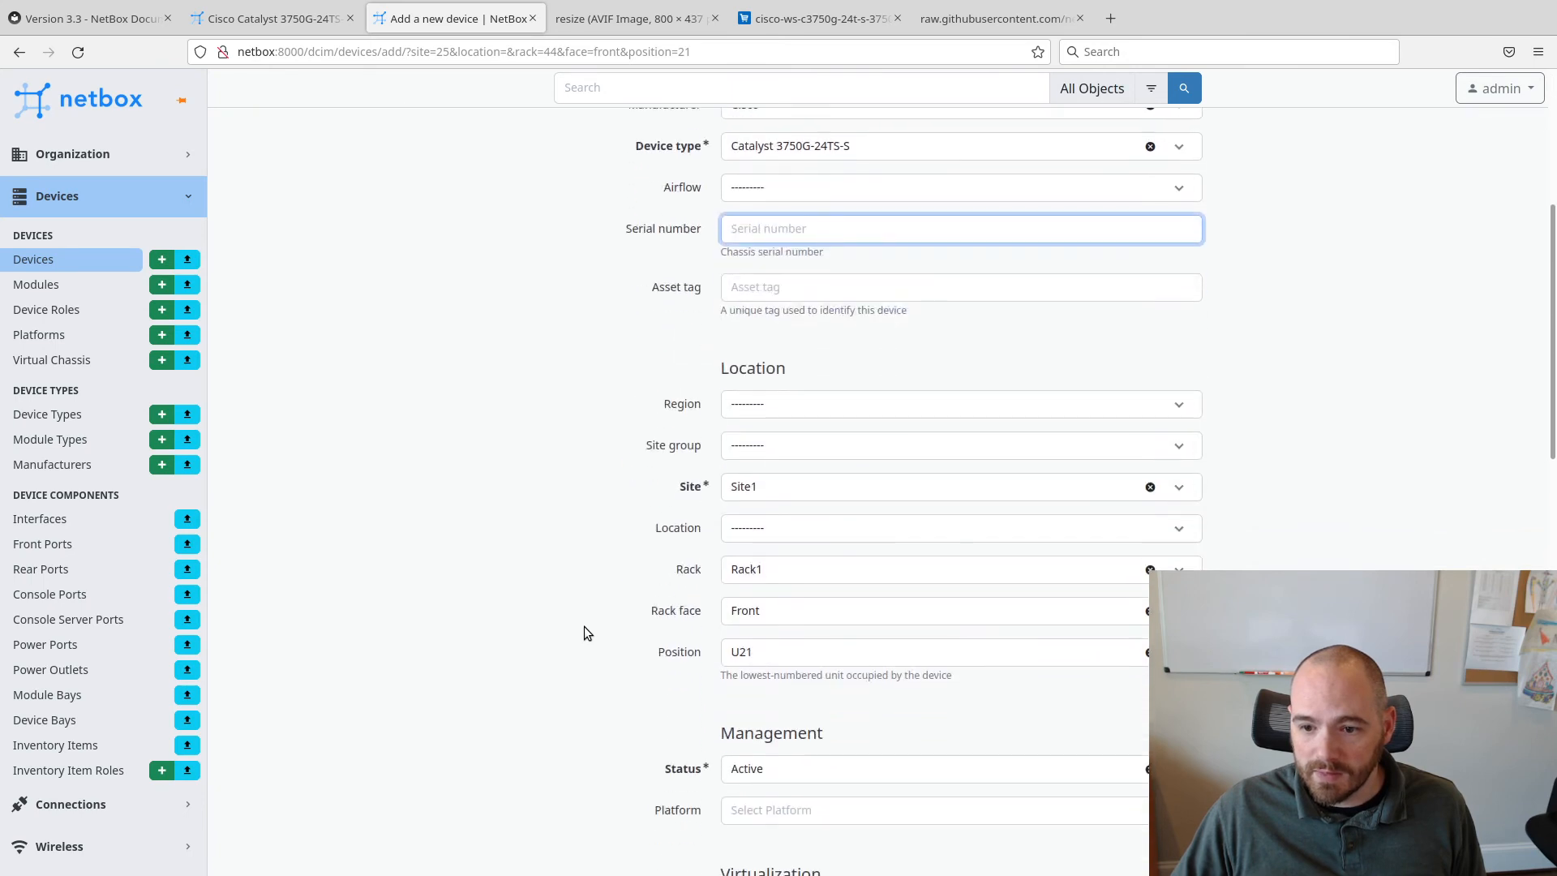
pyautogui.scroll(-3)
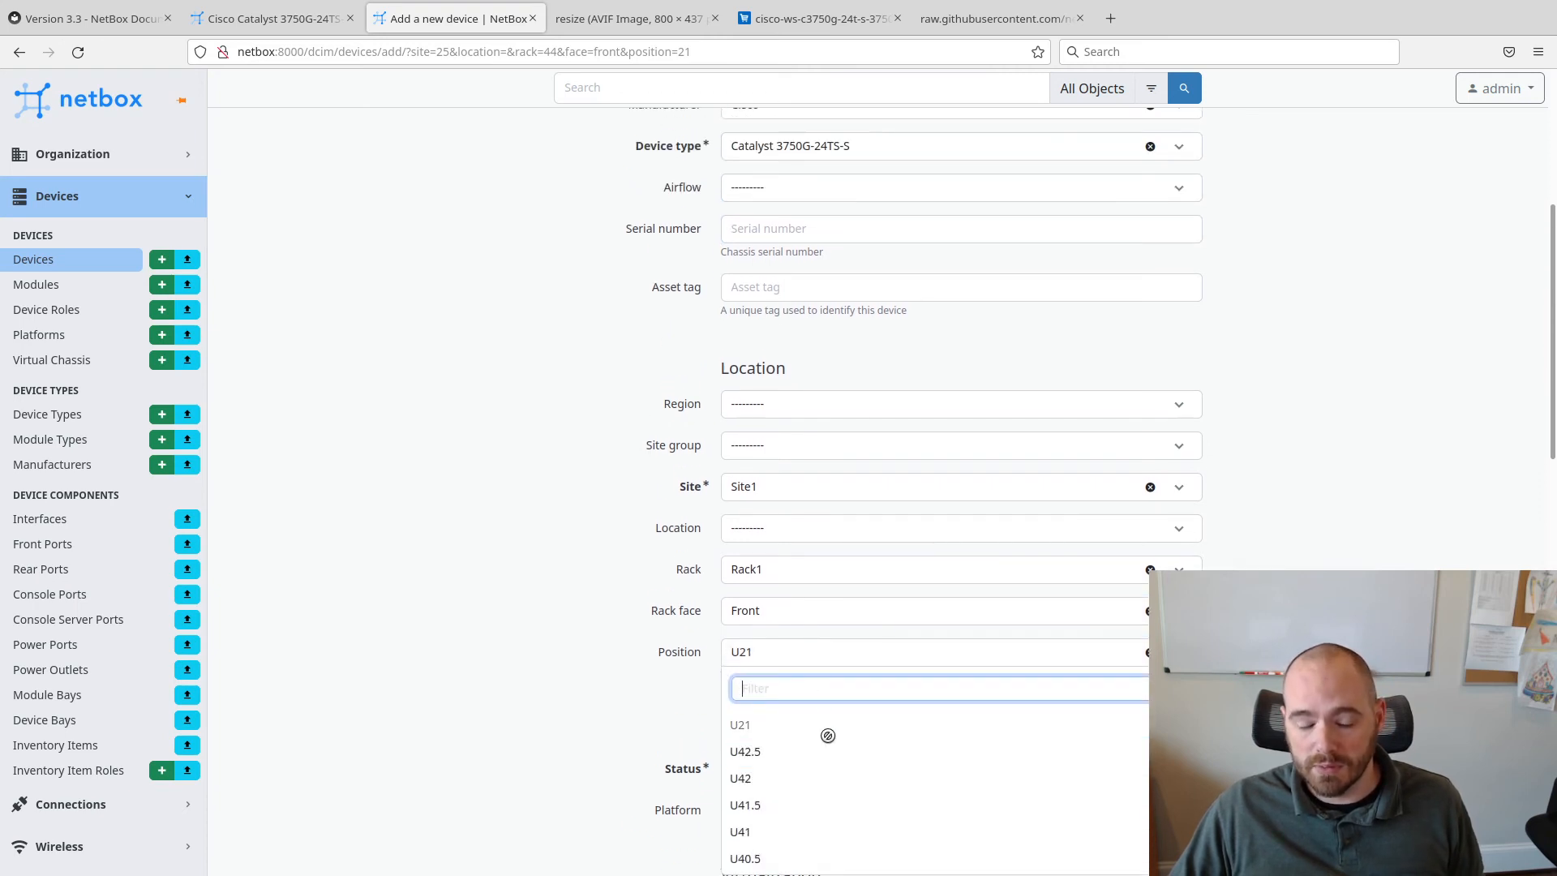
# Set switch4's position to U21.5 and create the device
pyautogui.scroll(-3)
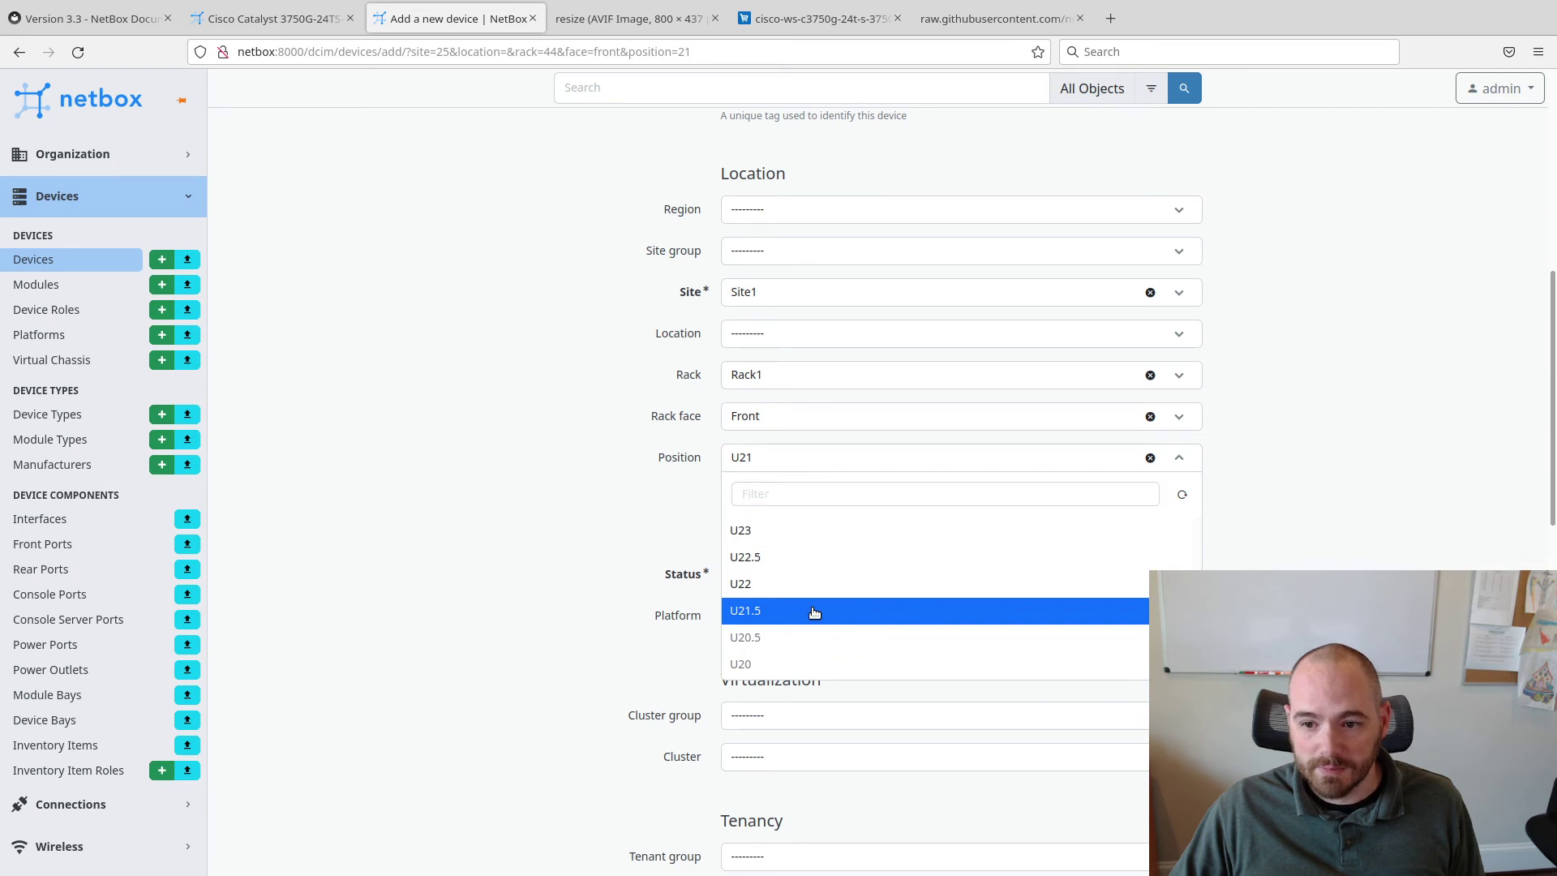
pyautogui.click(777, 610)
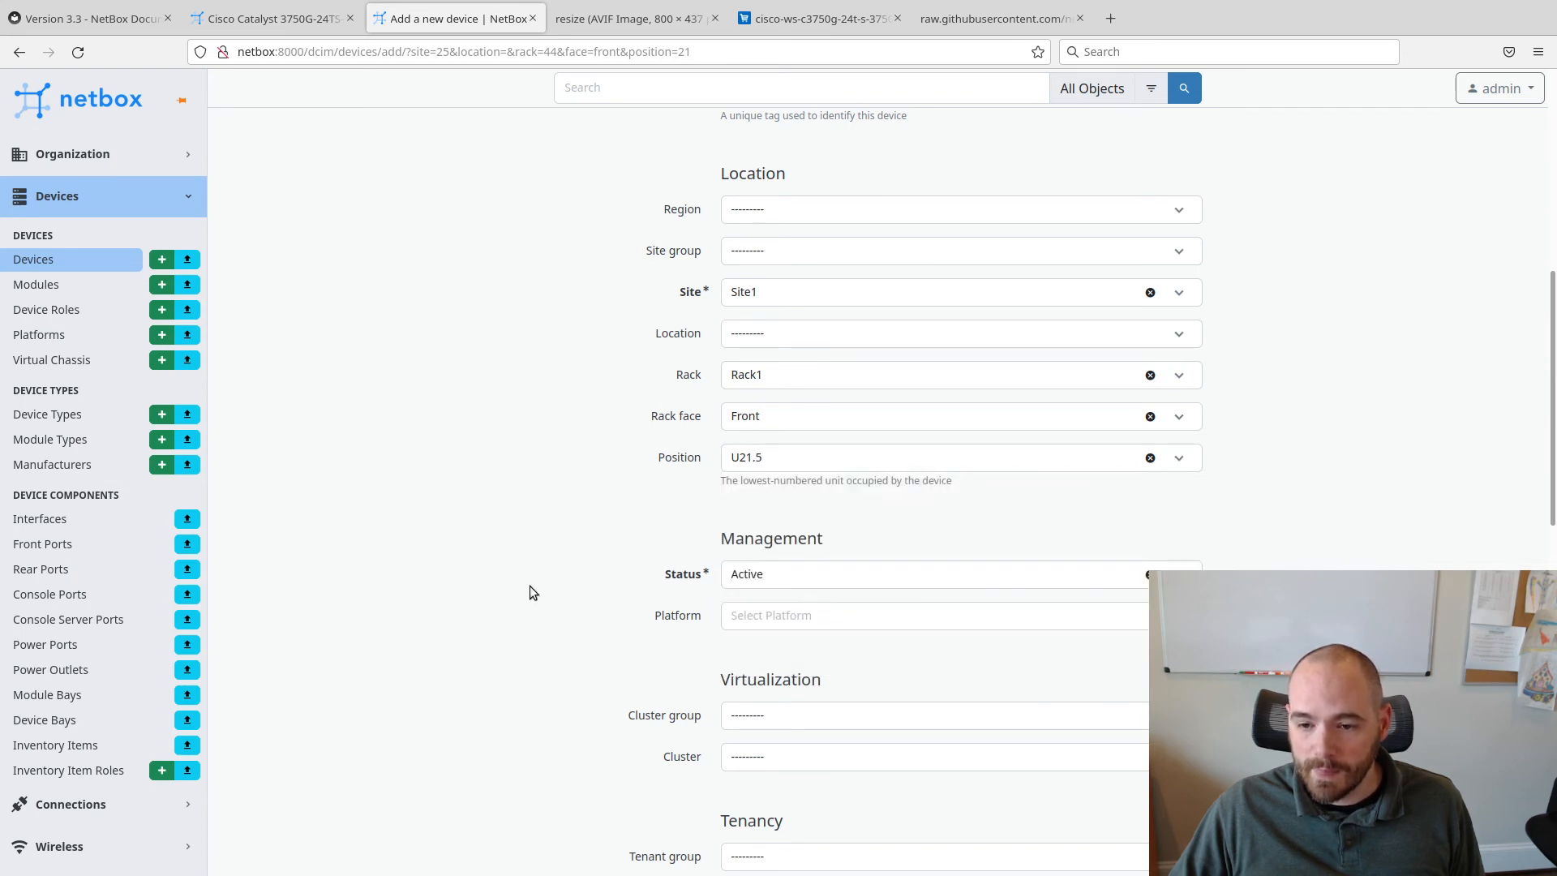
pyautogui.scroll(-3)
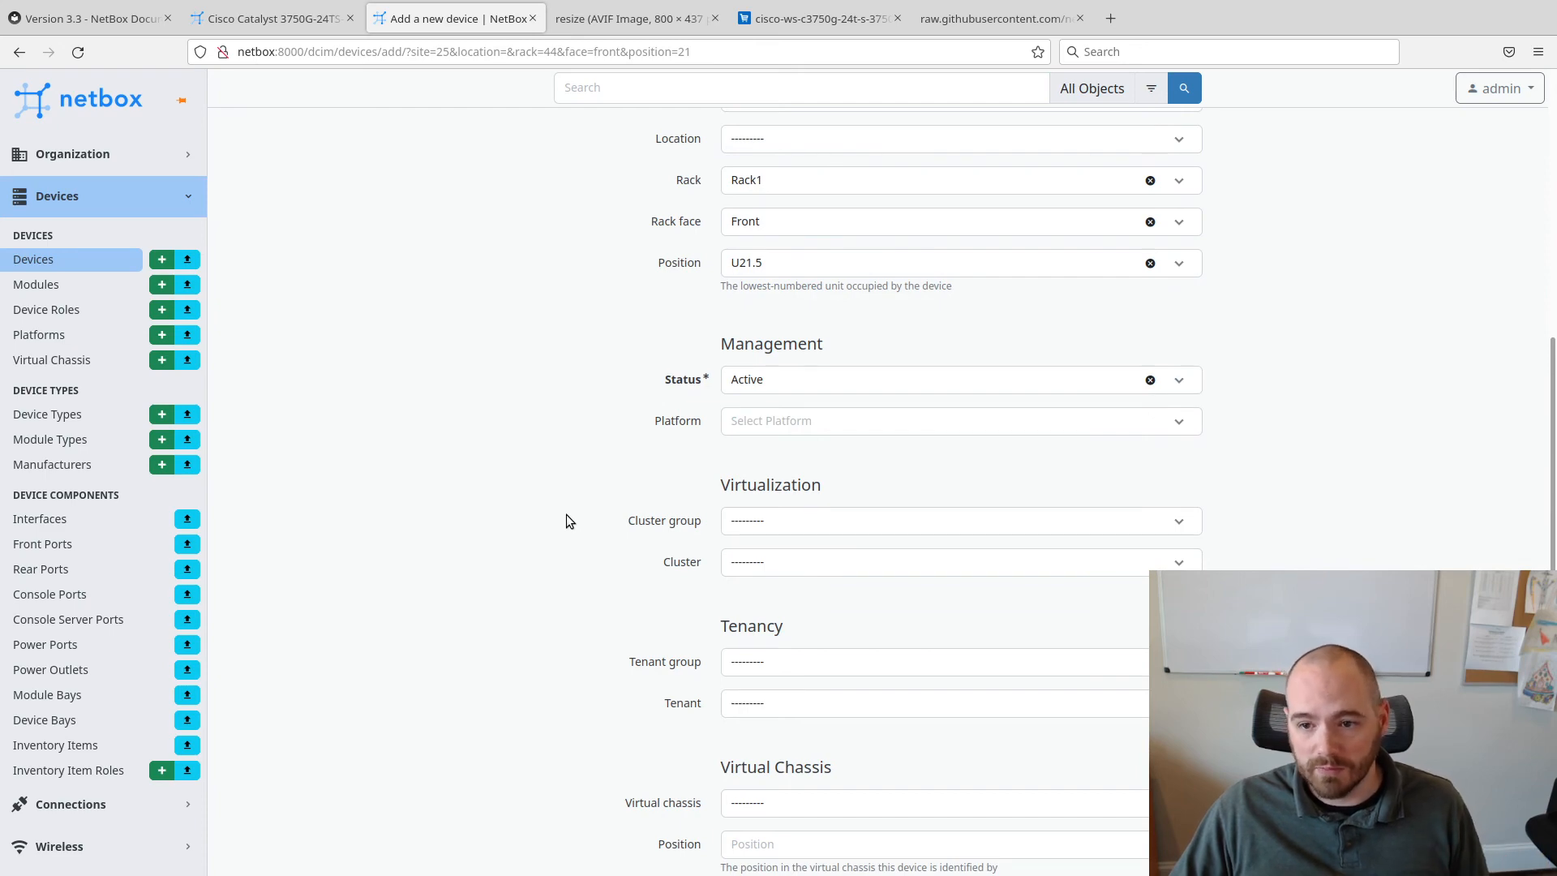
pyautogui.click(950, 793)
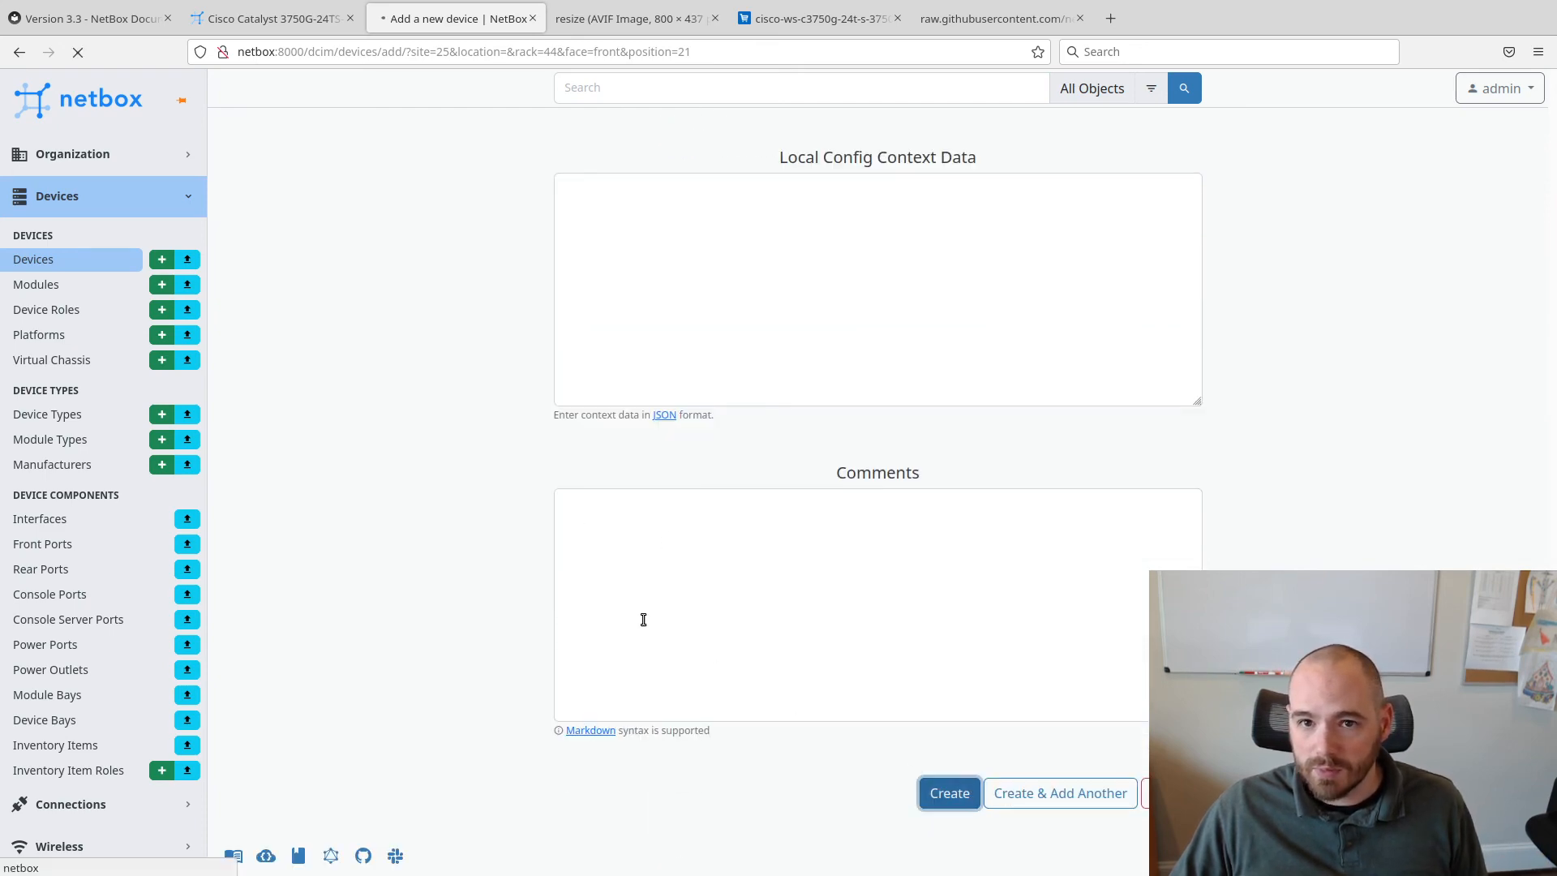
pyautogui.click(948, 792)
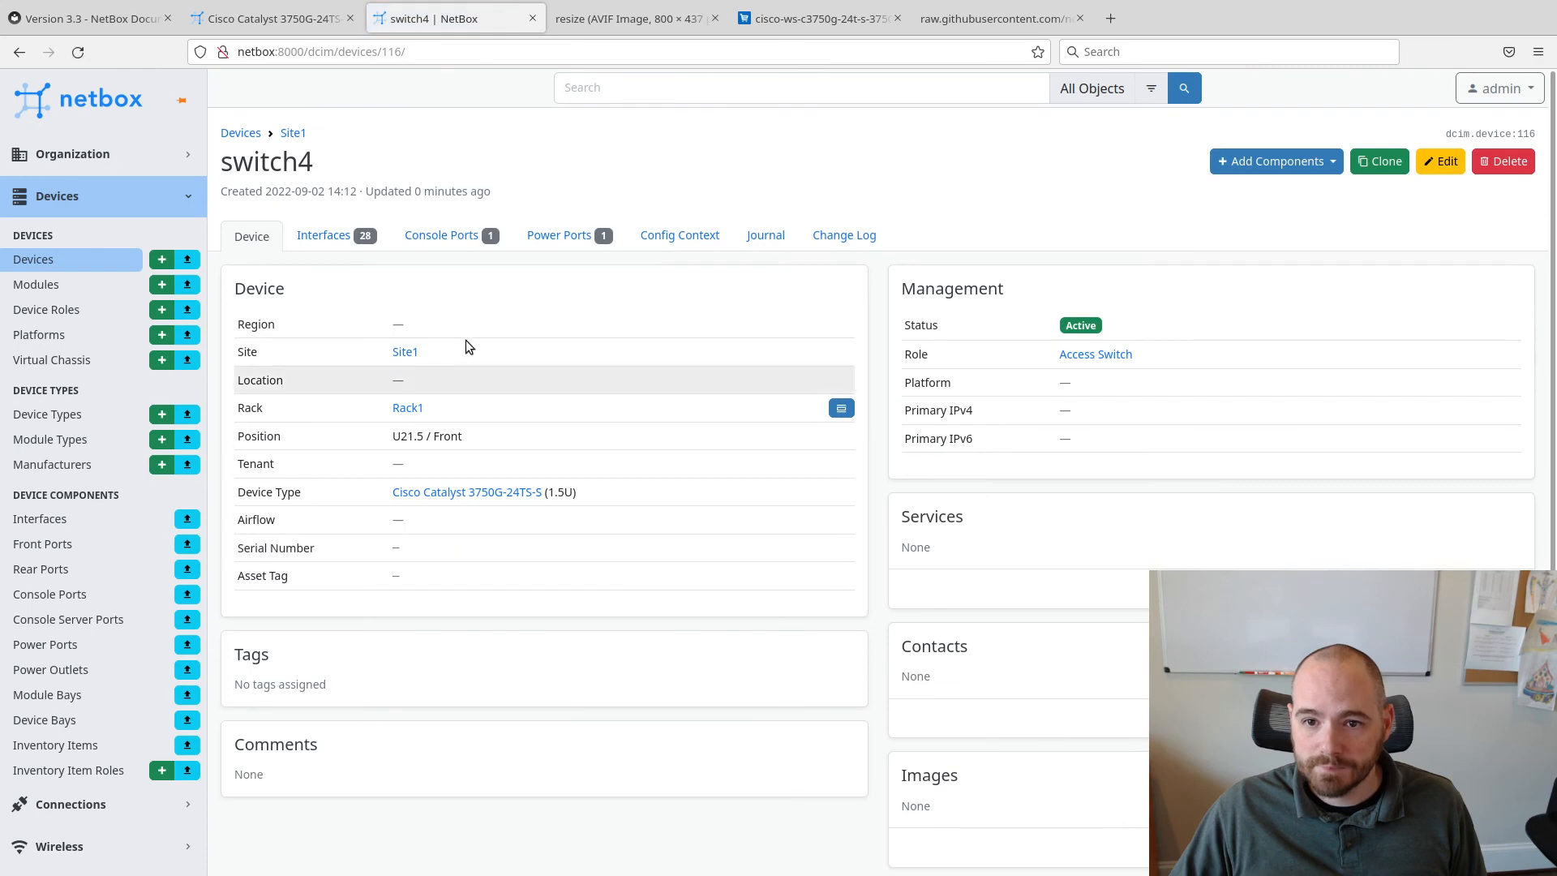
# Glance at the switch photo, then view Rack1 with switch4 stacked above switch3
pyautogui.click(633, 18)
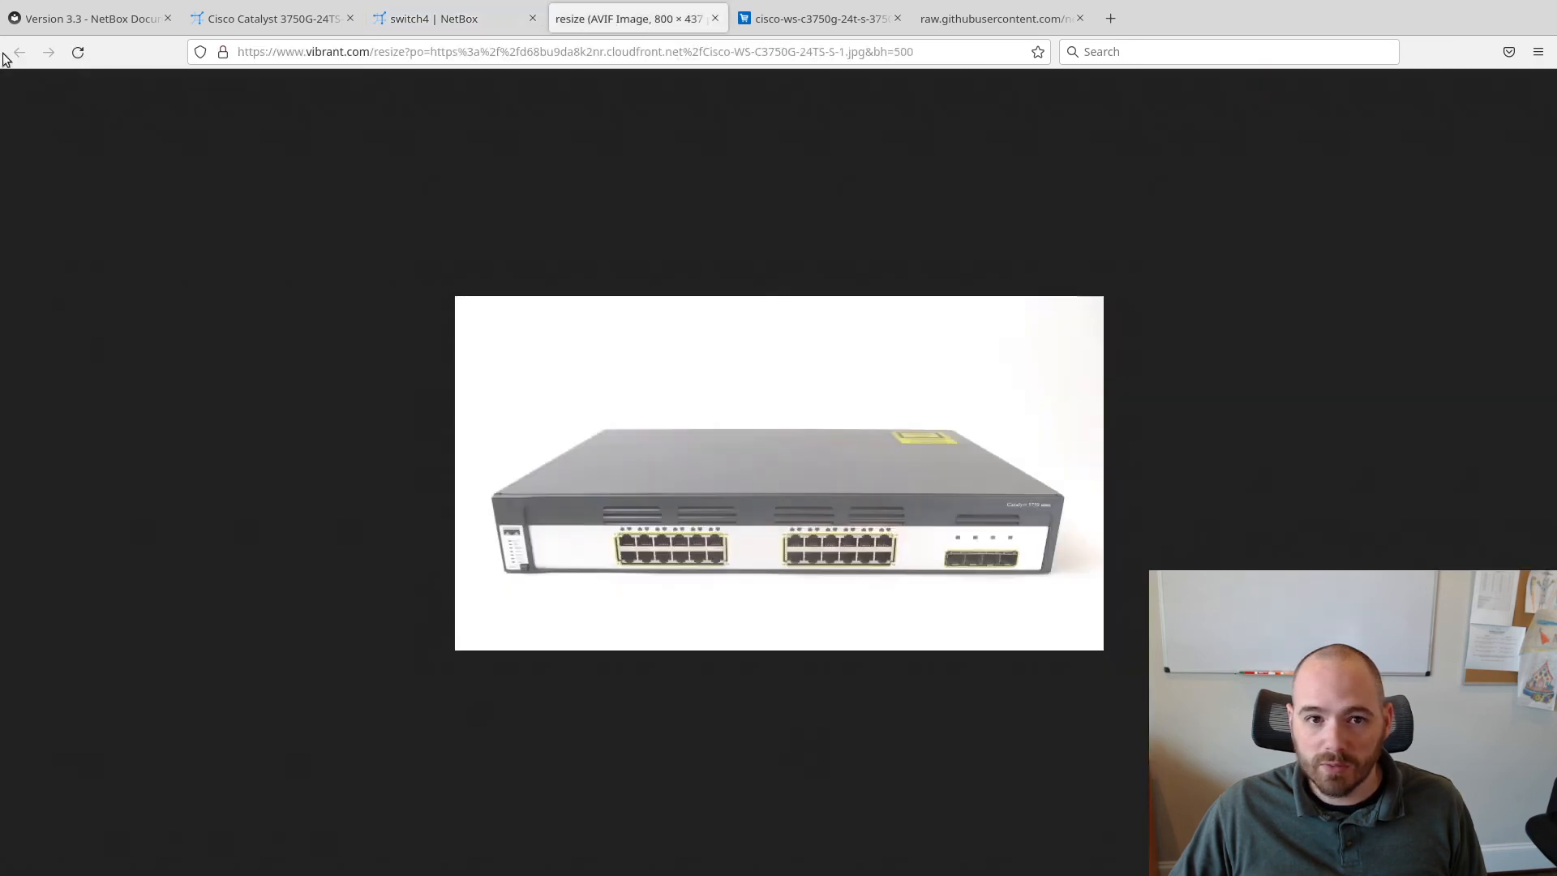
pyautogui.click(434, 17)
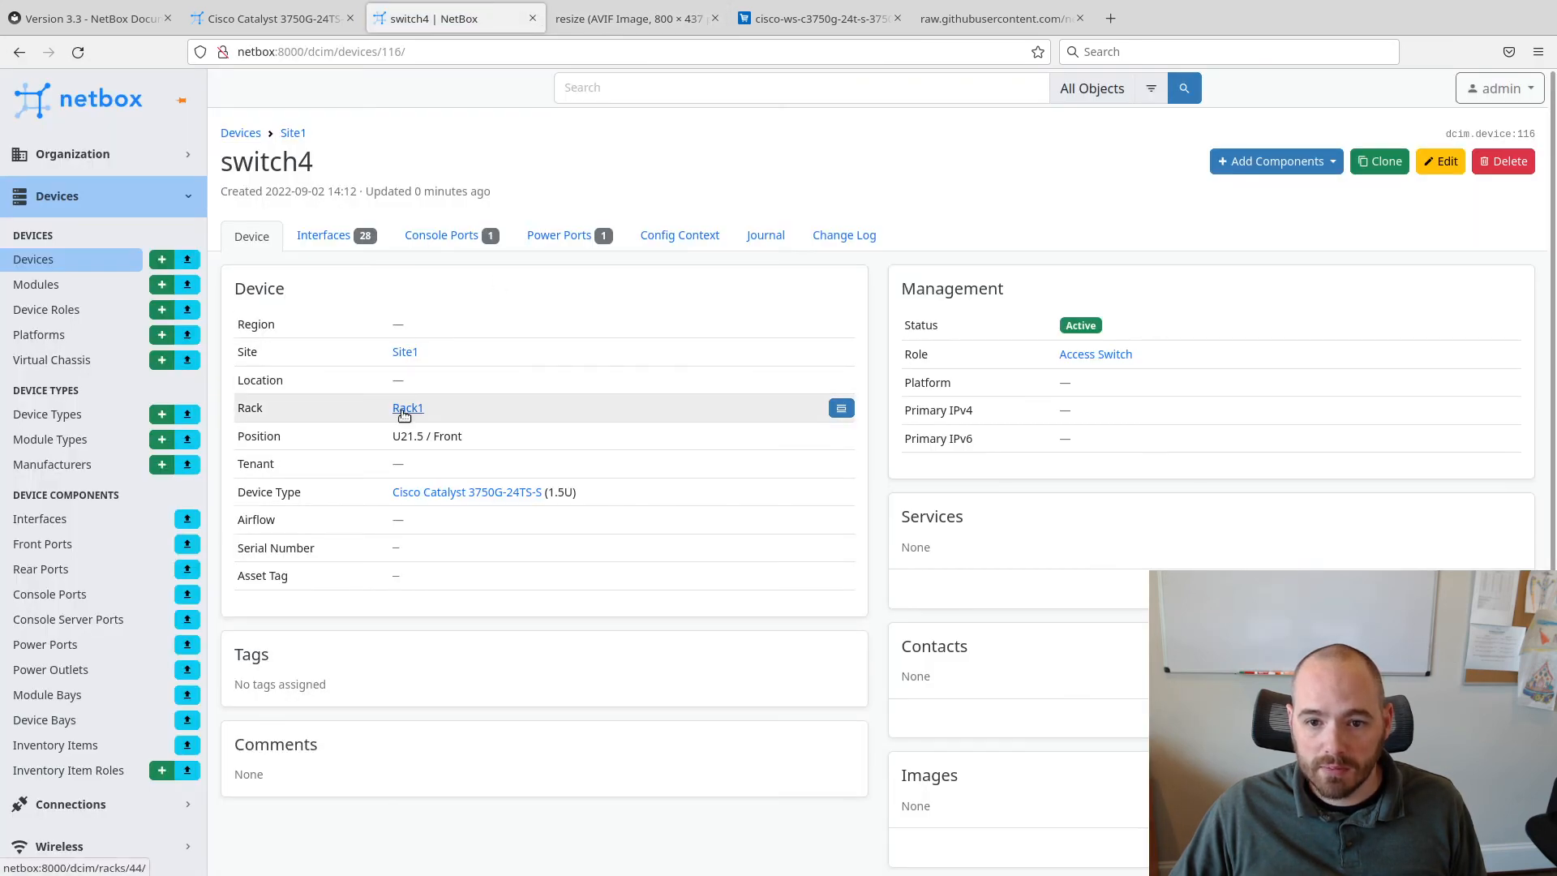
pyautogui.click(407, 408)
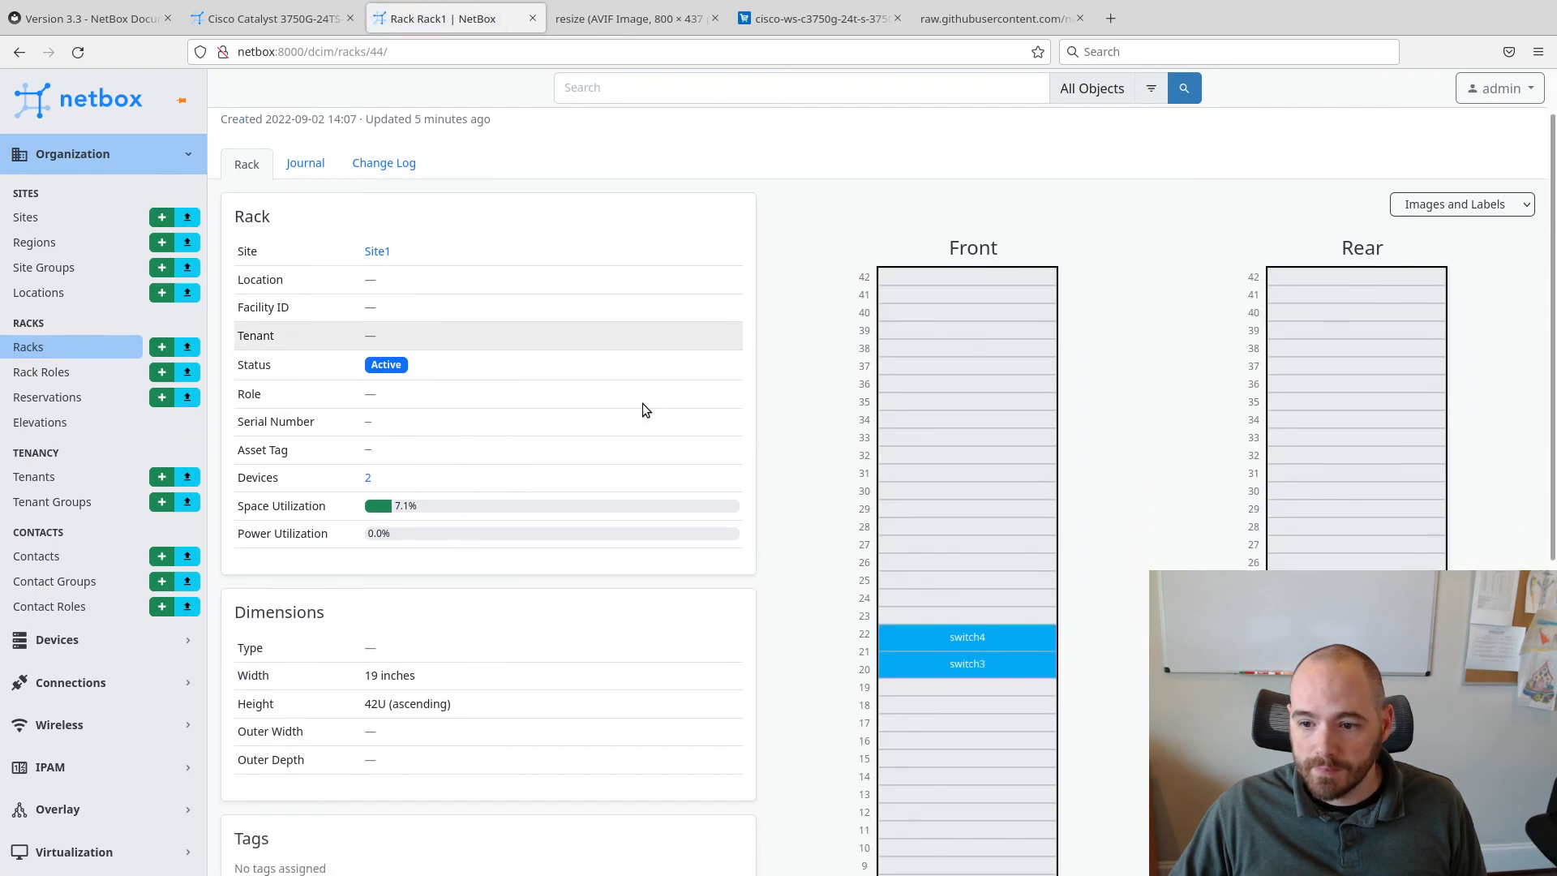
pyautogui.scroll(-3)
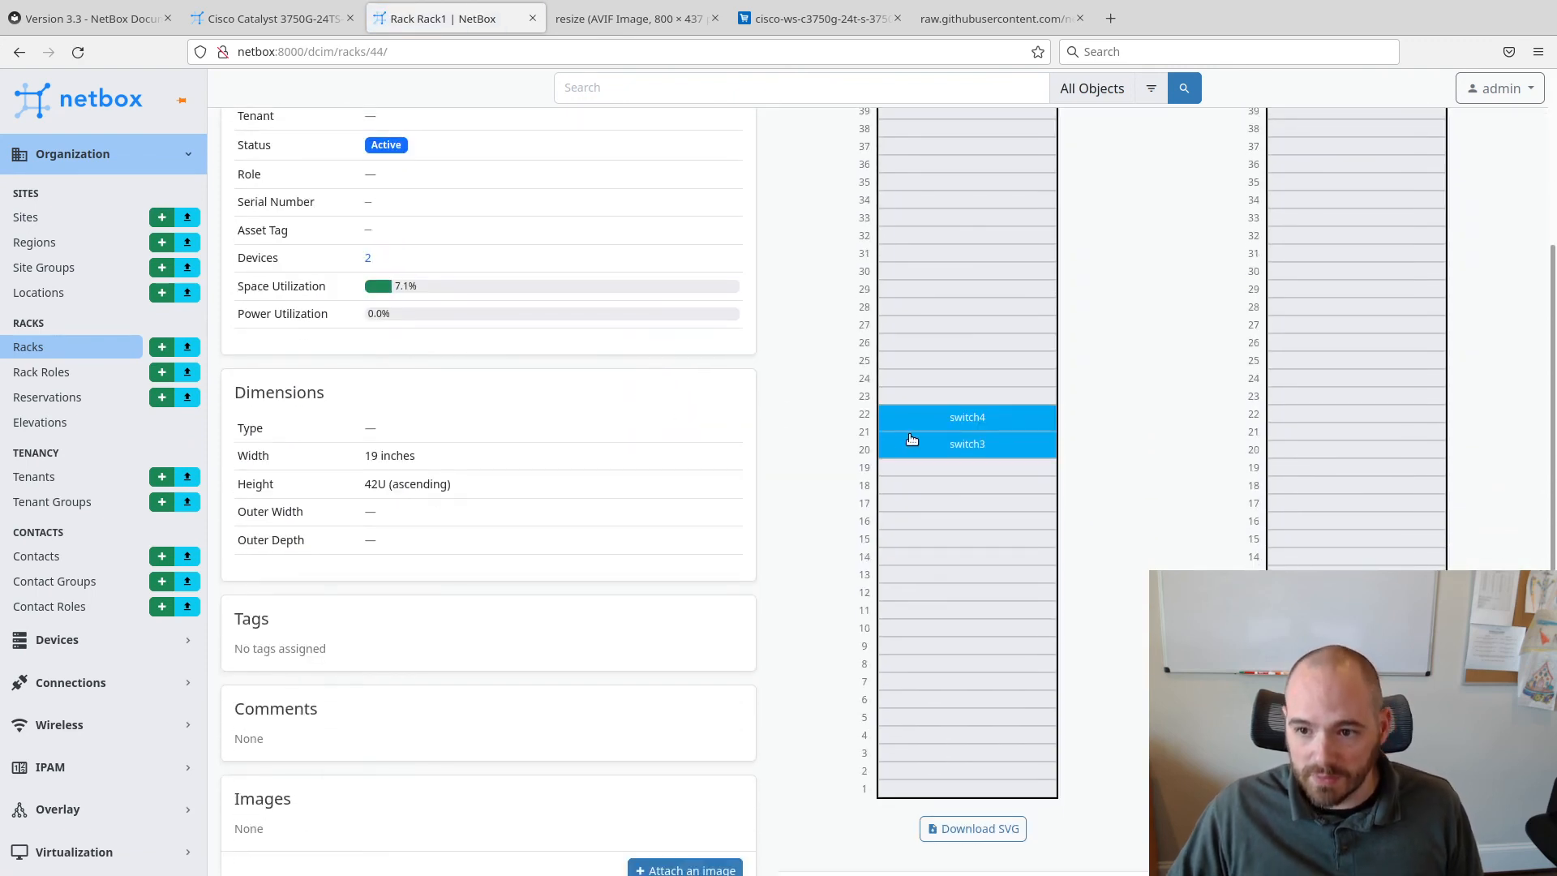
pyautogui.moveTo(897, 433)
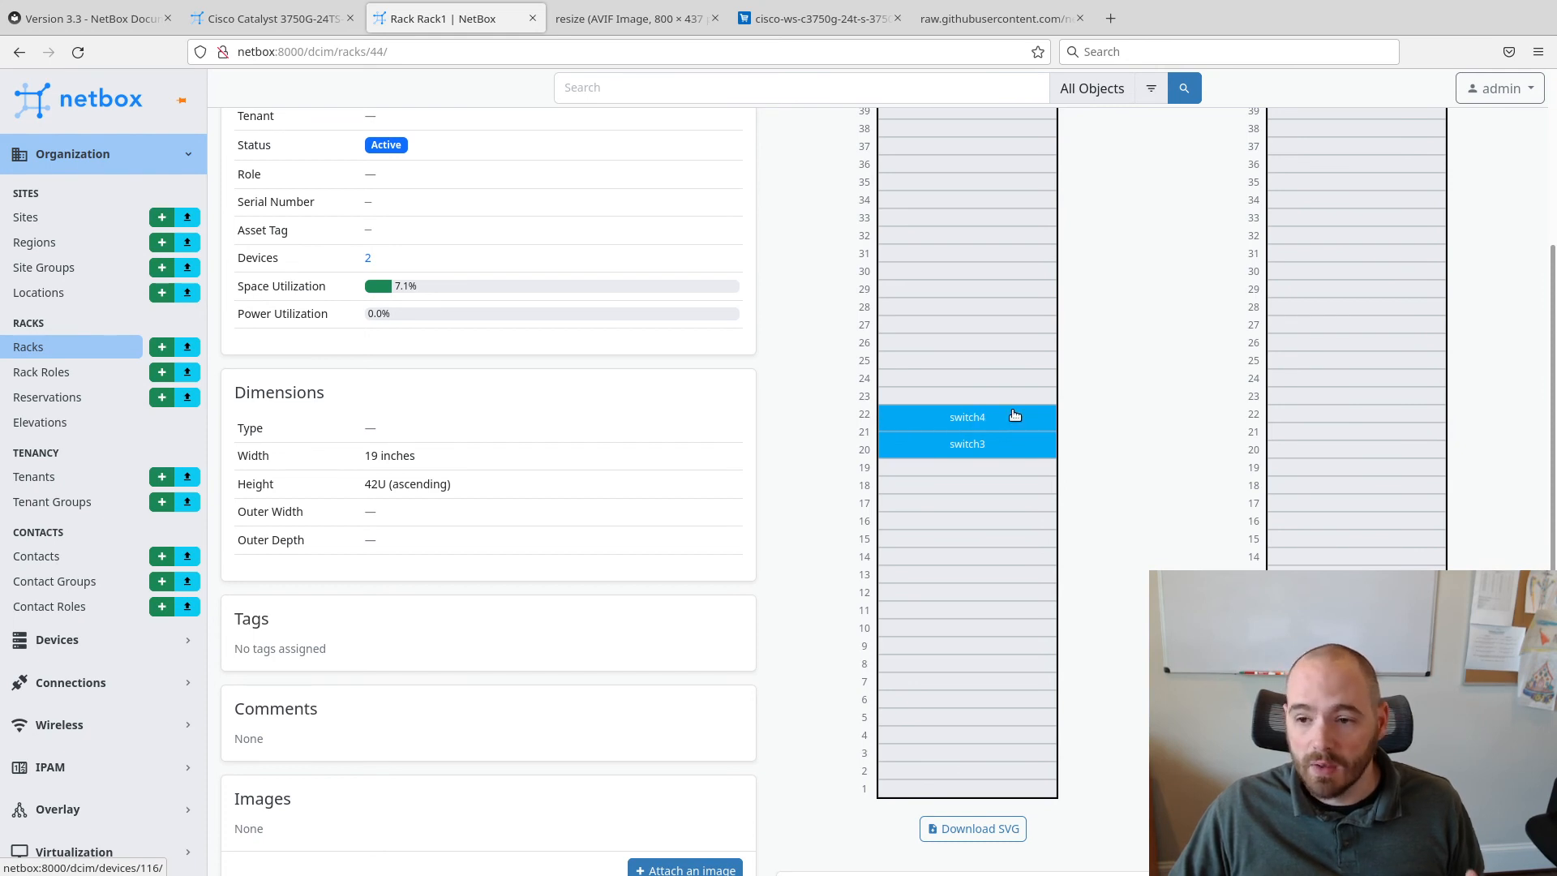
pyautogui.moveTo(1014, 421)
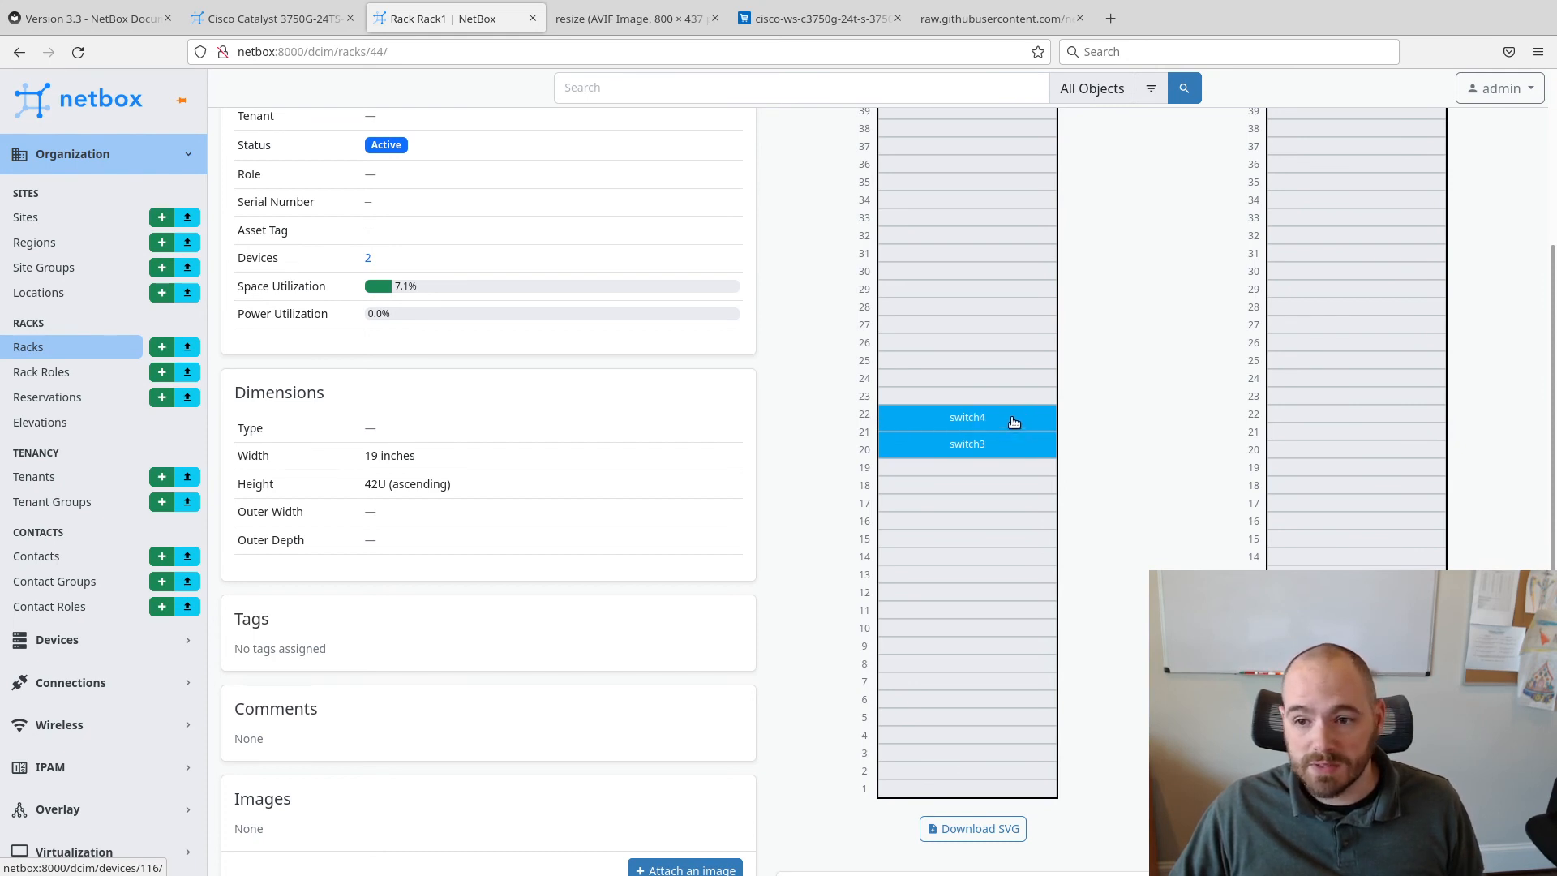
pyautogui.moveTo(887, 452)
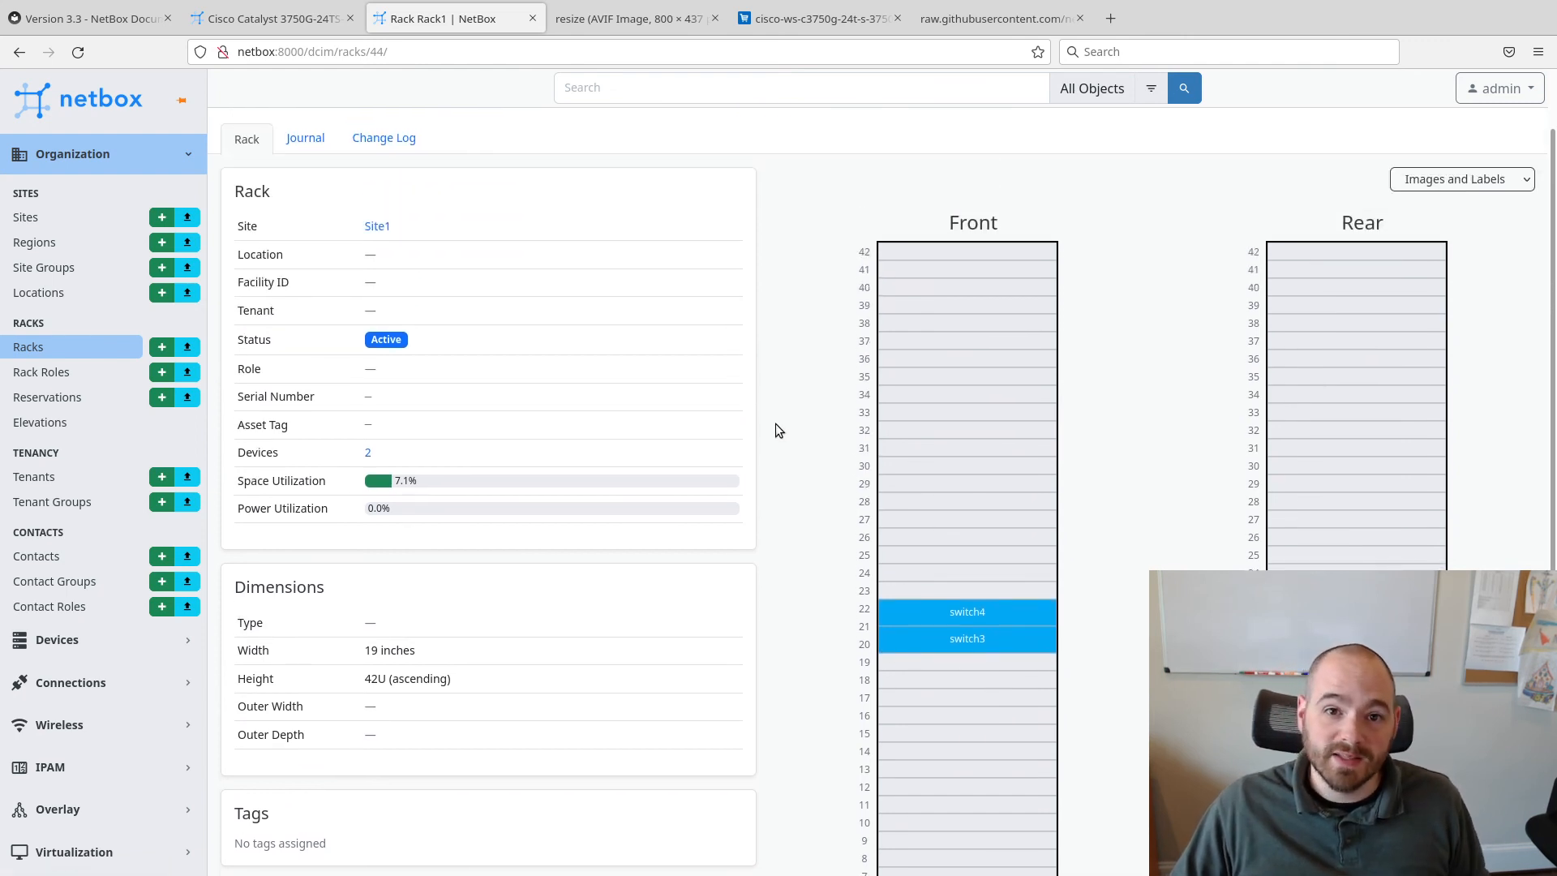
pyautogui.moveTo(788, 430)
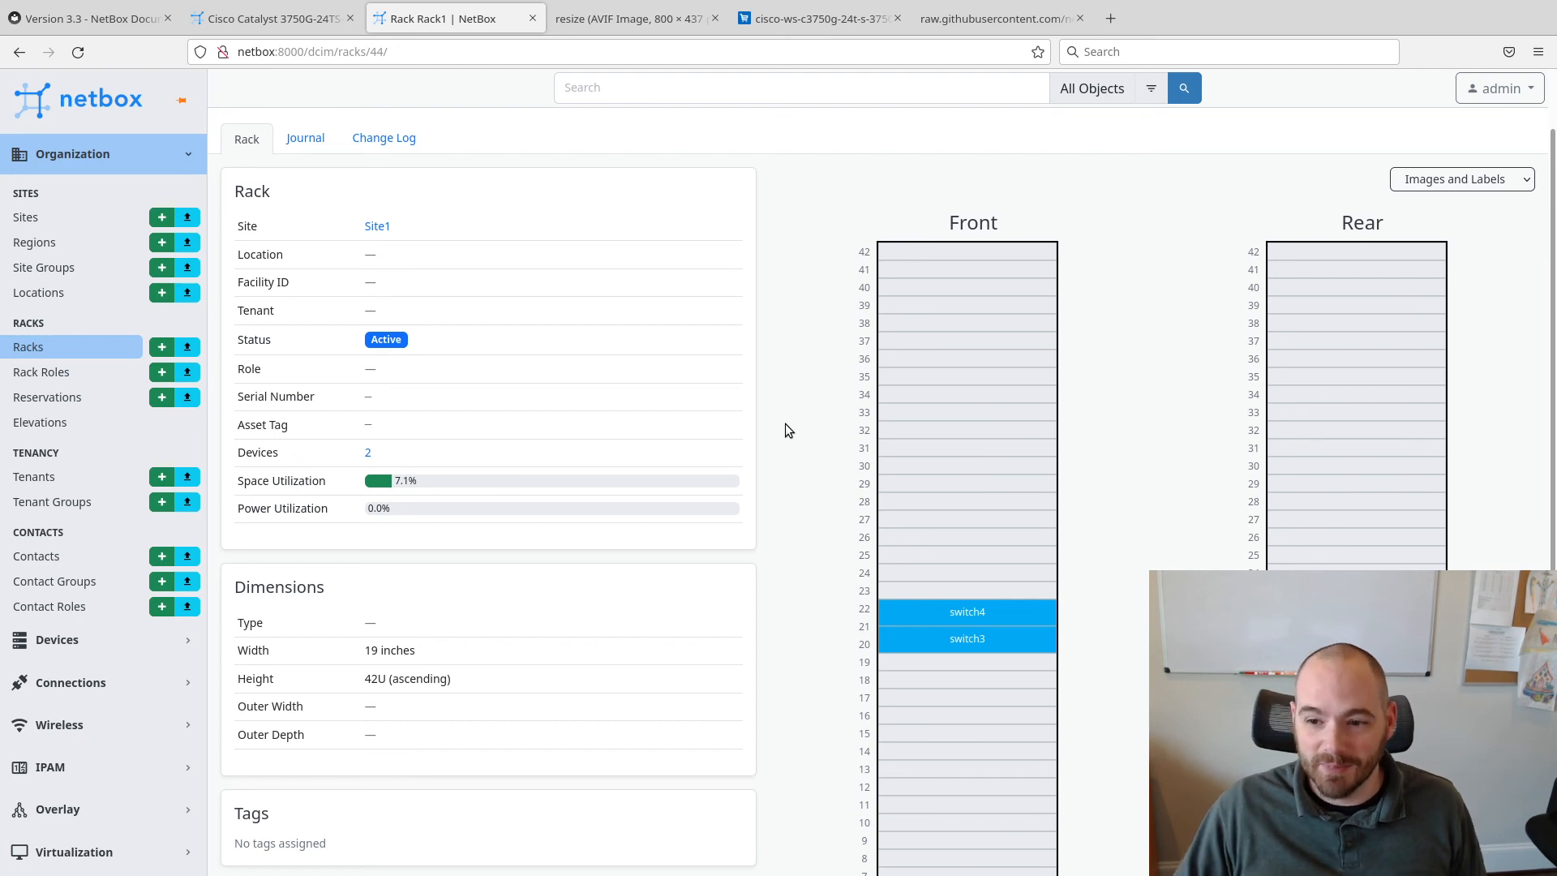
pyautogui.moveTo(772, 429)
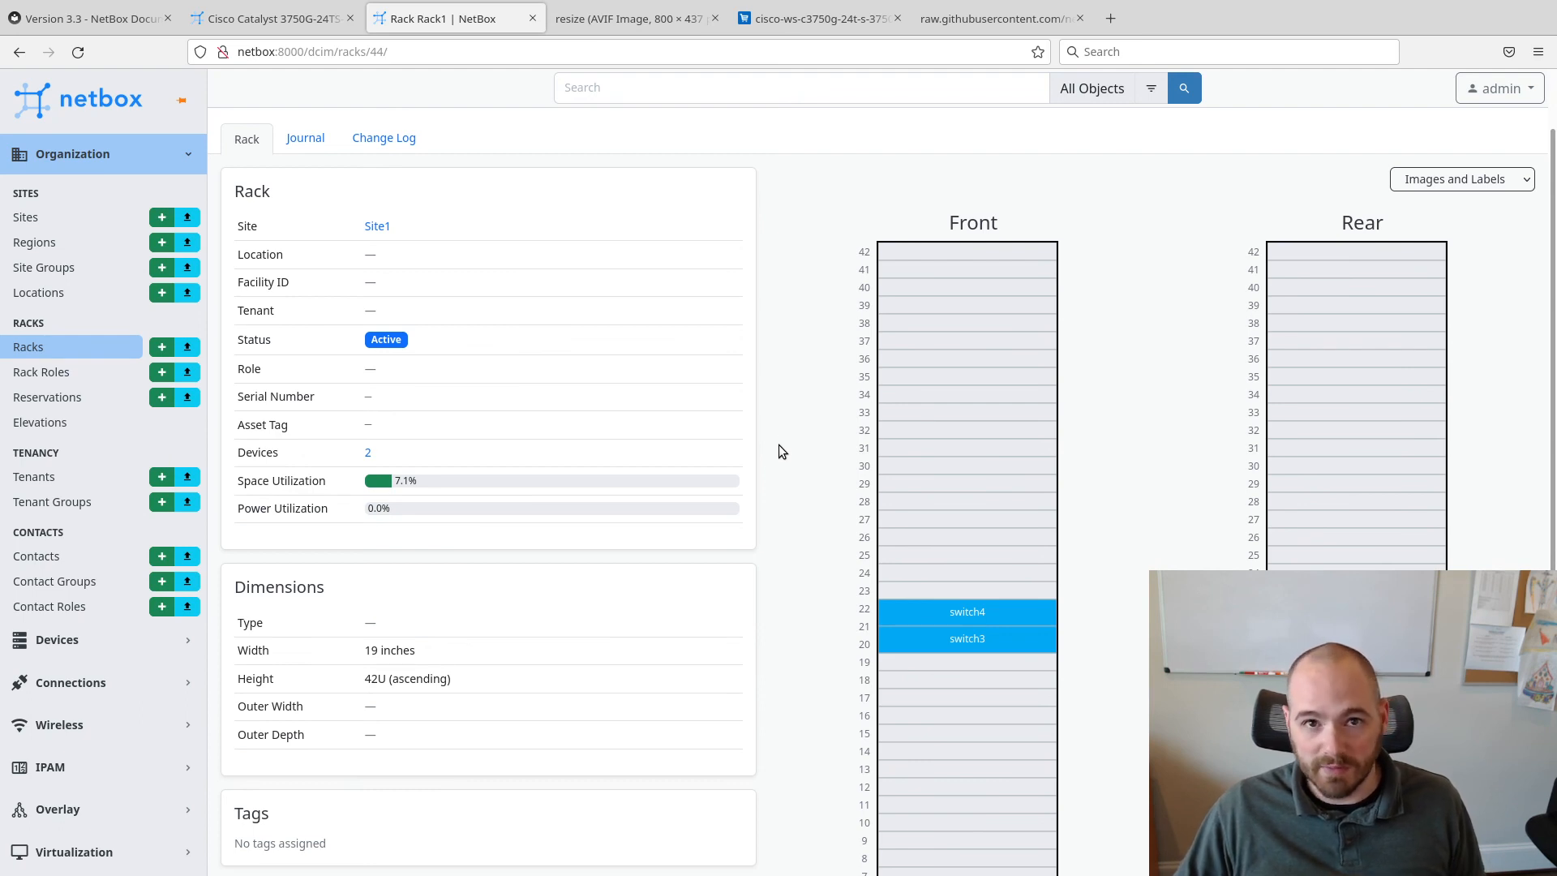
pyautogui.scroll(-3)
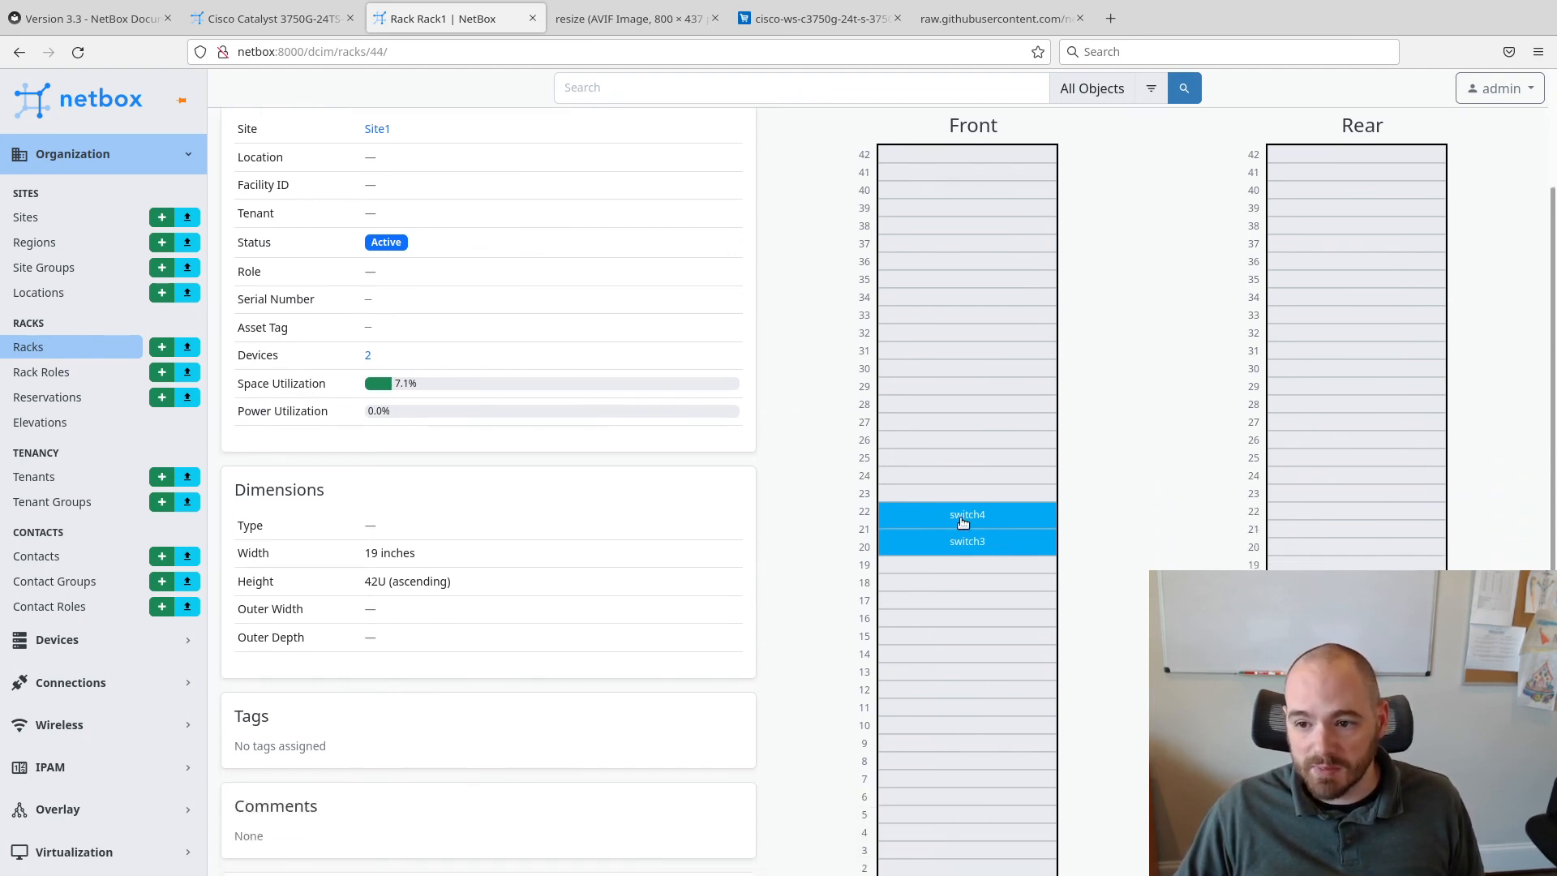
pyautogui.moveTo(780, 473)
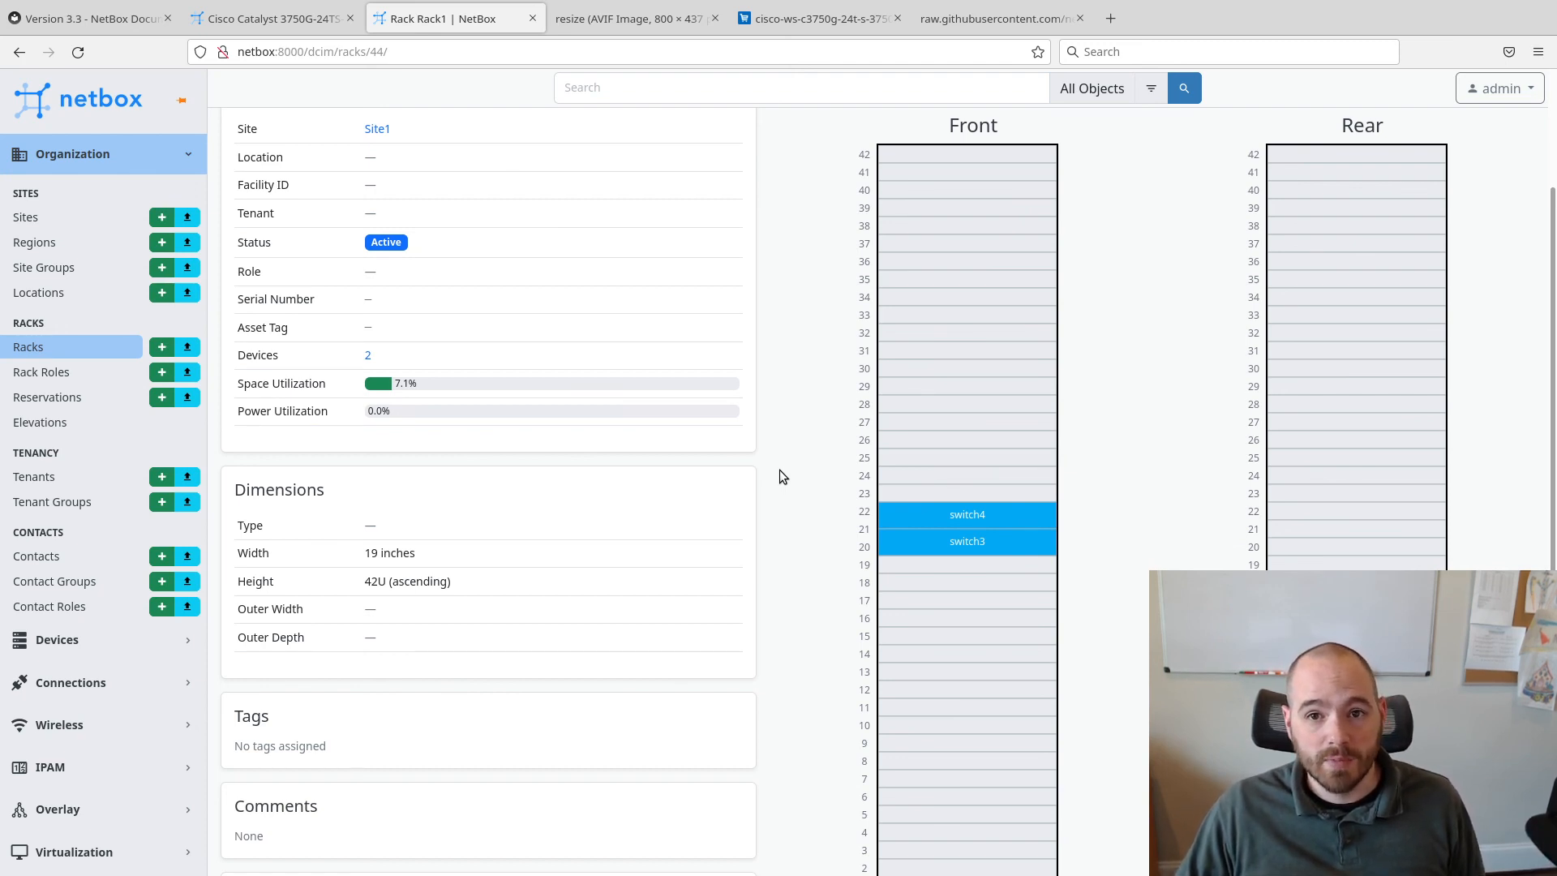
pyautogui.moveTo(793, 421)
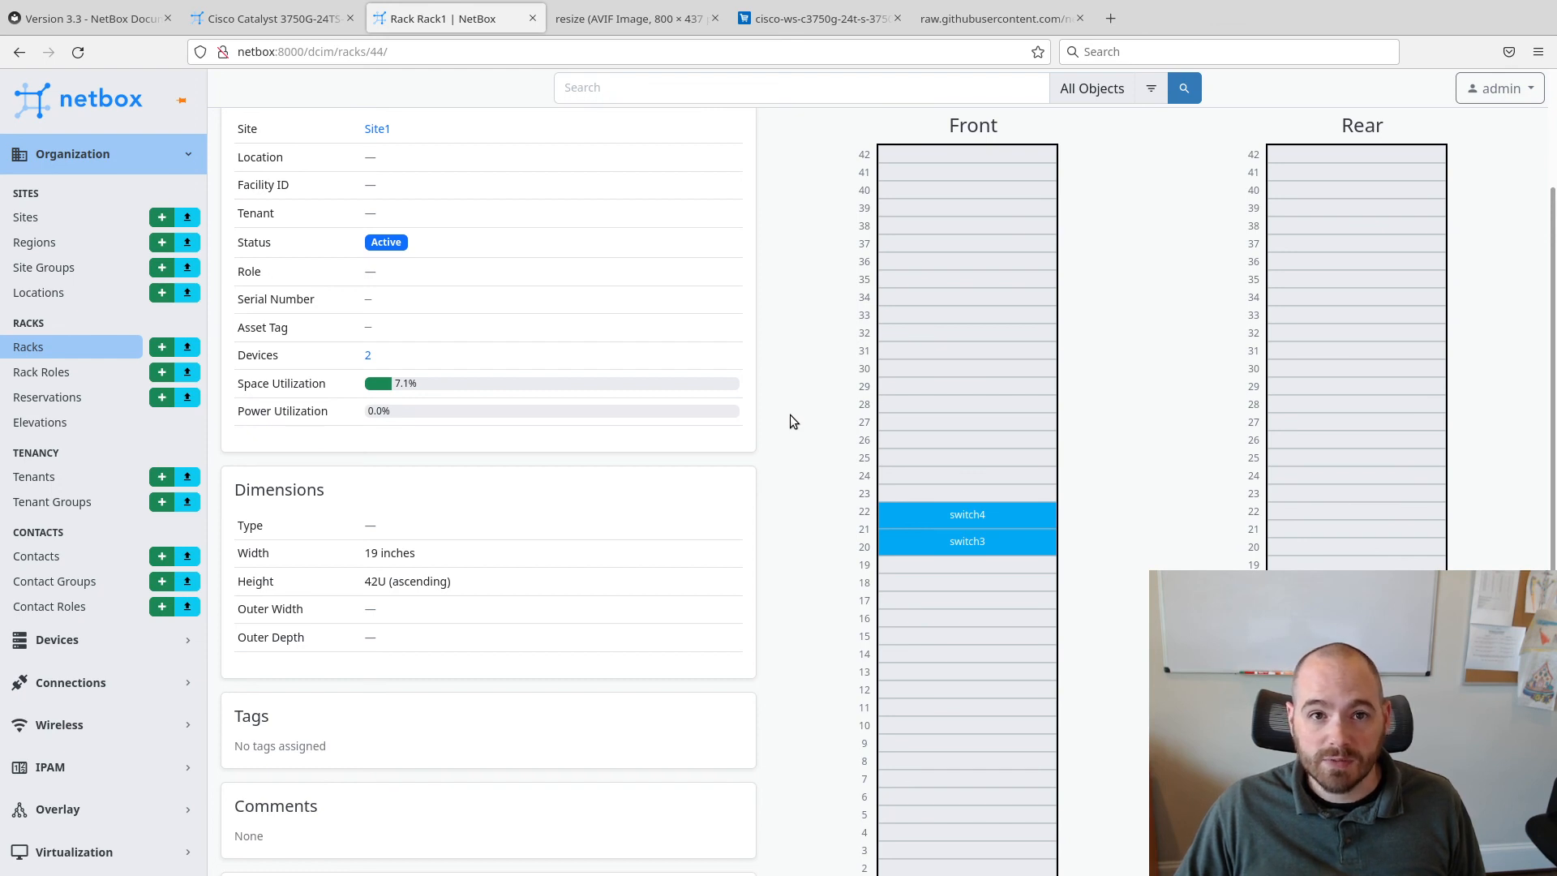
pyautogui.moveTo(799, 361)
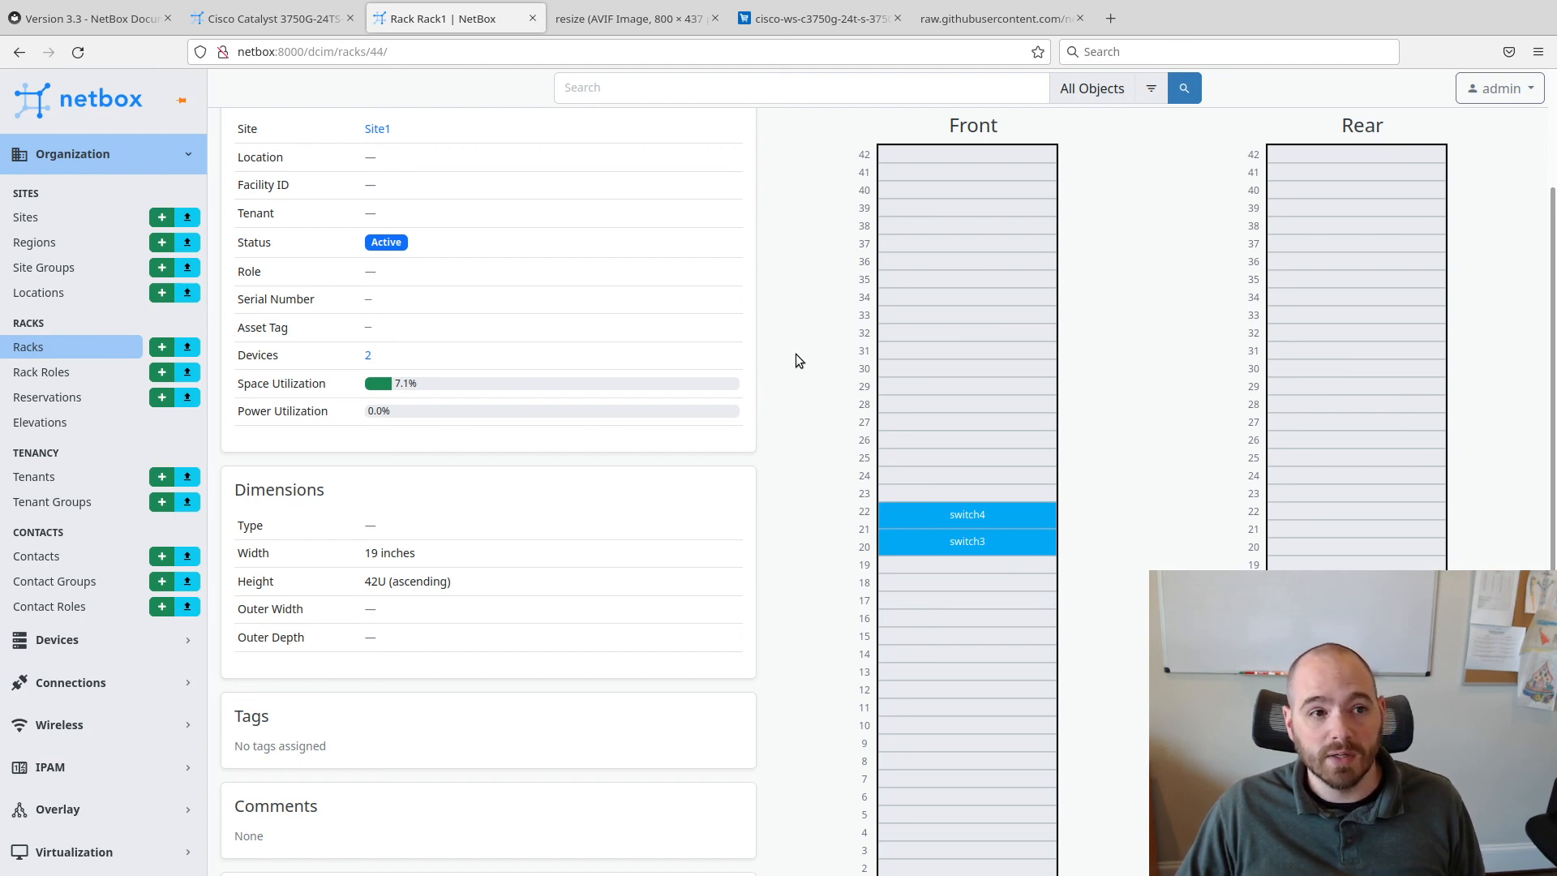
pyautogui.moveTo(788, 346)
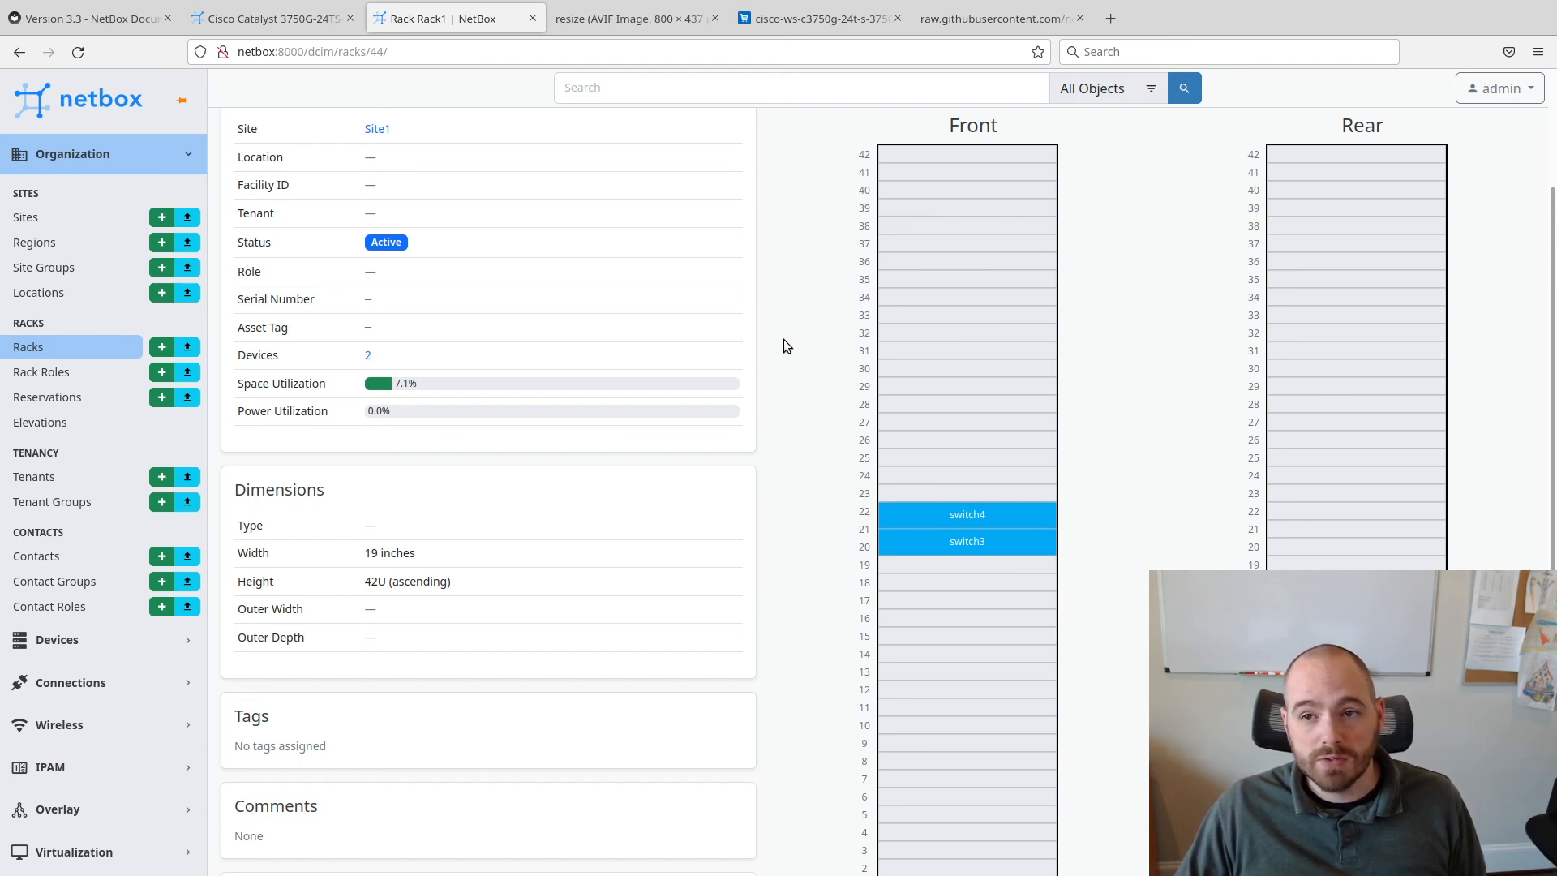